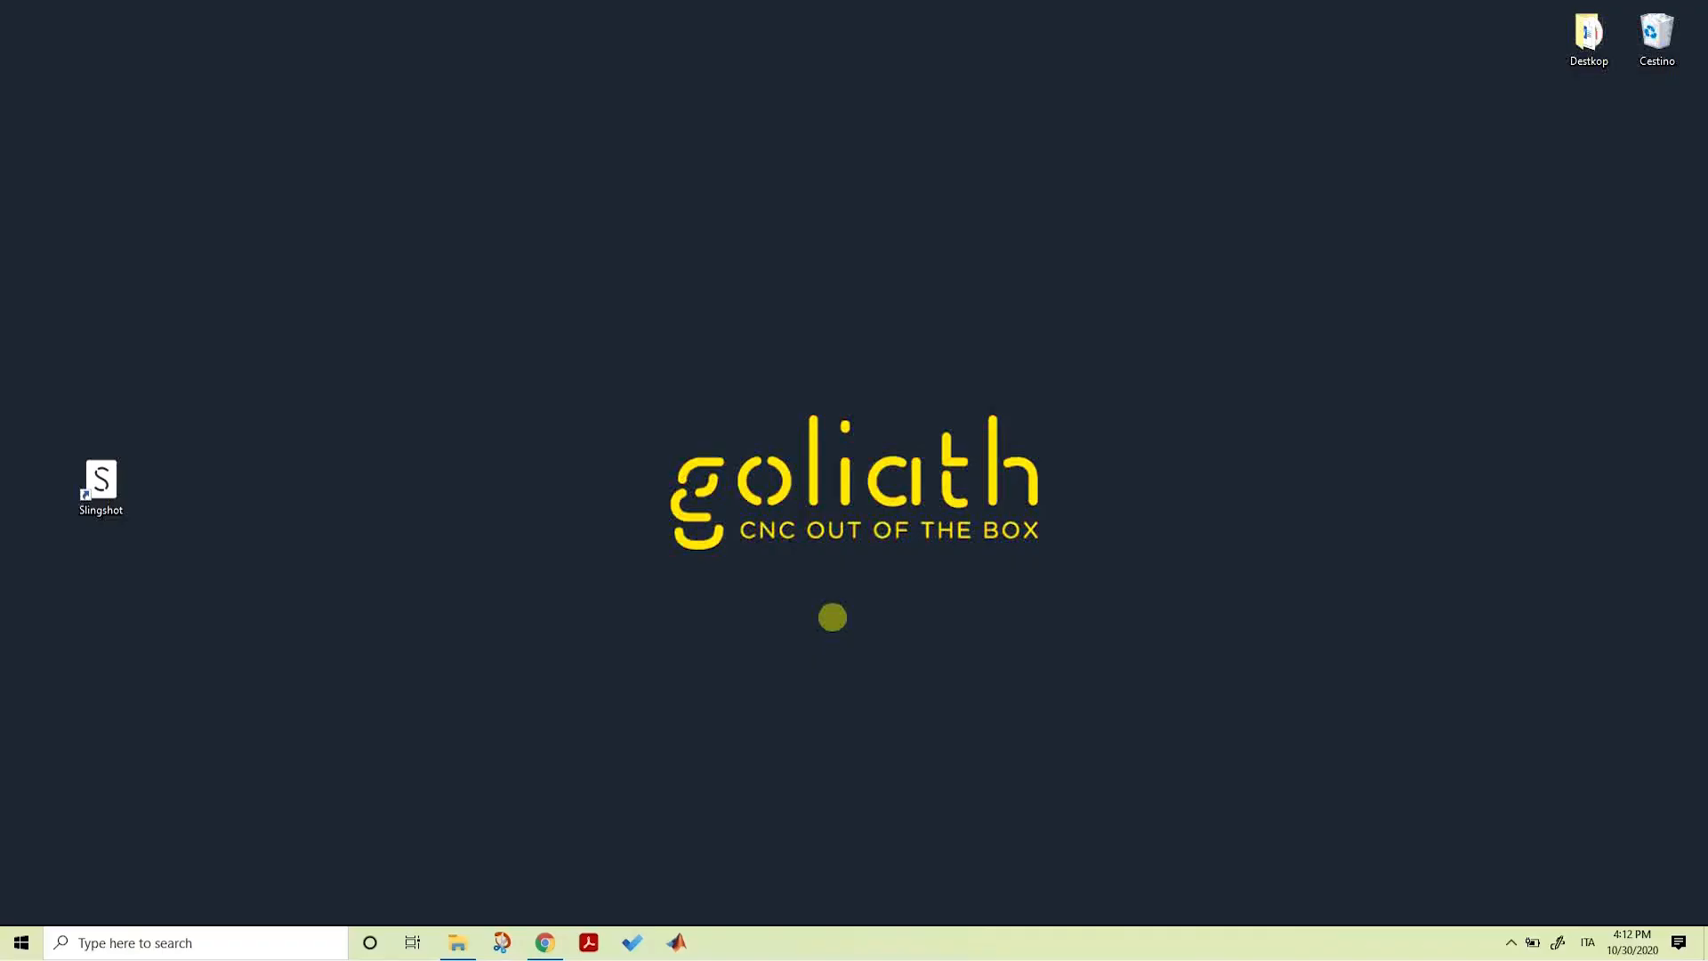
pyautogui.moveTo(495, 634)
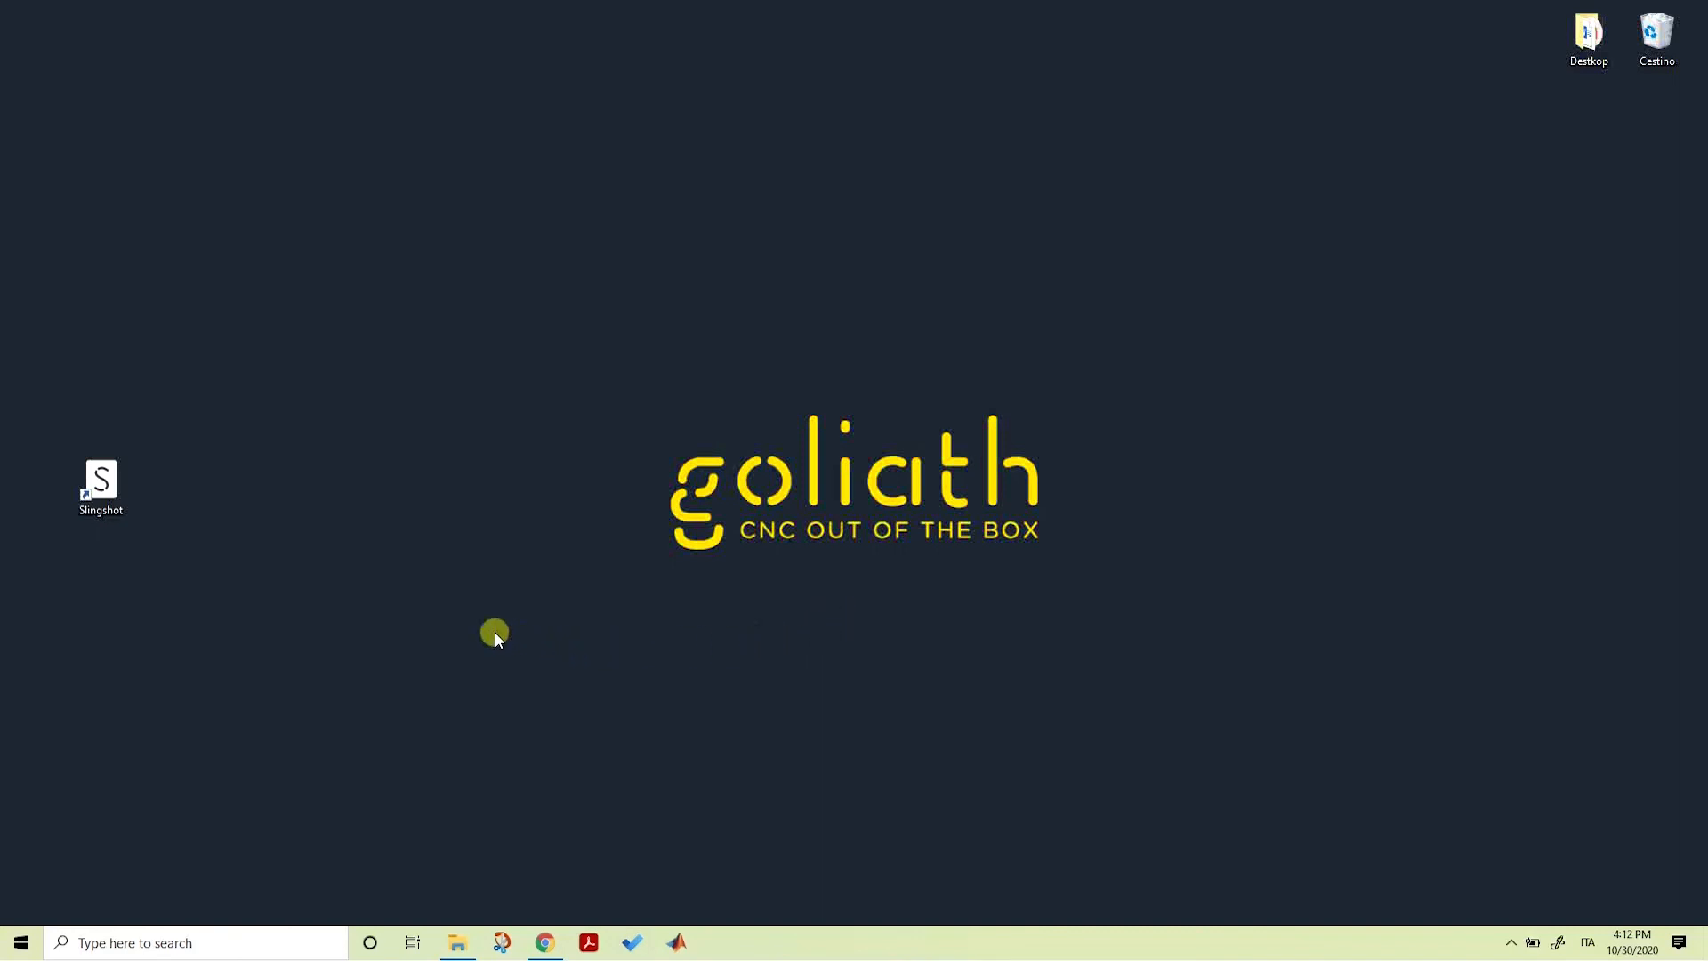
# Launch Slingshot from its desktop shortcut to reach the My Workspace projects page.
pyautogui.click(100, 484)
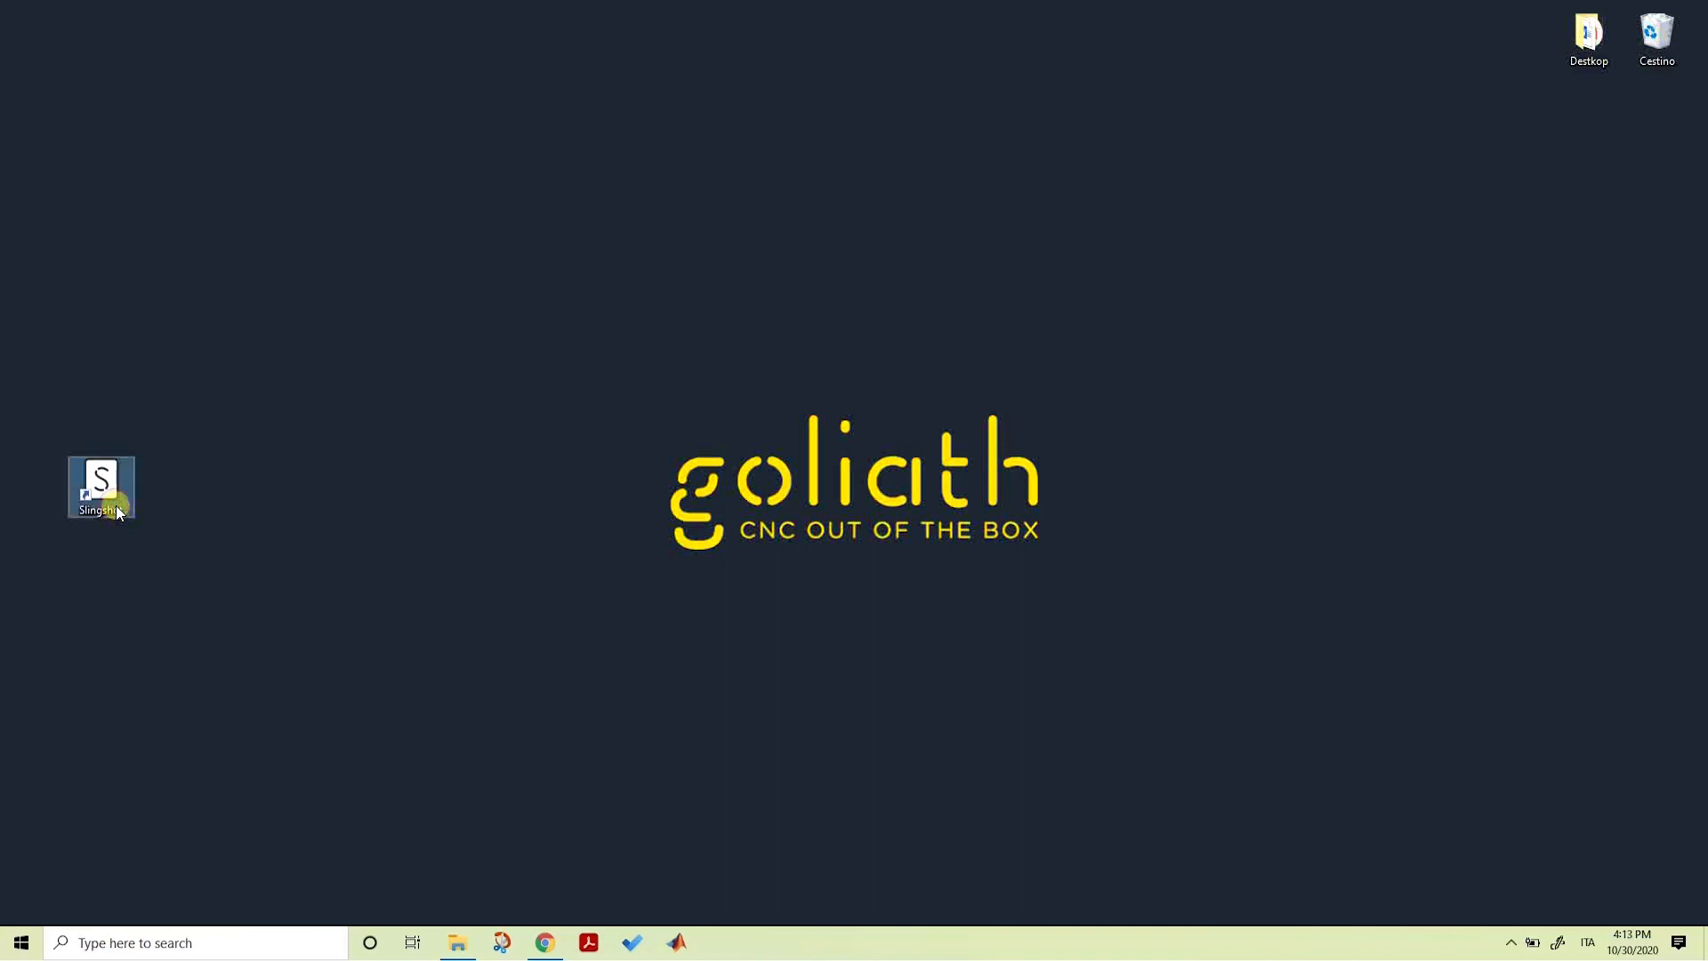
pyautogui.doubleClick(99, 486)
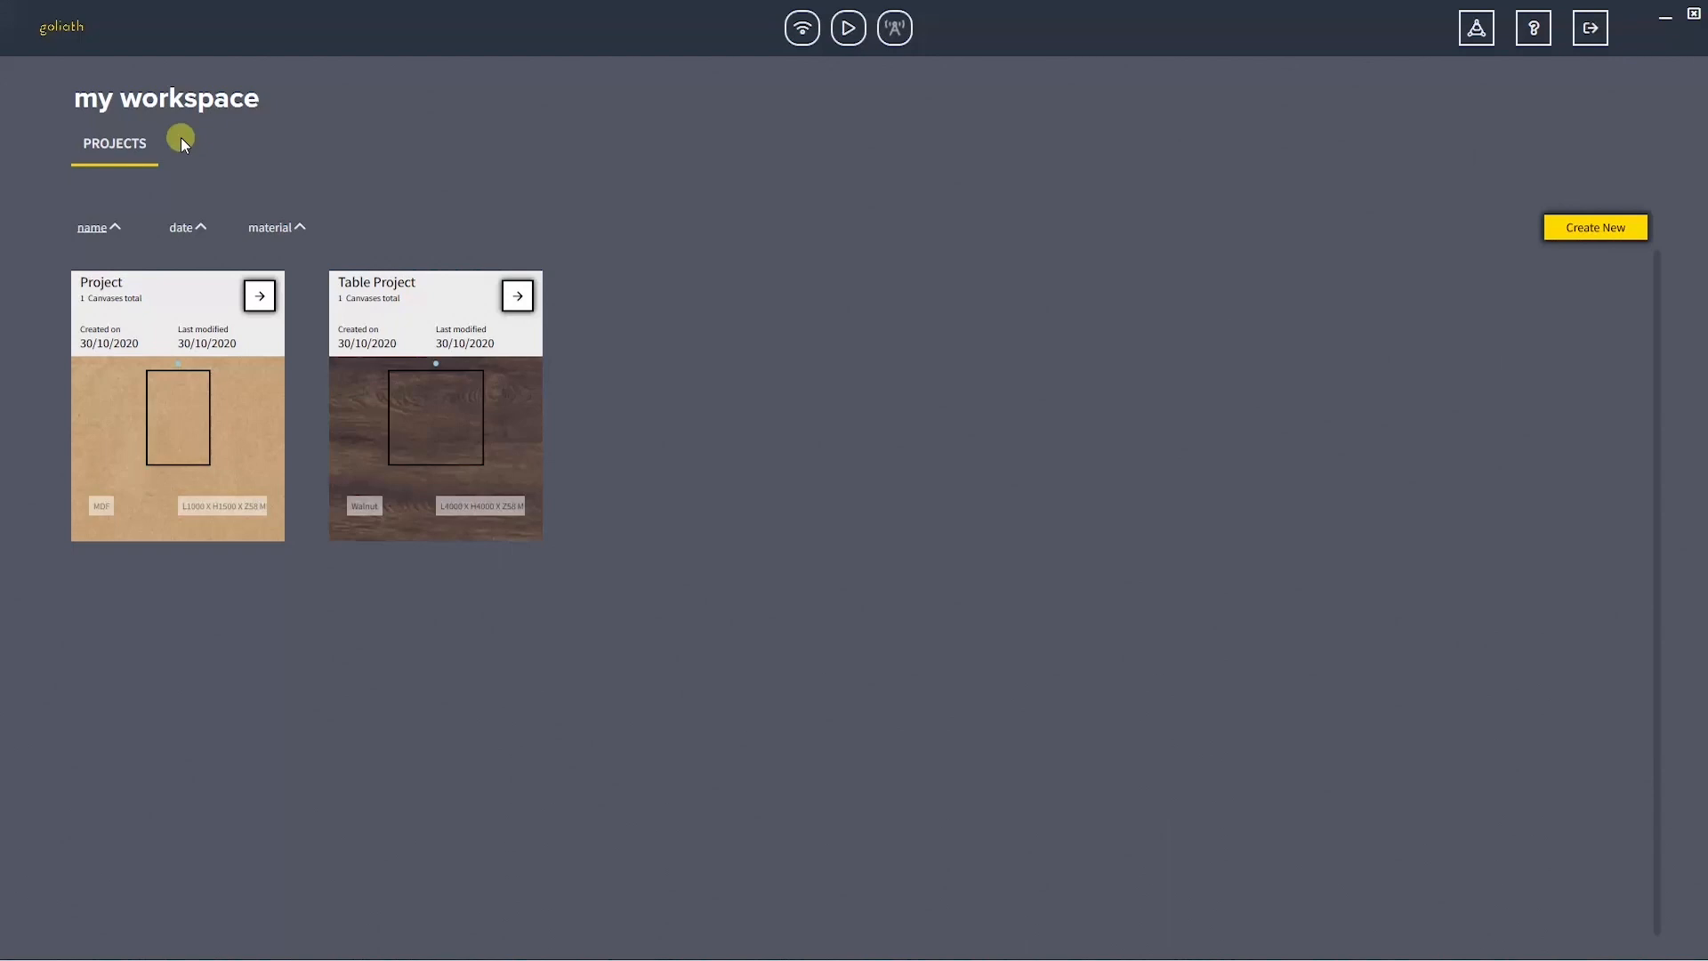
pyautogui.moveTo(254, 120)
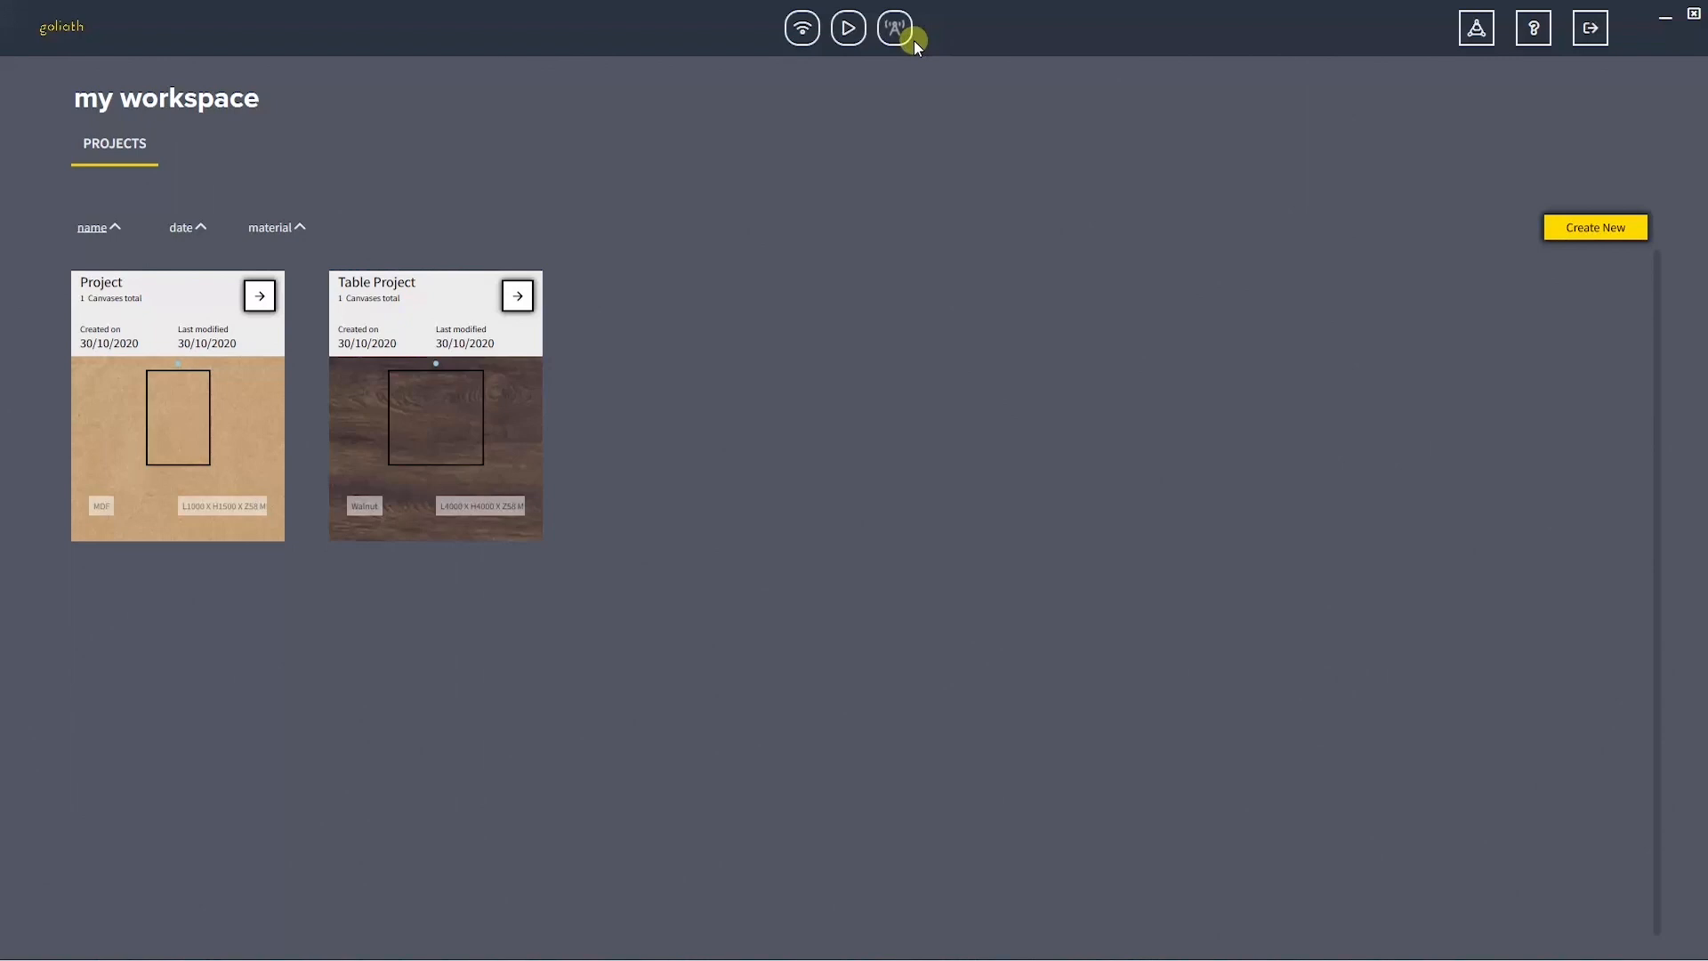
pyautogui.moveTo(1477, 27)
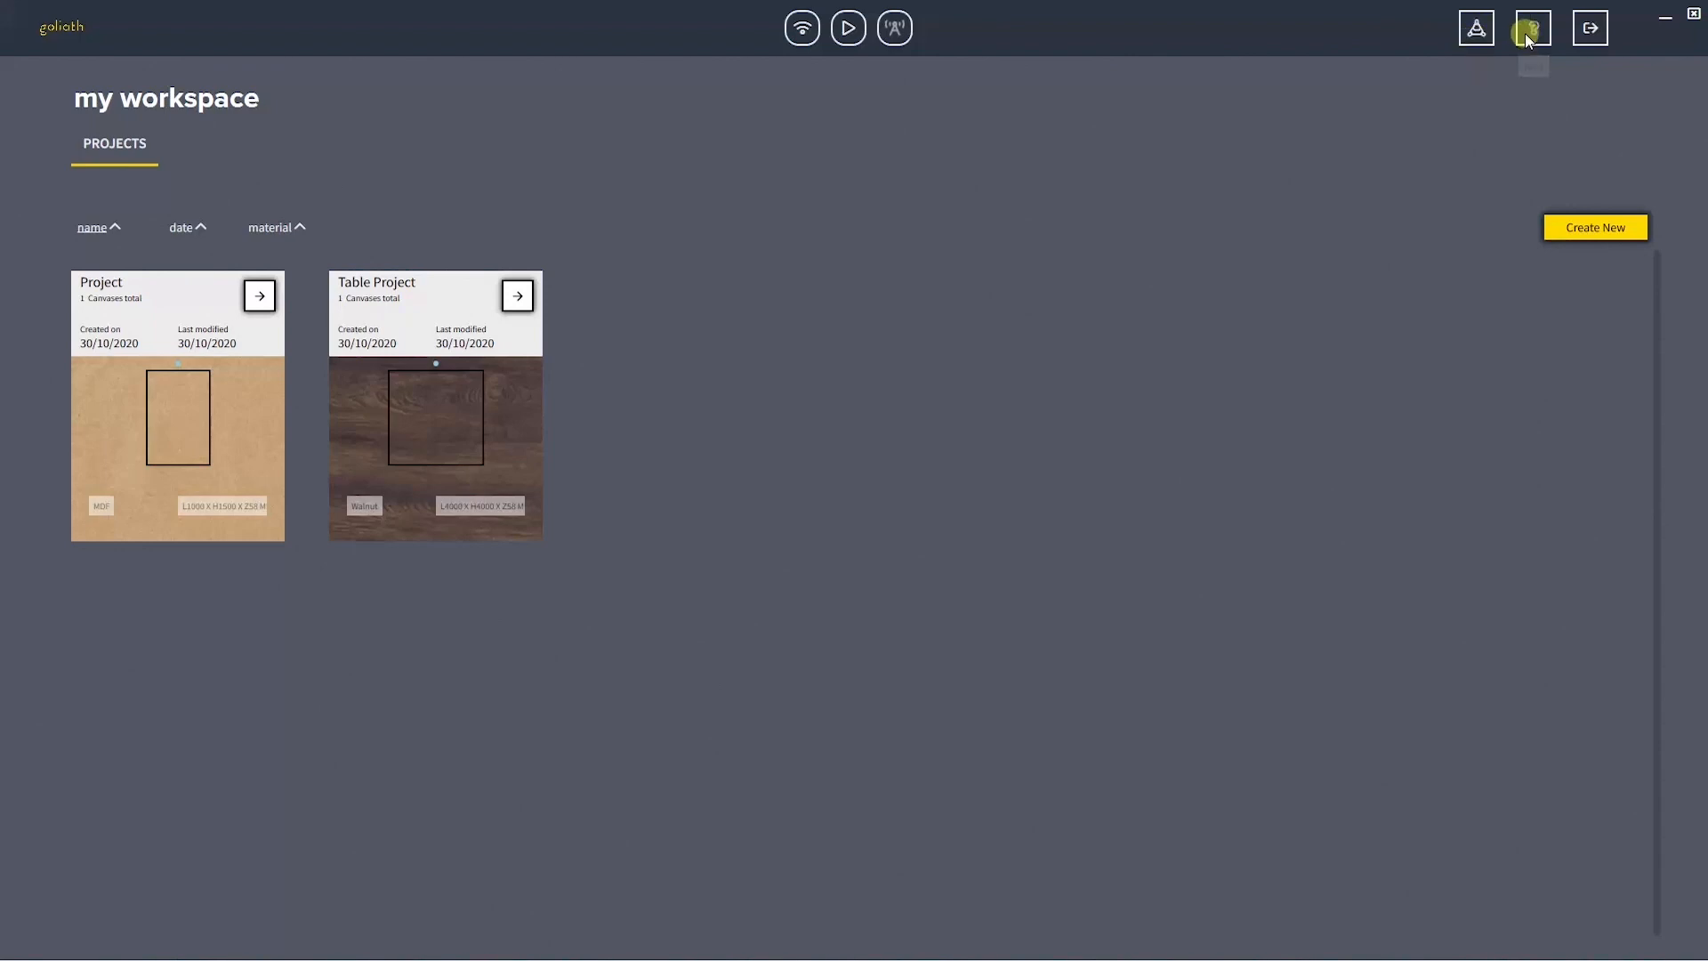
pyautogui.moveTo(1589, 26)
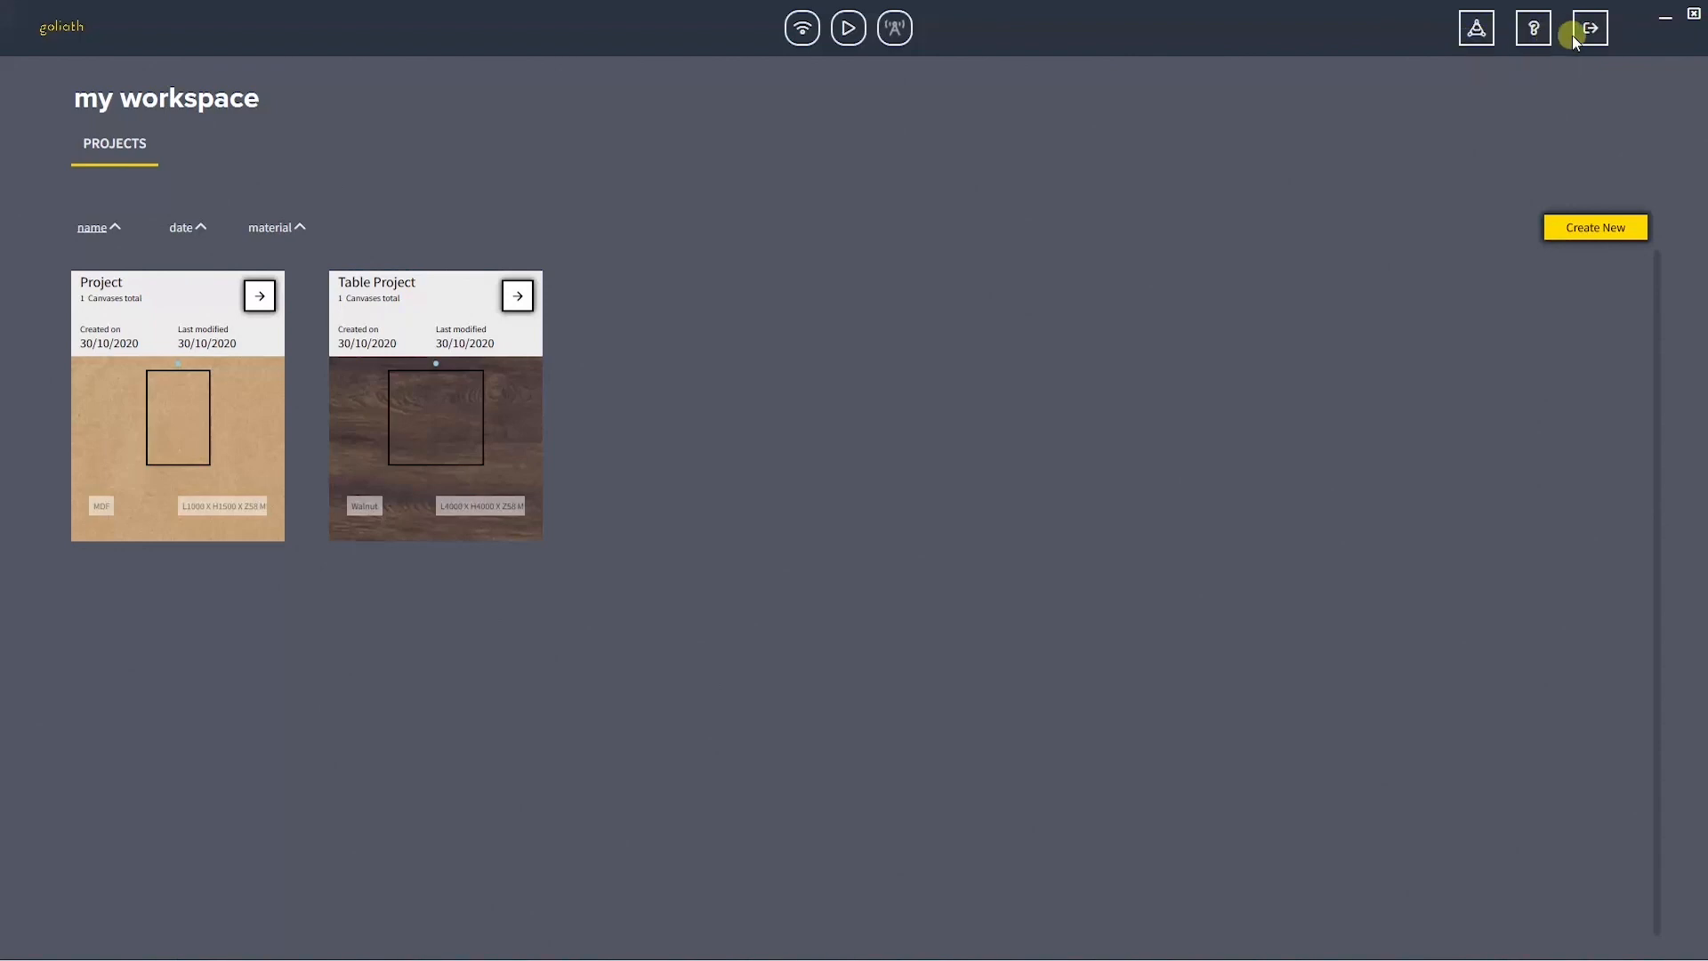
pyautogui.moveTo(1589, 29)
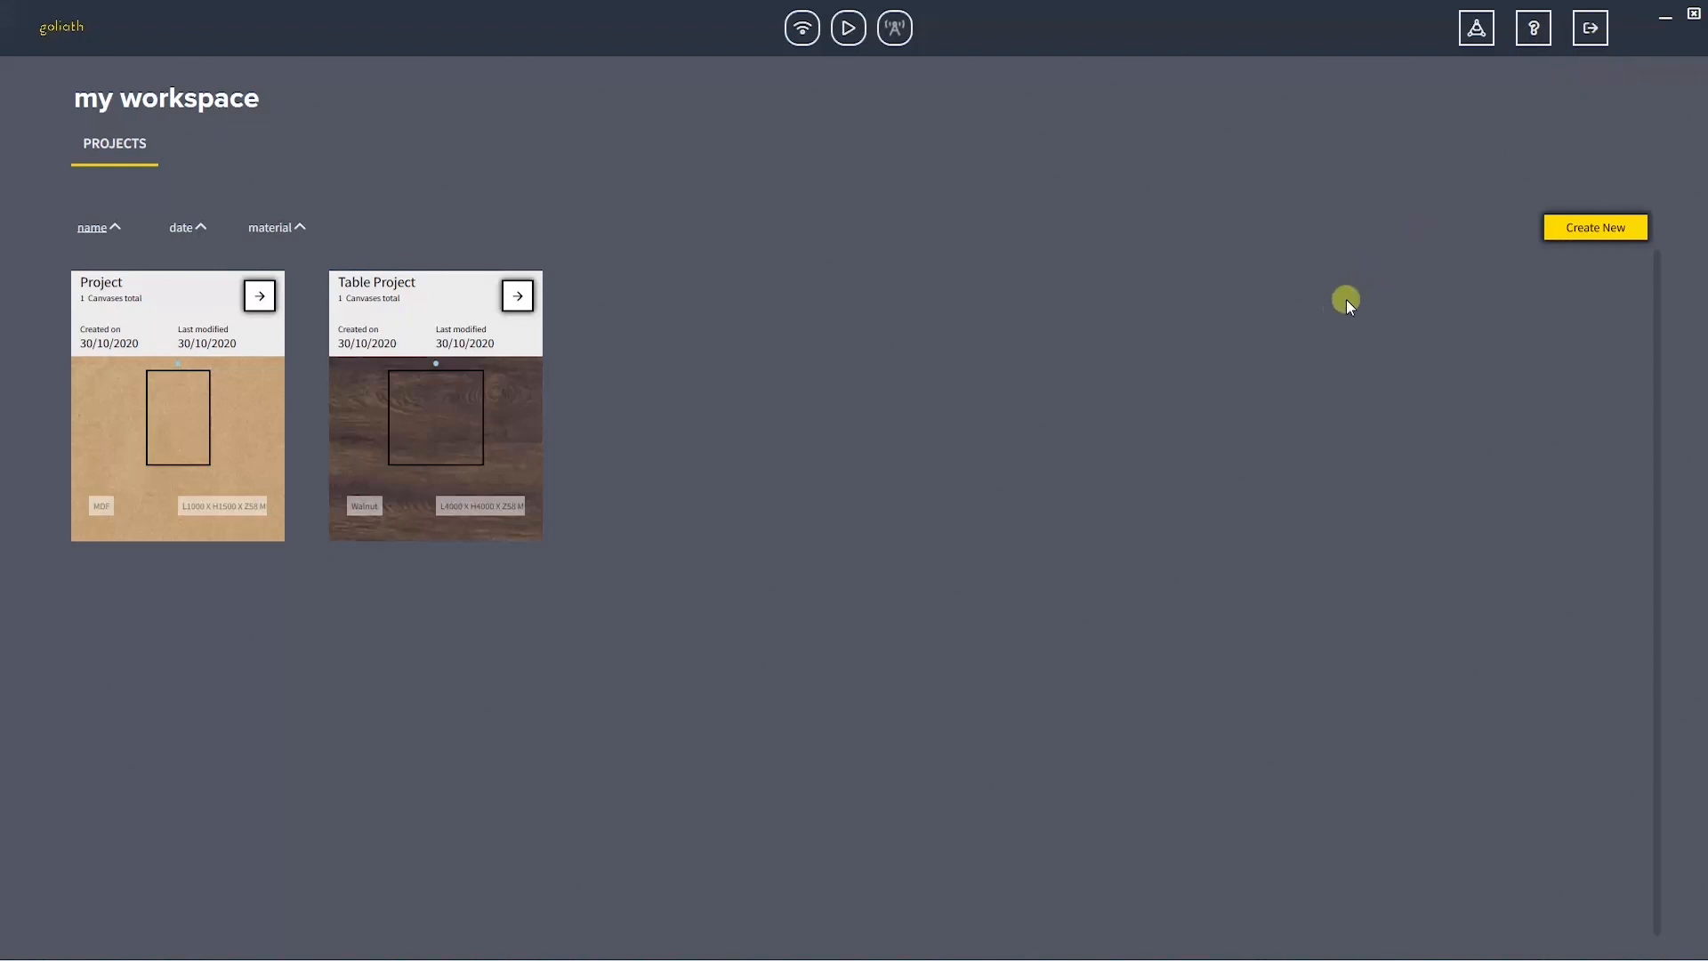
pyautogui.moveTo(1069, 428)
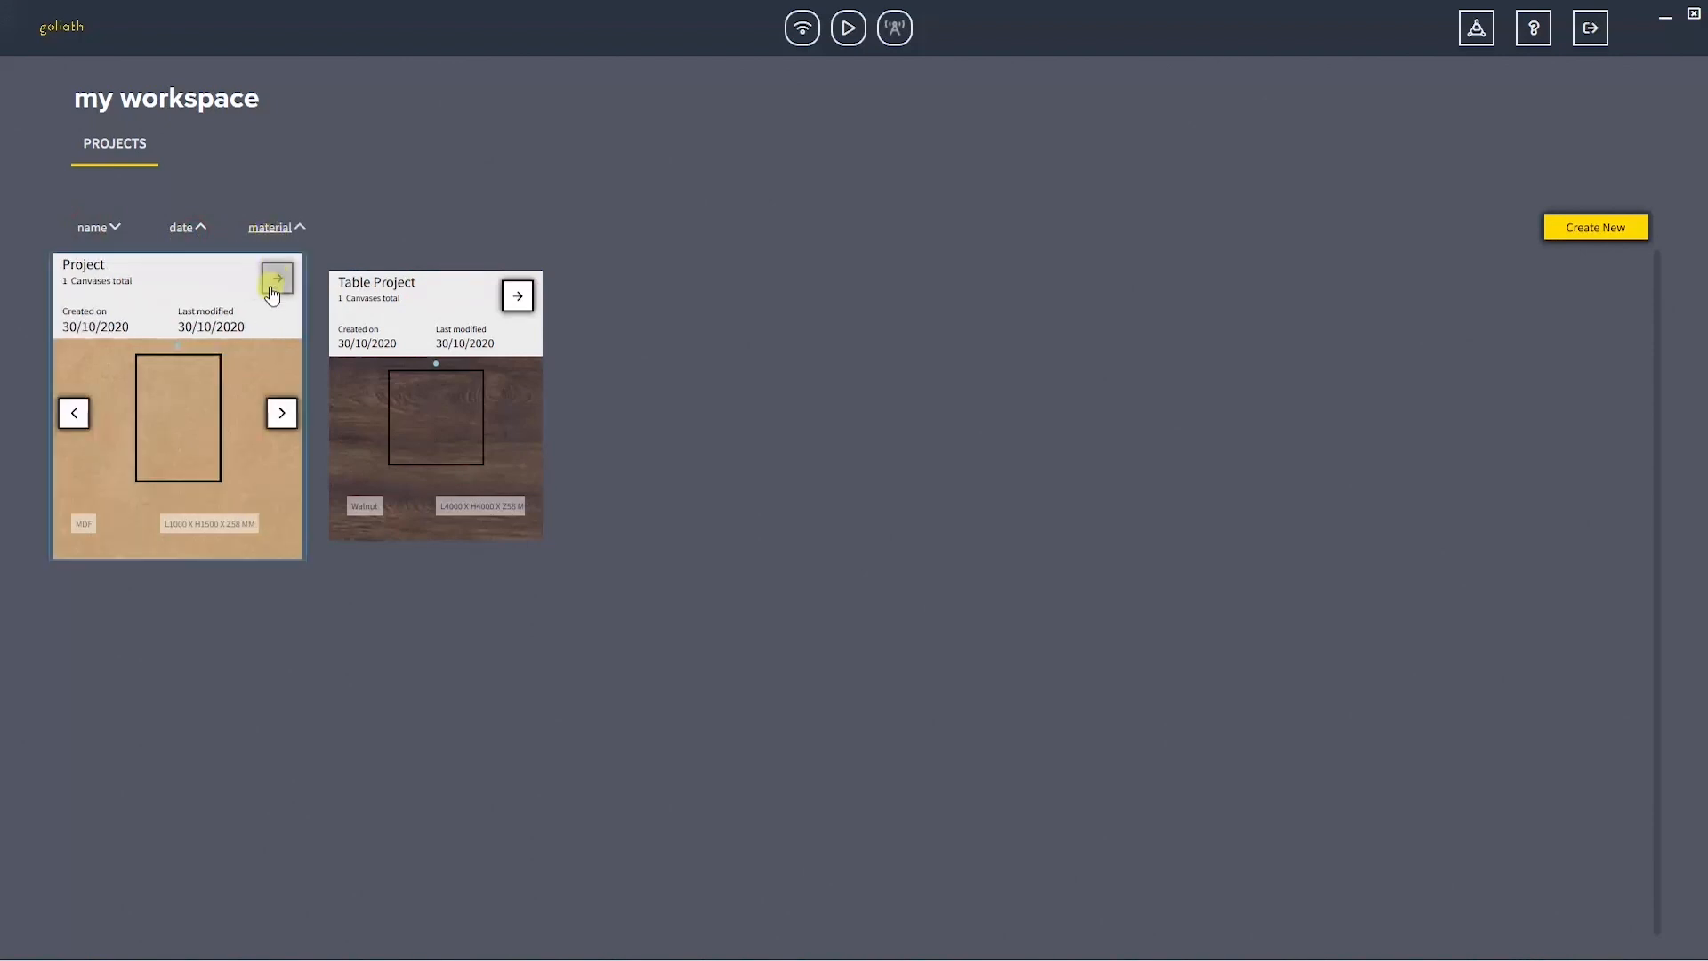
pyautogui.moveTo(162, 273)
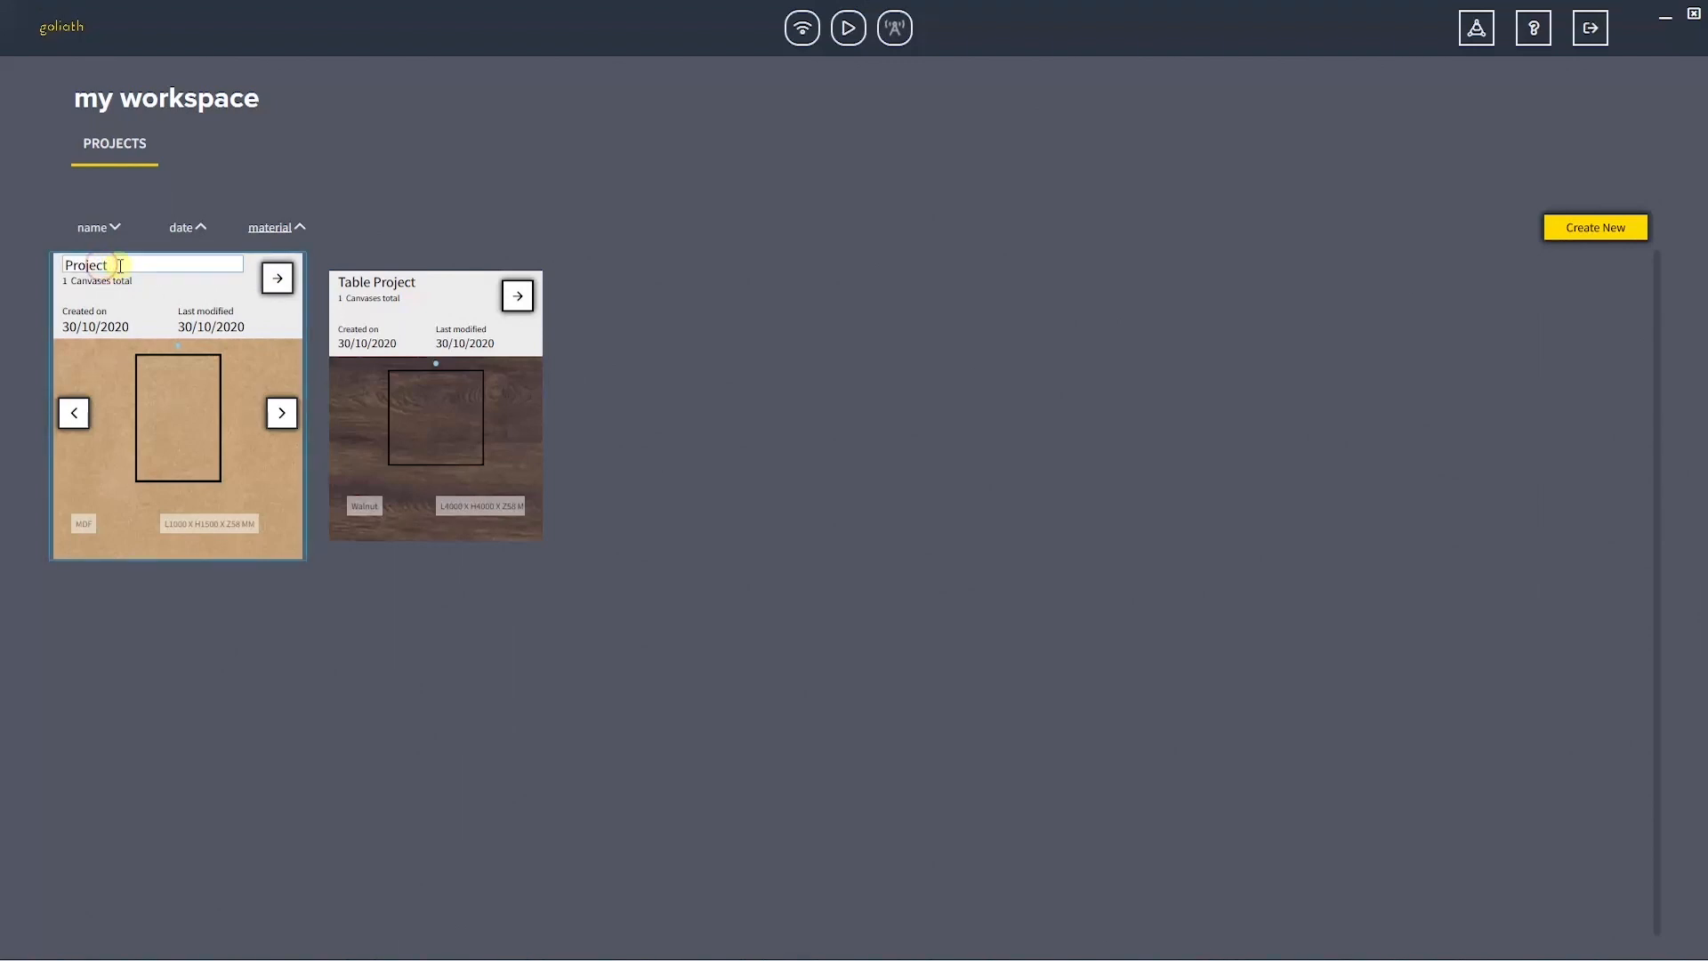
# Rename the first project to 'Light Project' and delete 'Table Project' from the workspace.
pyautogui.write('Light')
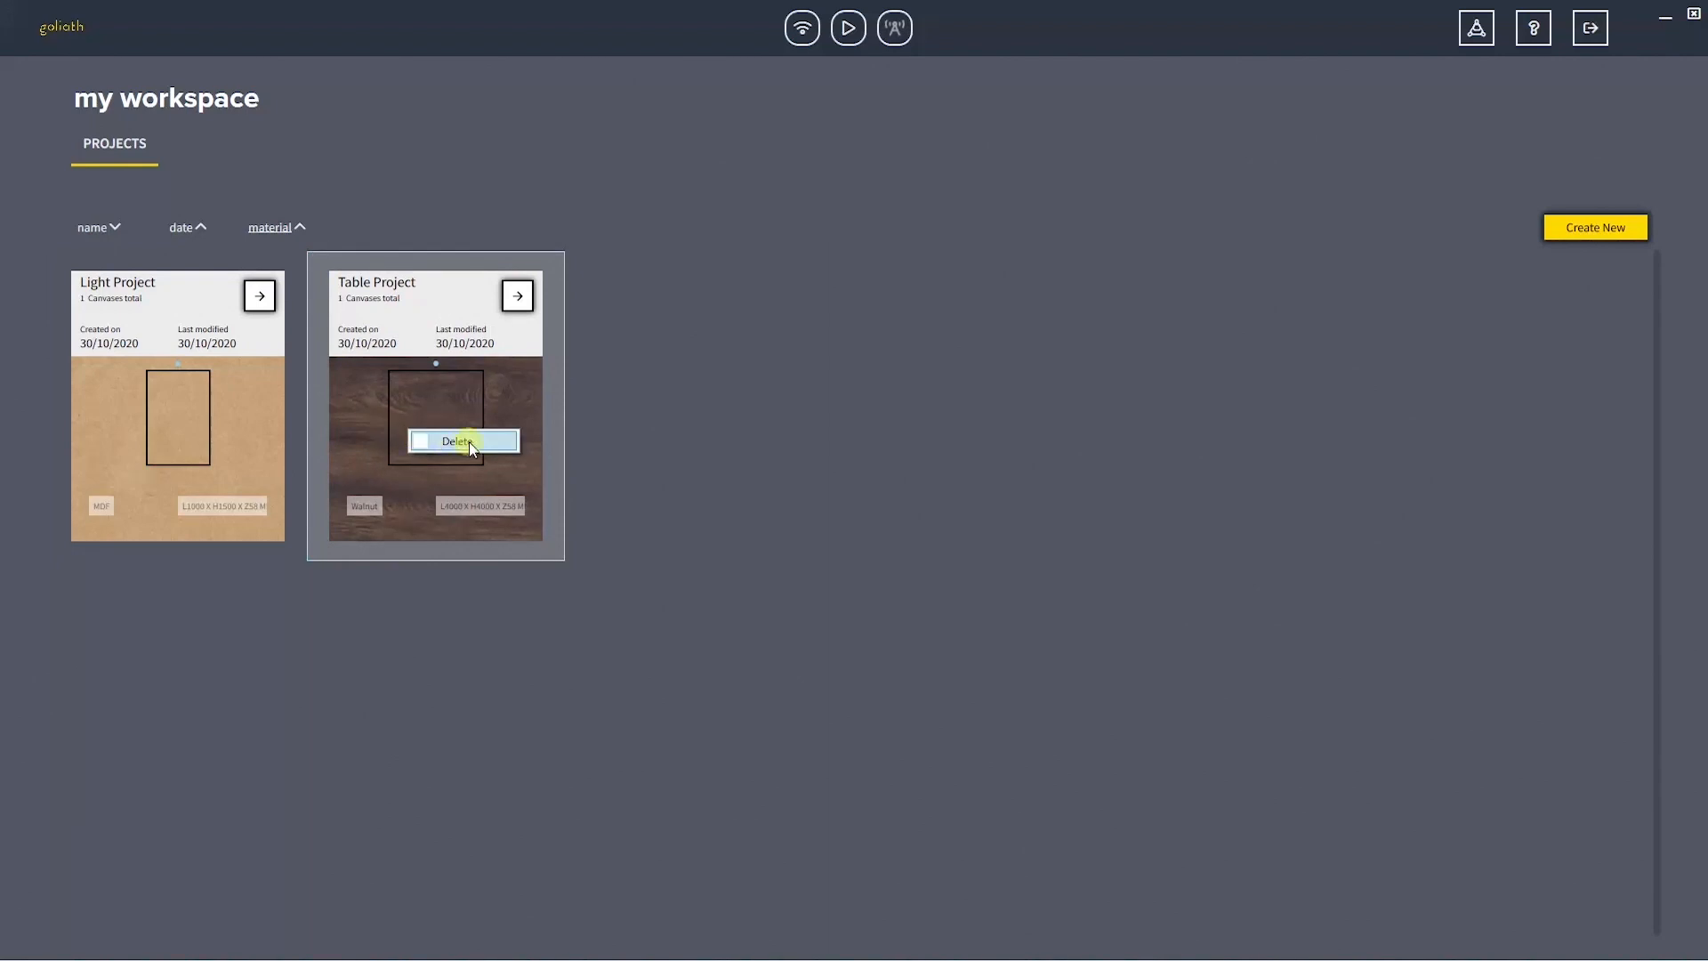
pyautogui.click(461, 440)
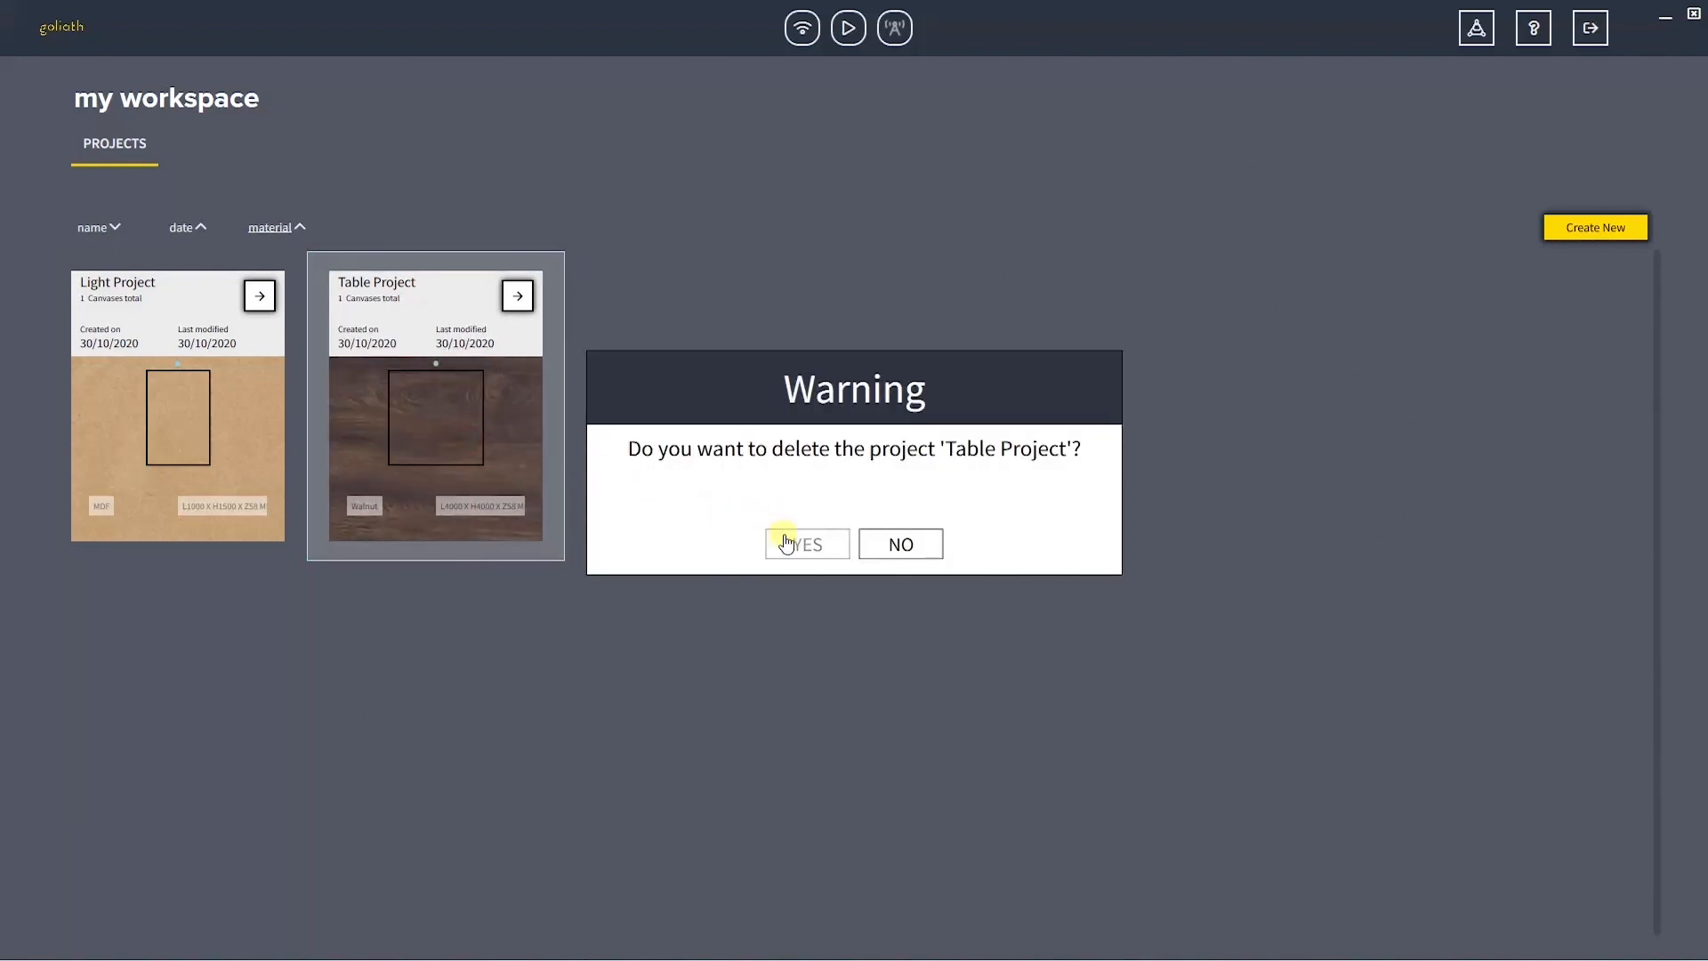
pyautogui.click(805, 544)
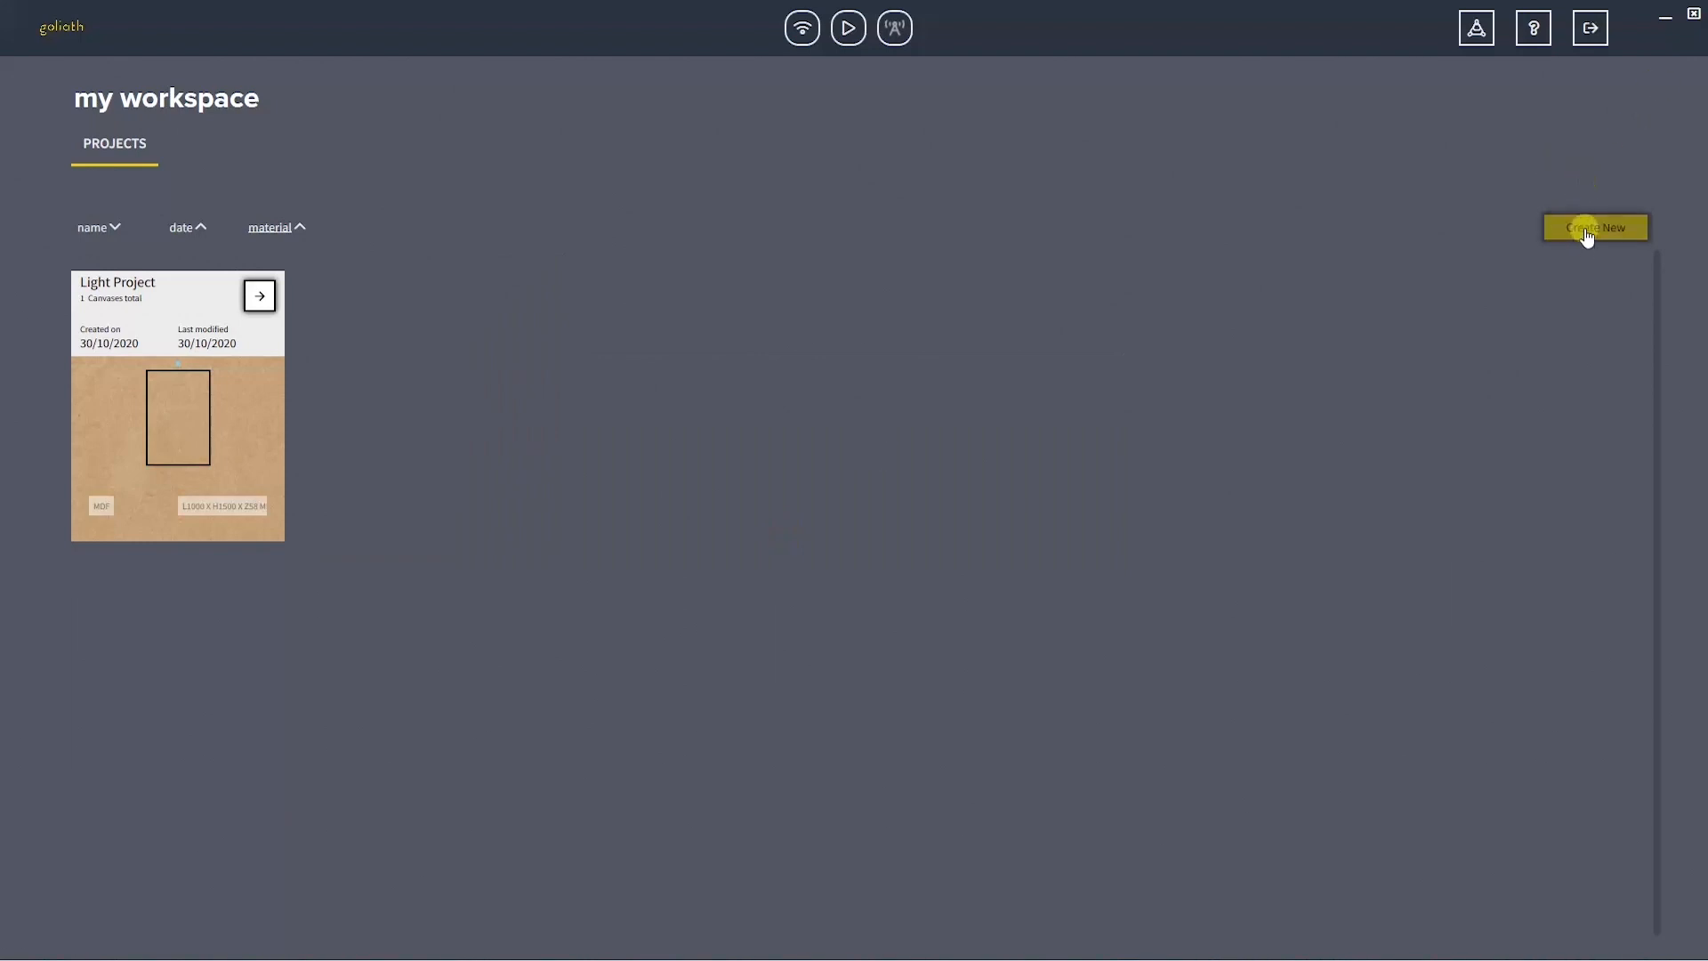
# Create Project 01 and review its 4000 × 4000 mm, 58 mm thick canvas, keeping material MDF.
pyautogui.click(1595, 226)
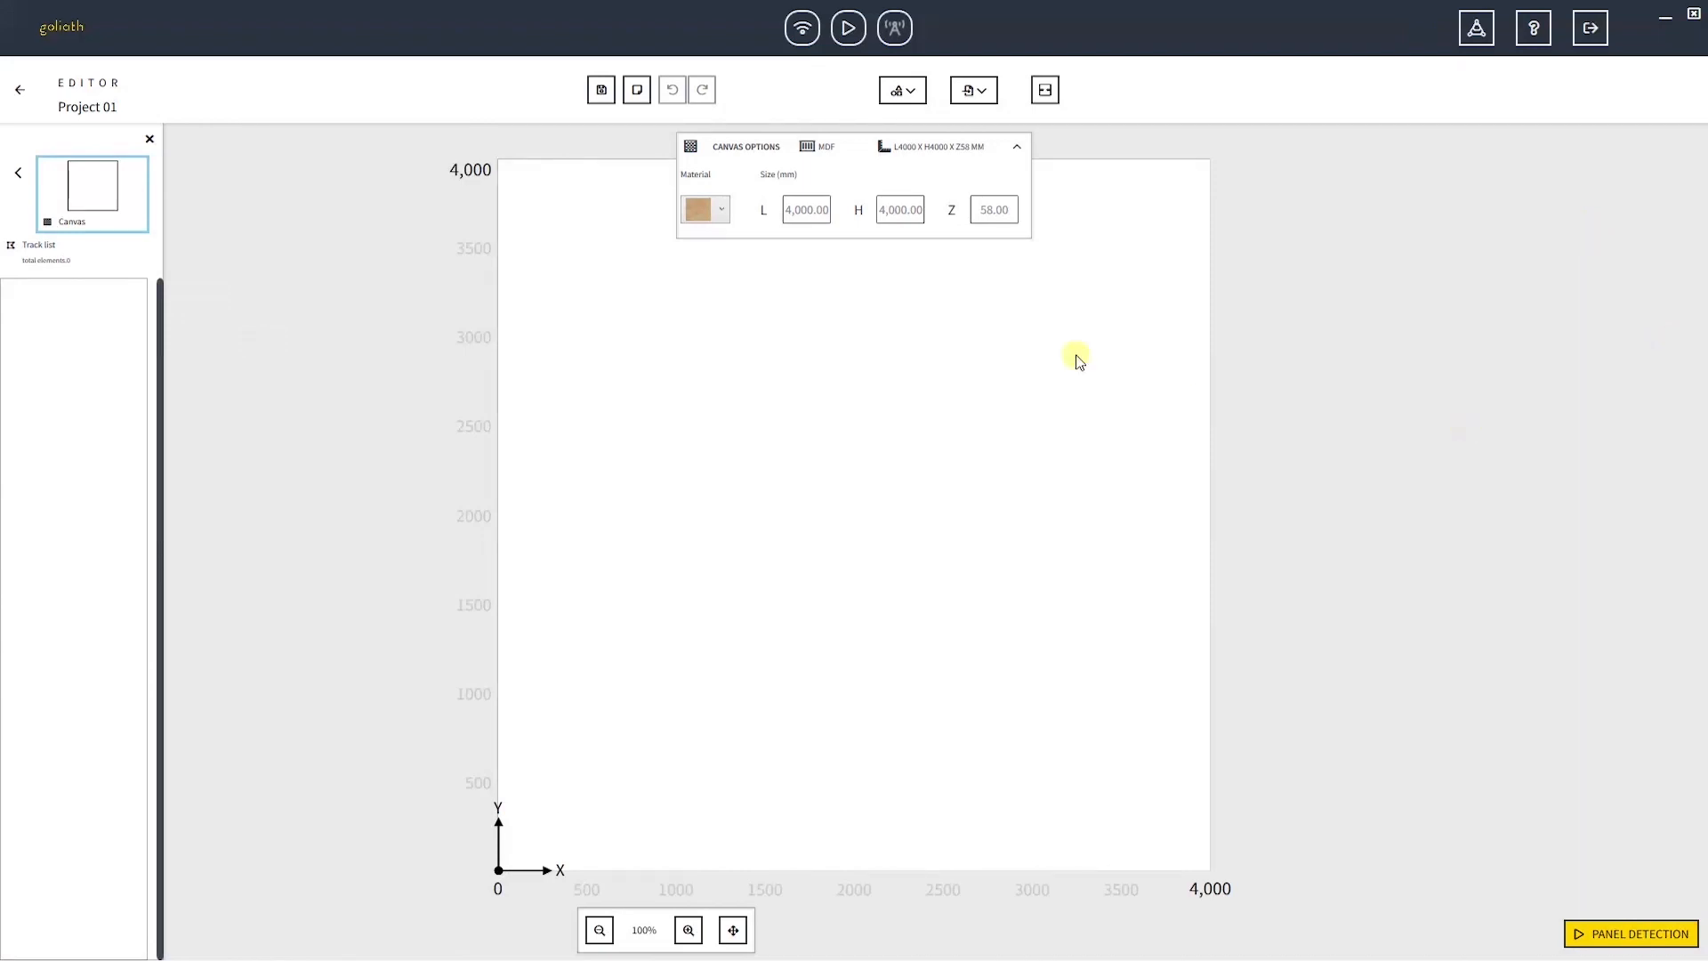
pyautogui.moveTo(815, 334)
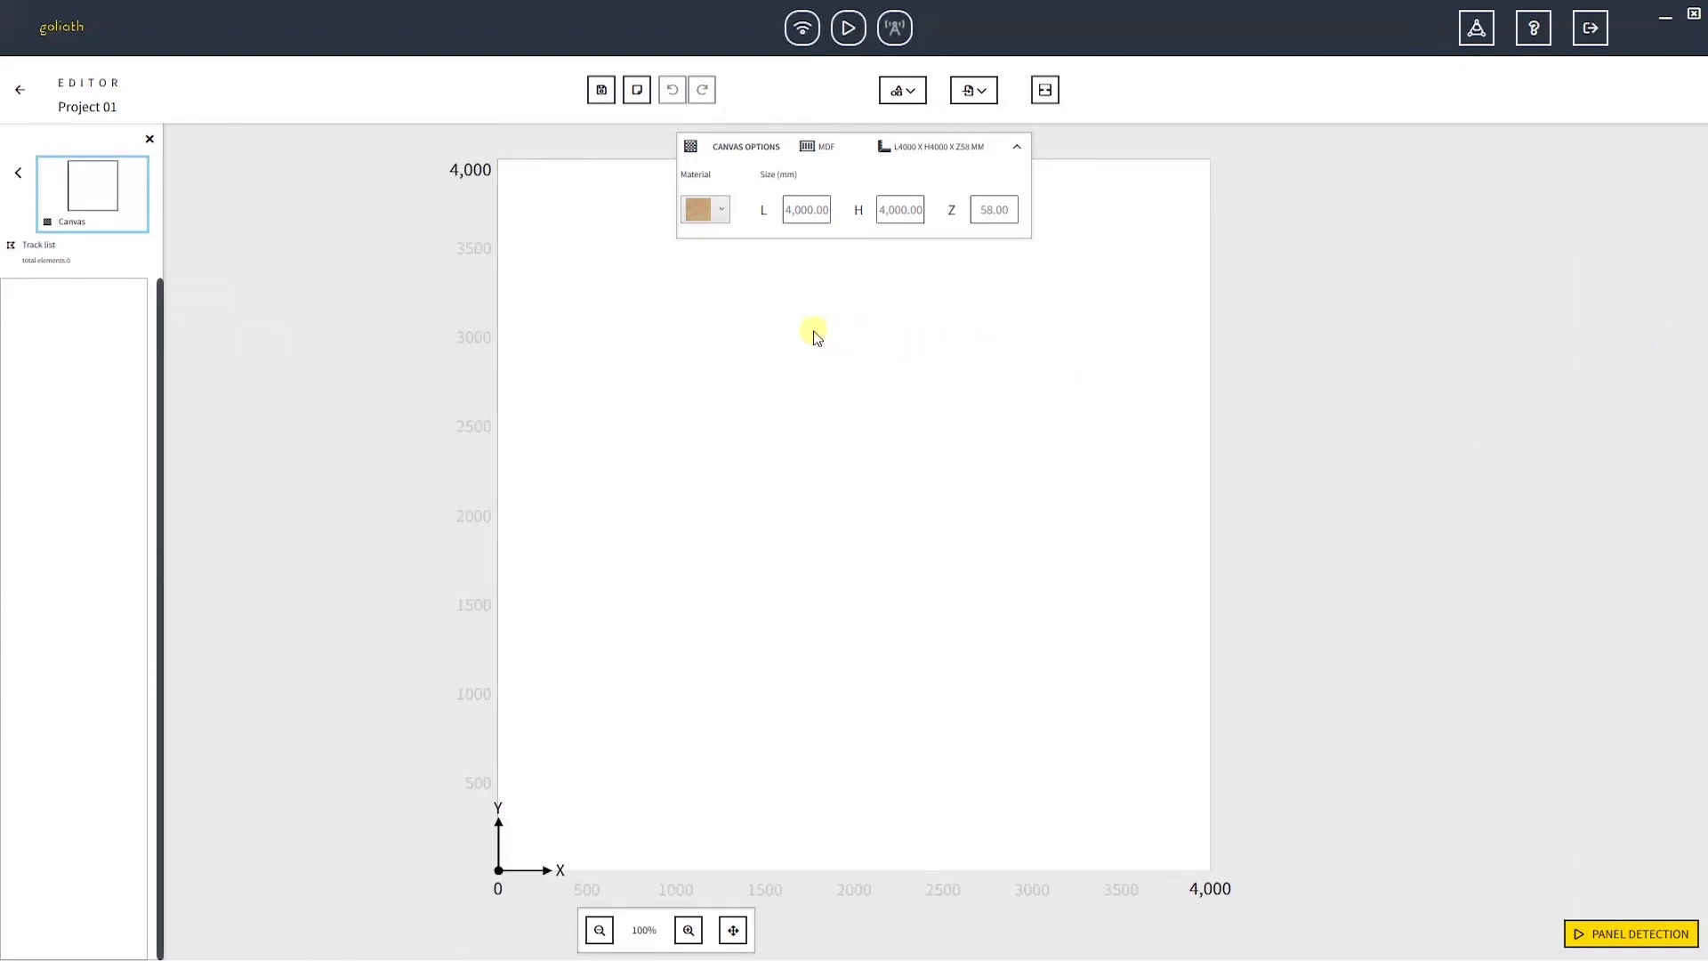
pyautogui.moveTo(778, 368)
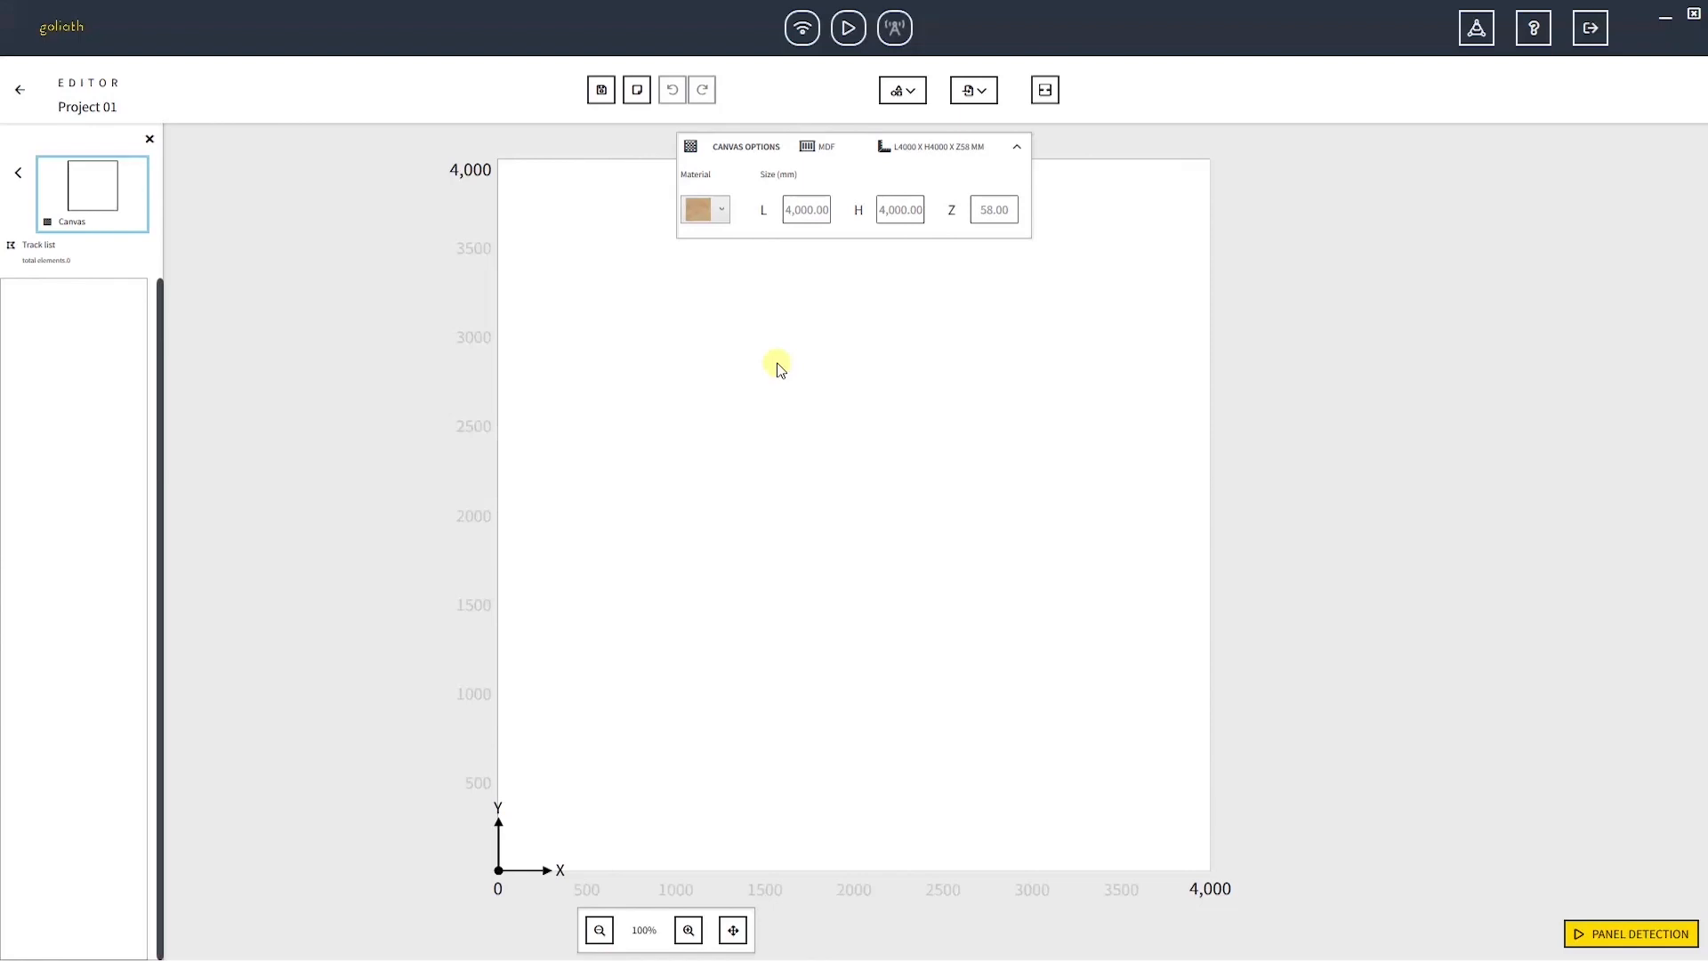
pyautogui.click(807, 210)
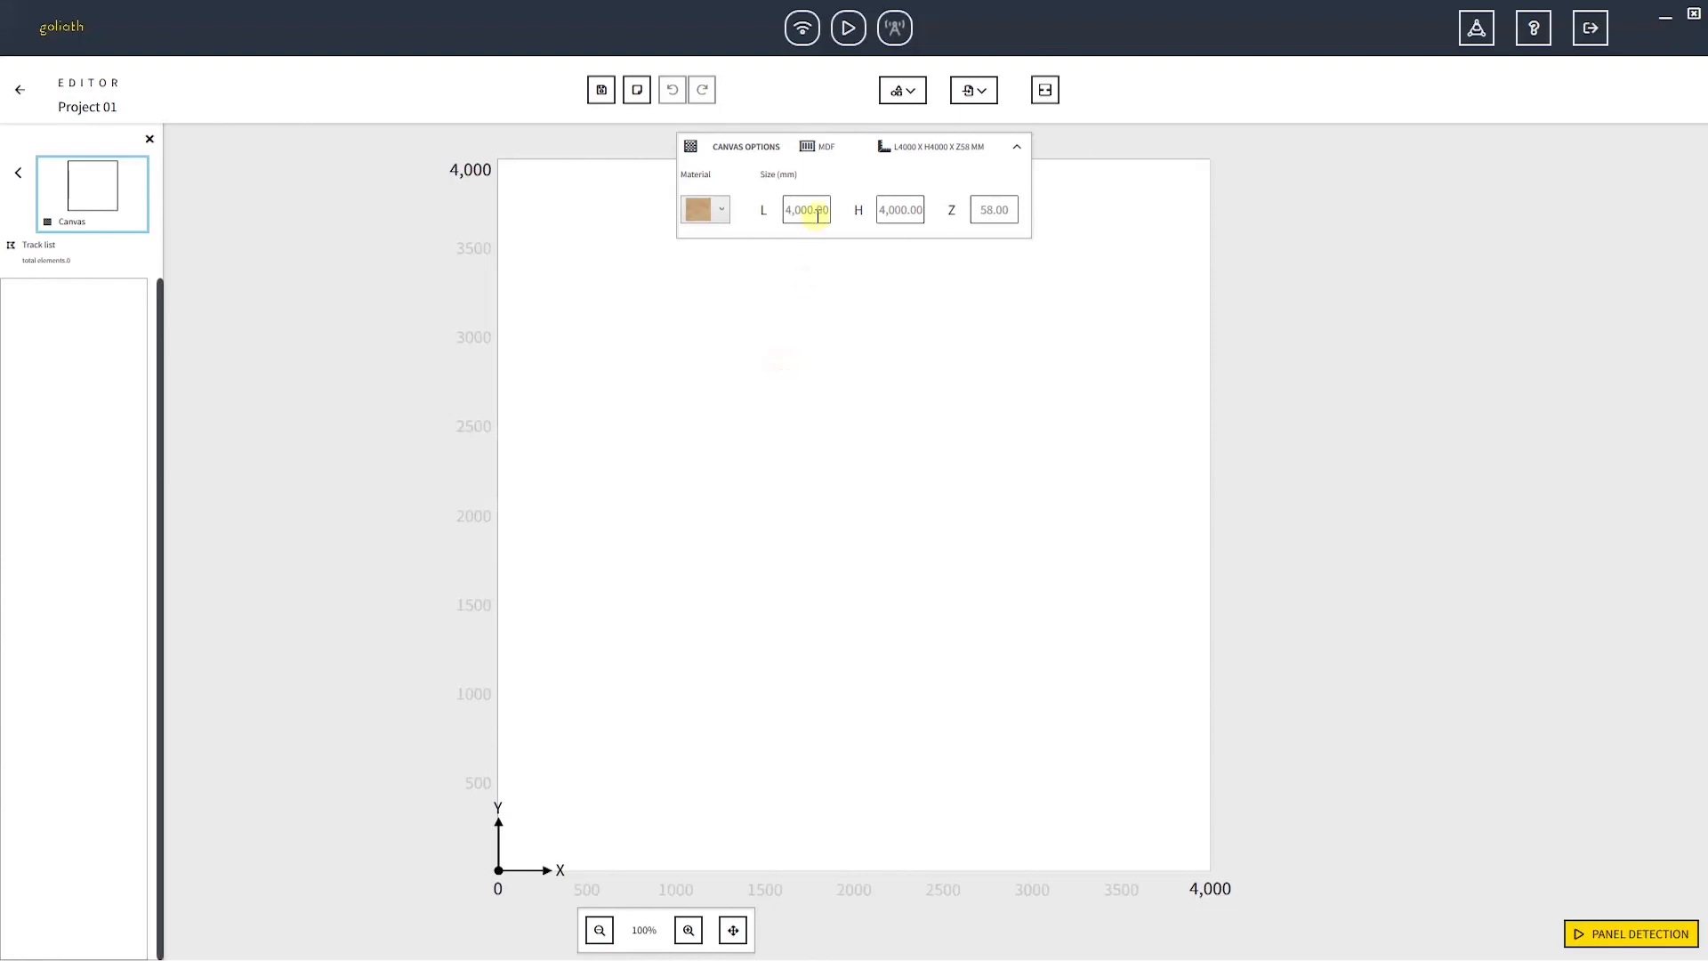
pyautogui.click(898, 210)
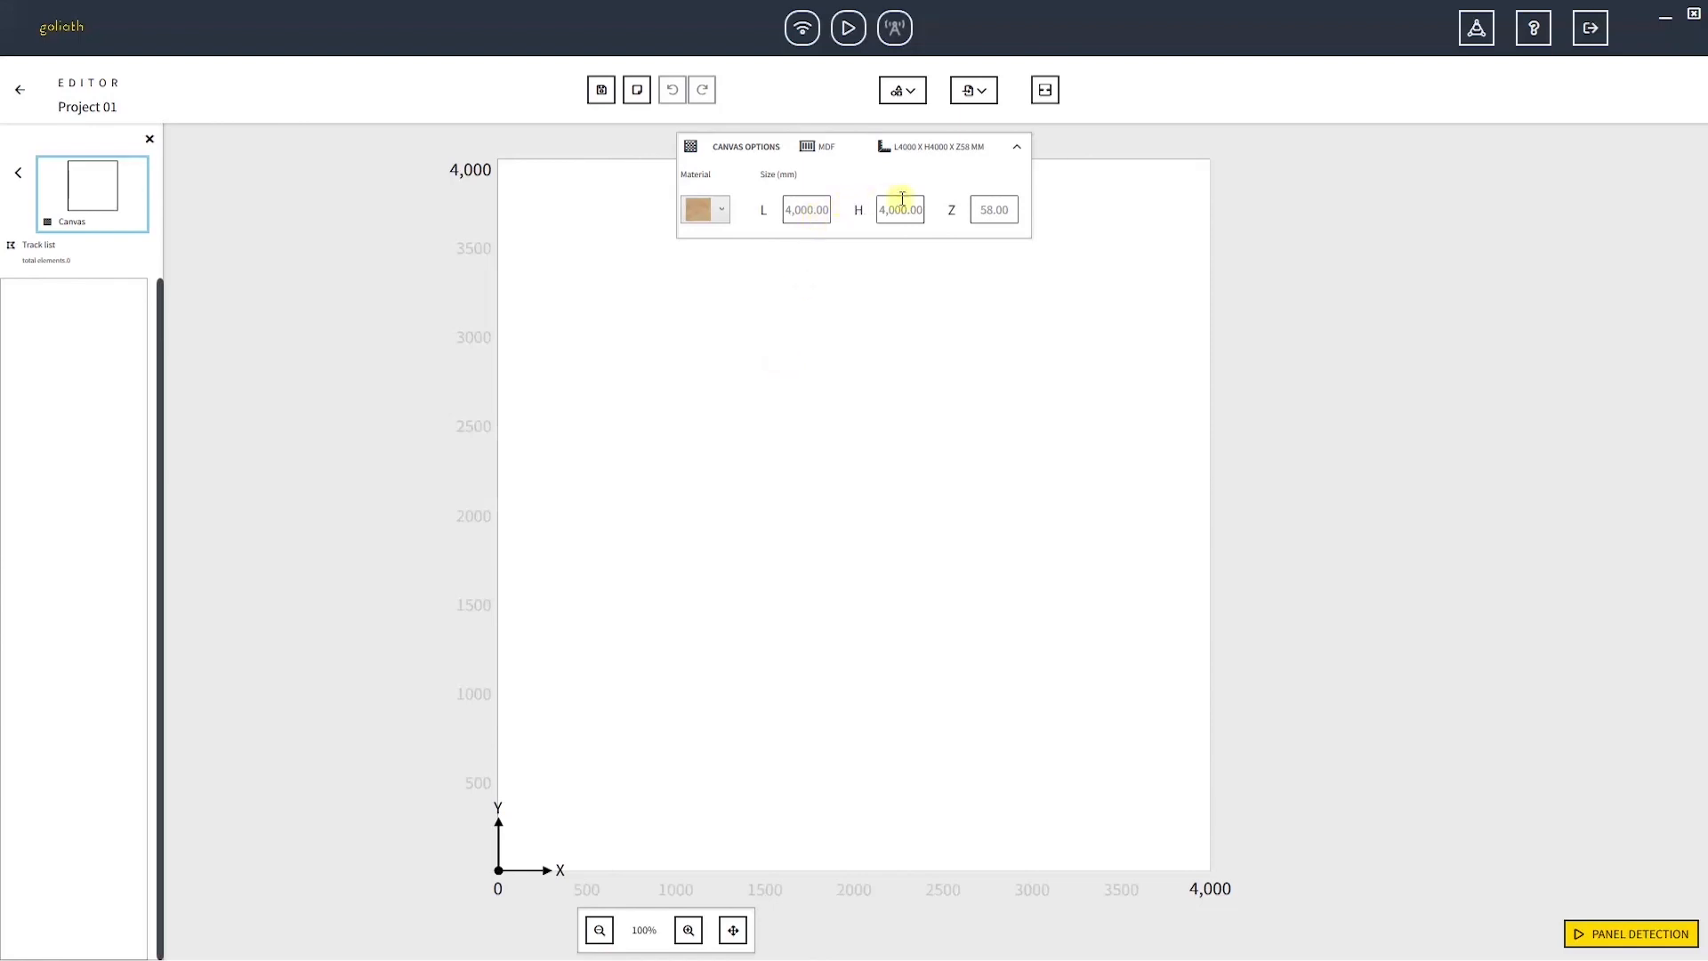
pyautogui.click(993, 209)
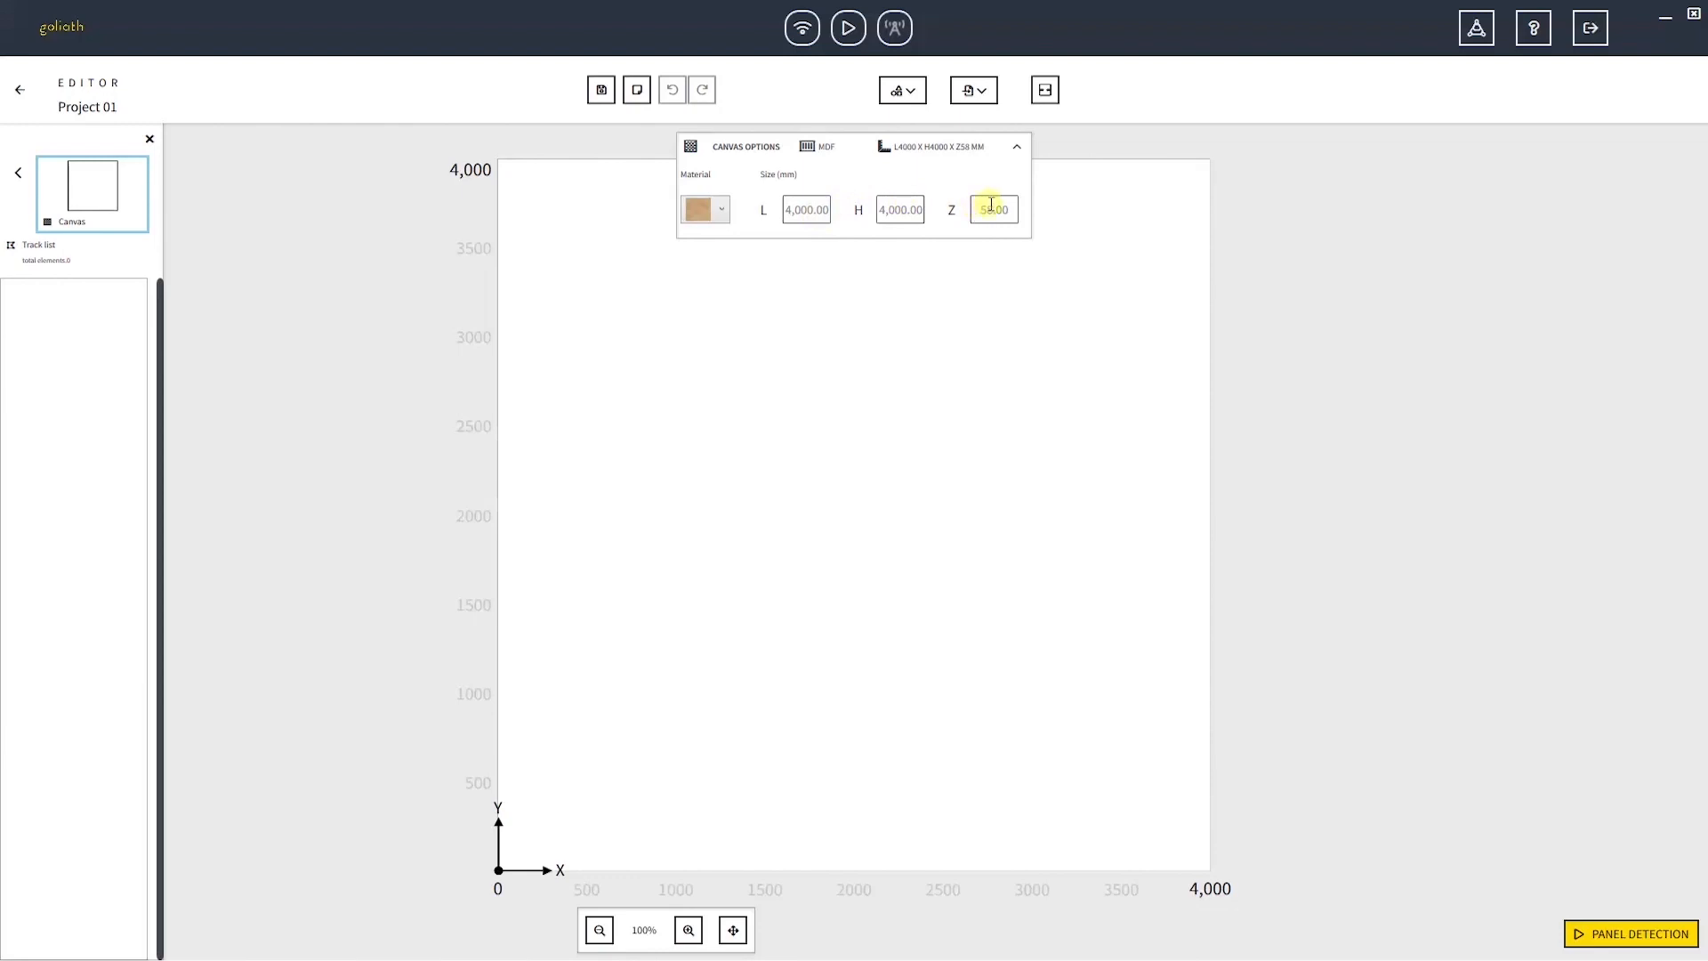
pyautogui.click(704, 210)
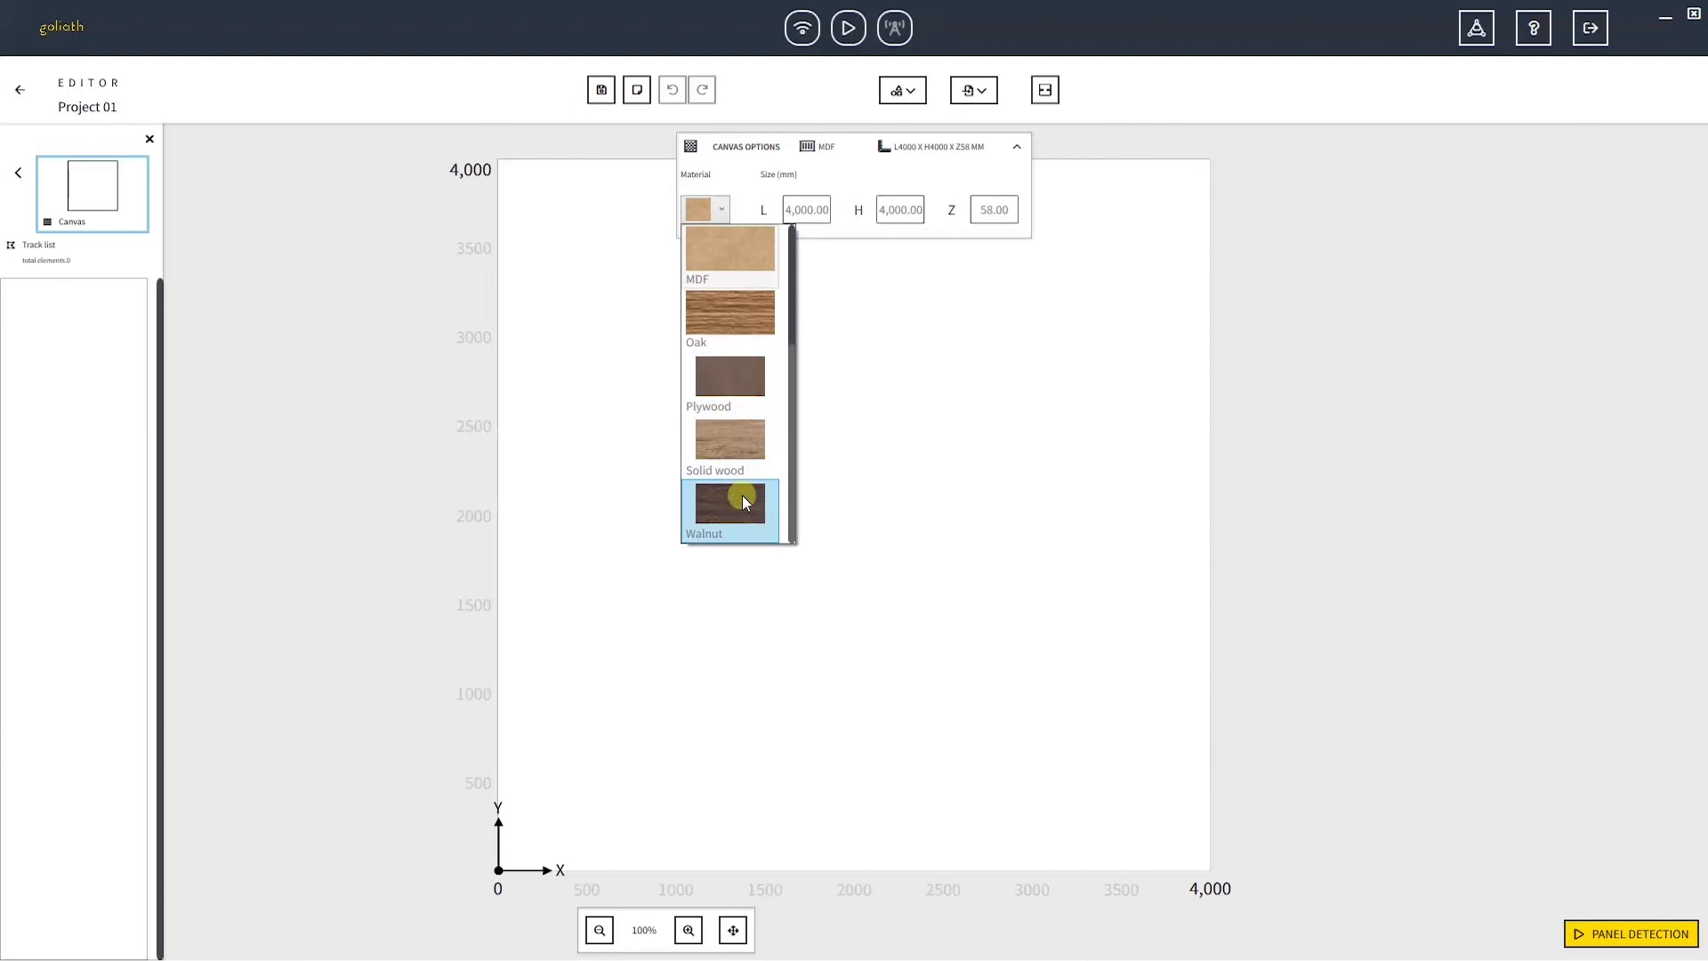
pyautogui.click(730, 504)
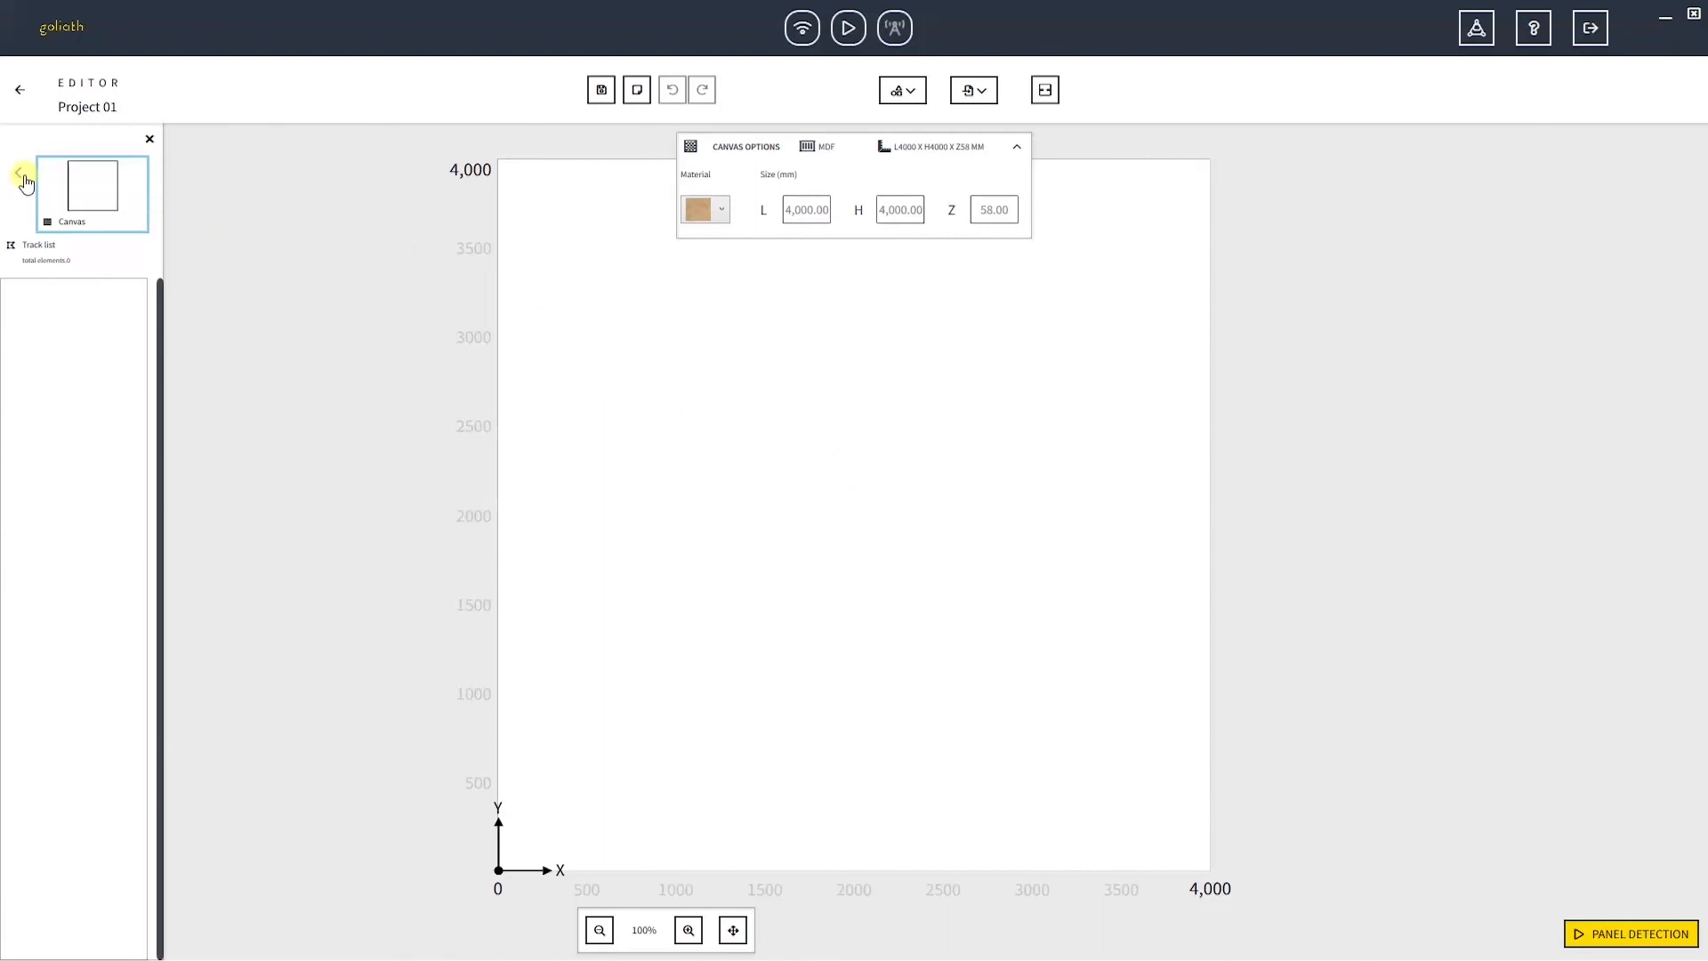
# Add a second canvas, Canvas 1, to the project and make it the active canvas.
pyautogui.click(20, 174)
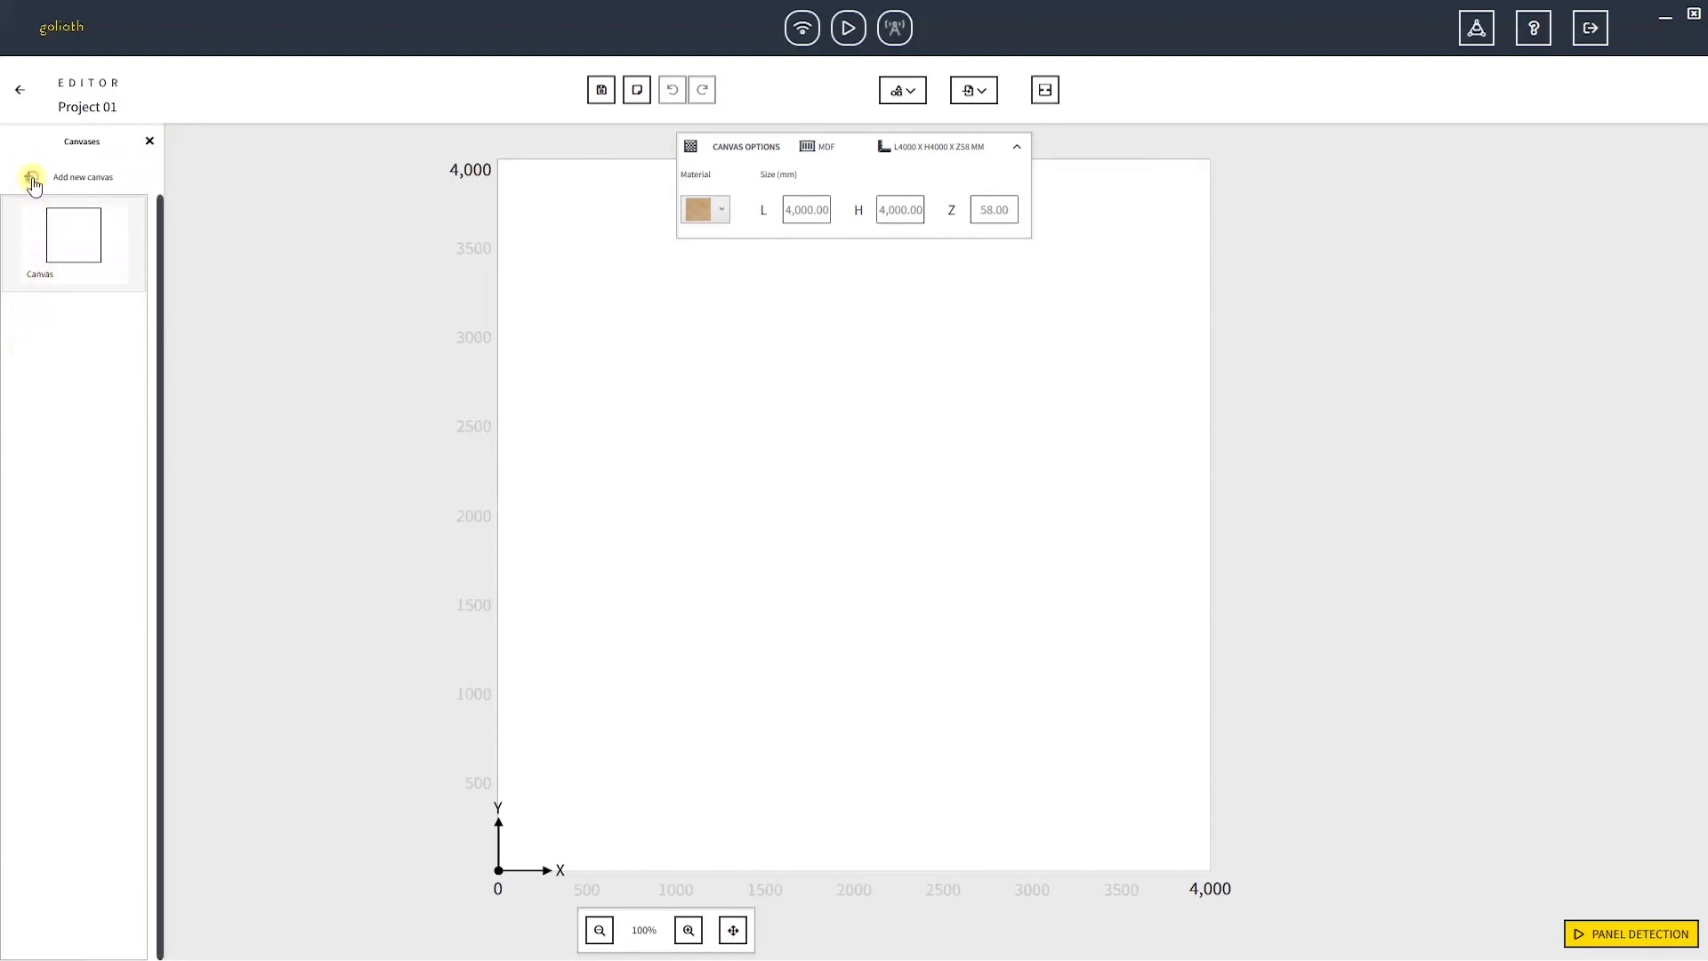
pyautogui.click(29, 177)
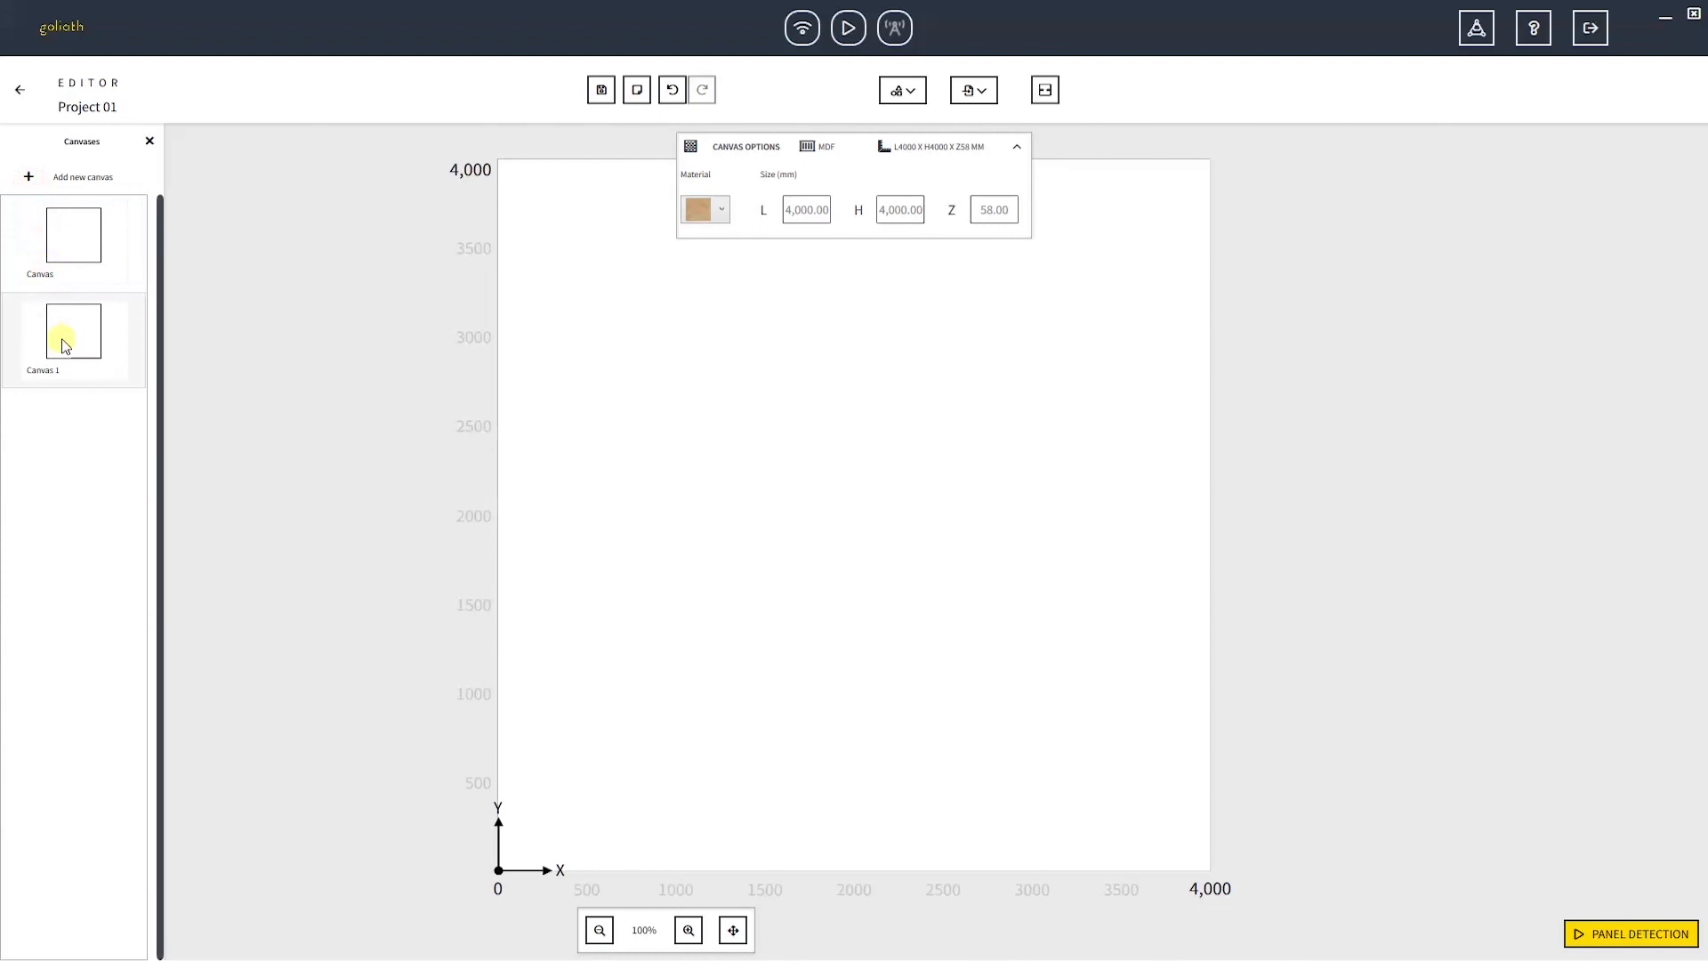
pyautogui.click(71, 331)
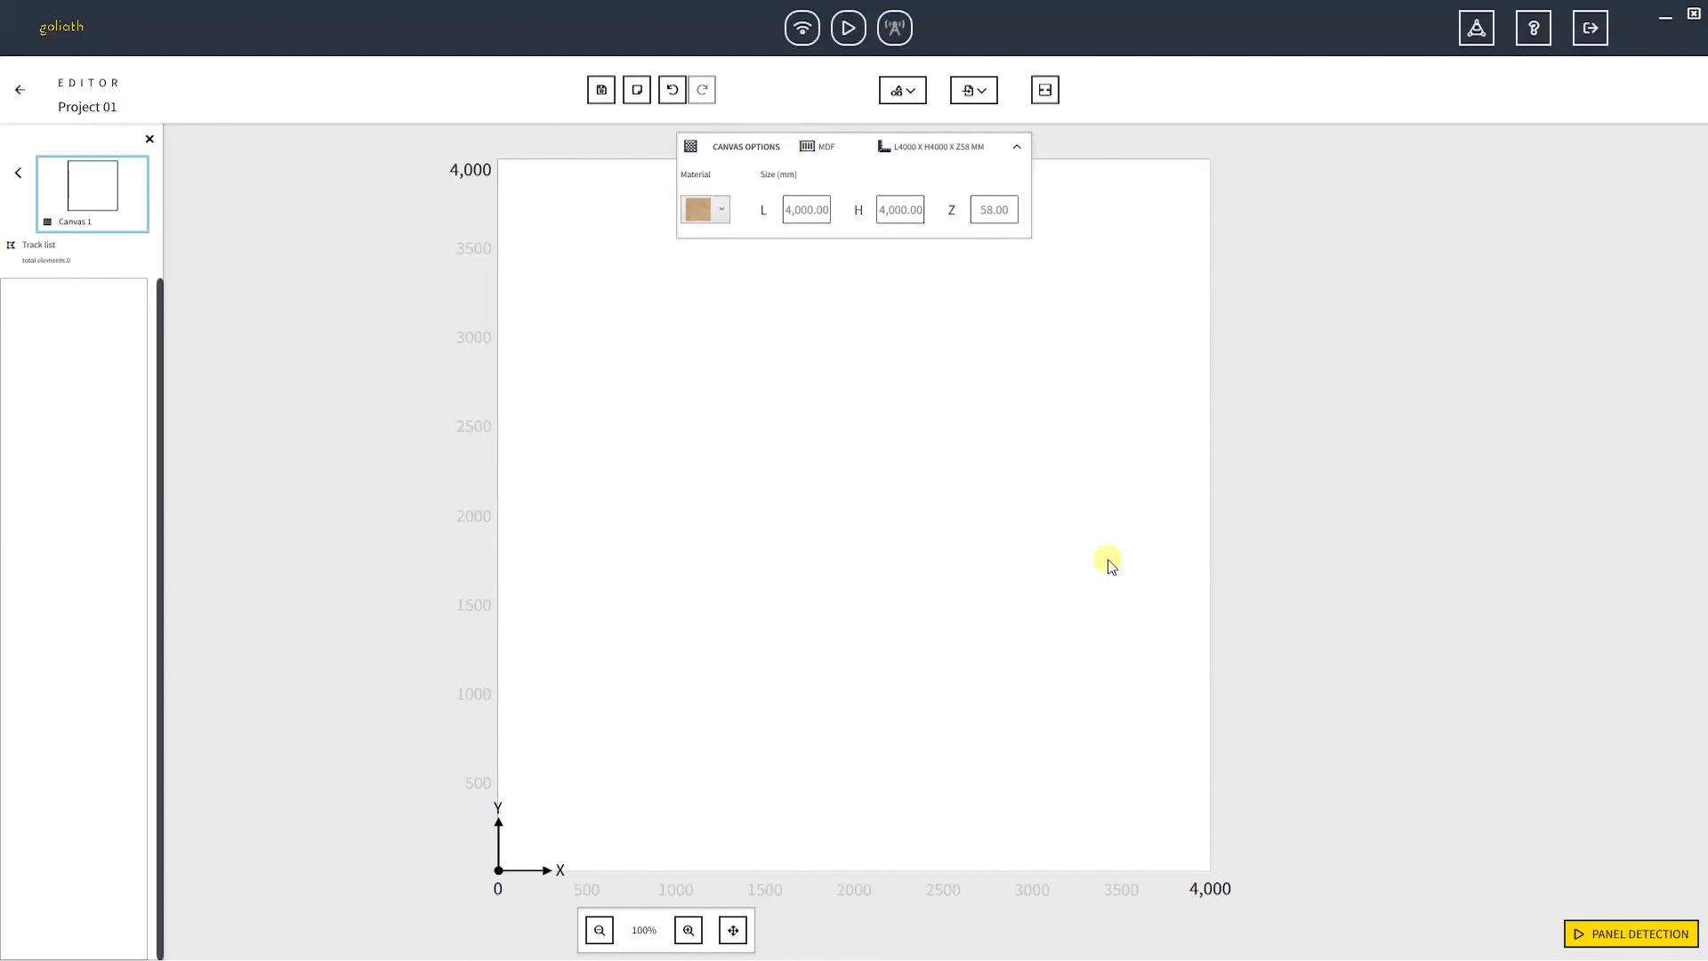
pyautogui.moveTo(1094, 550)
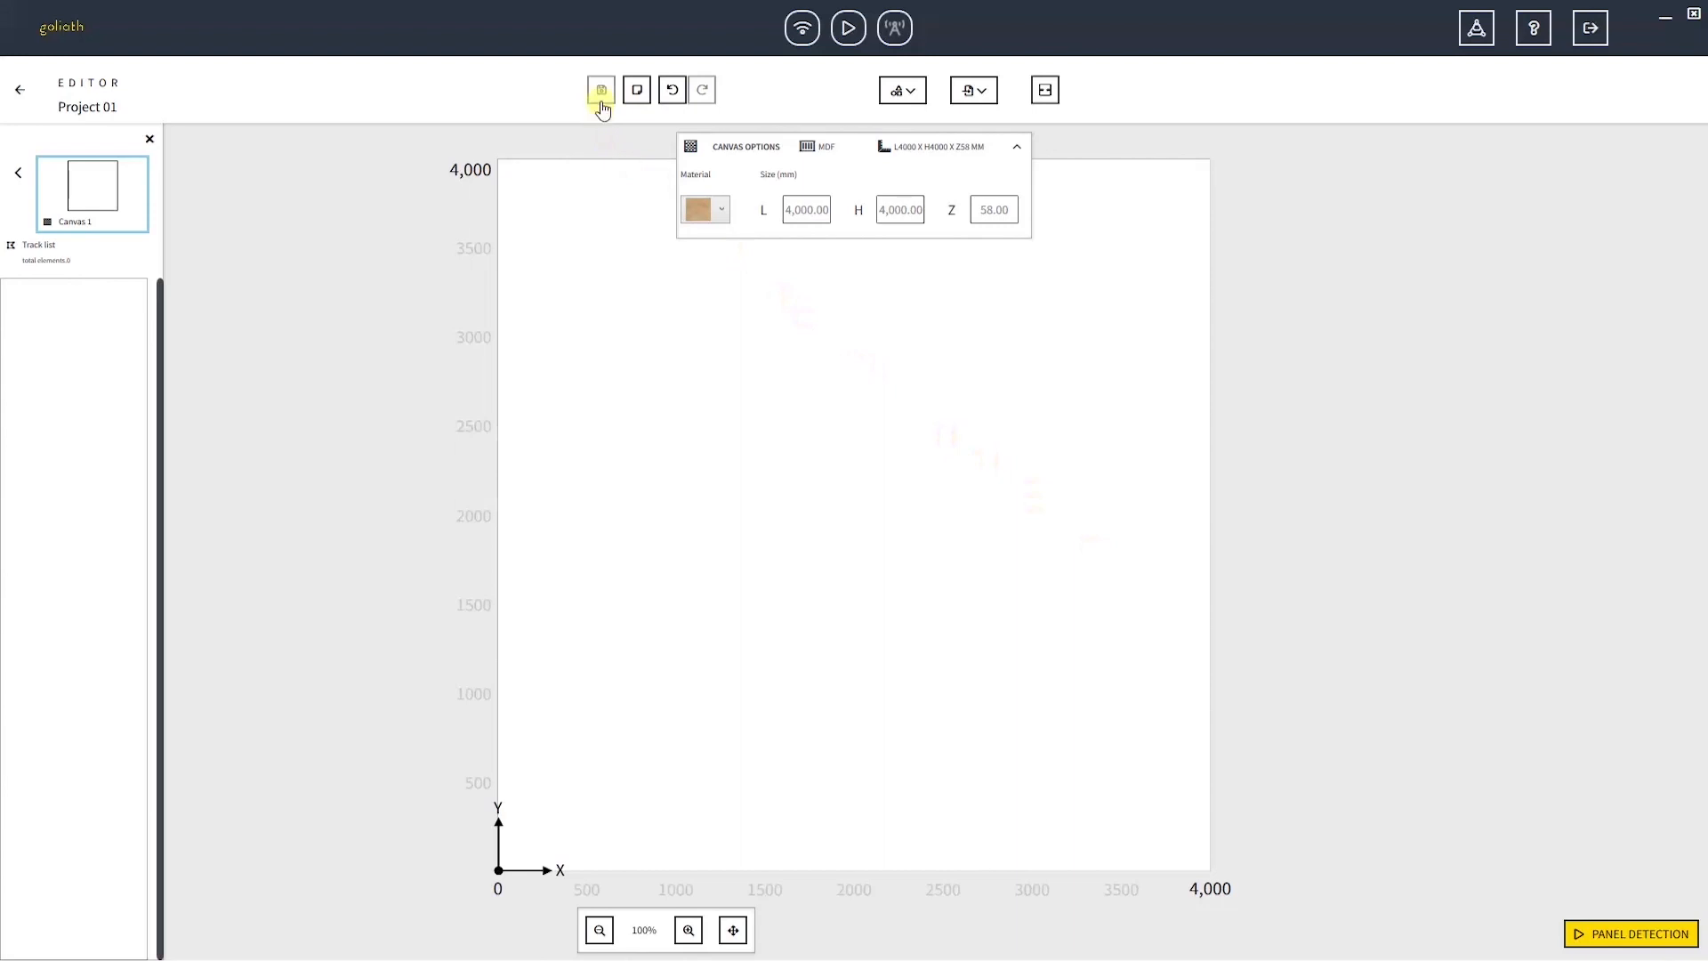
pyautogui.moveTo(637, 89)
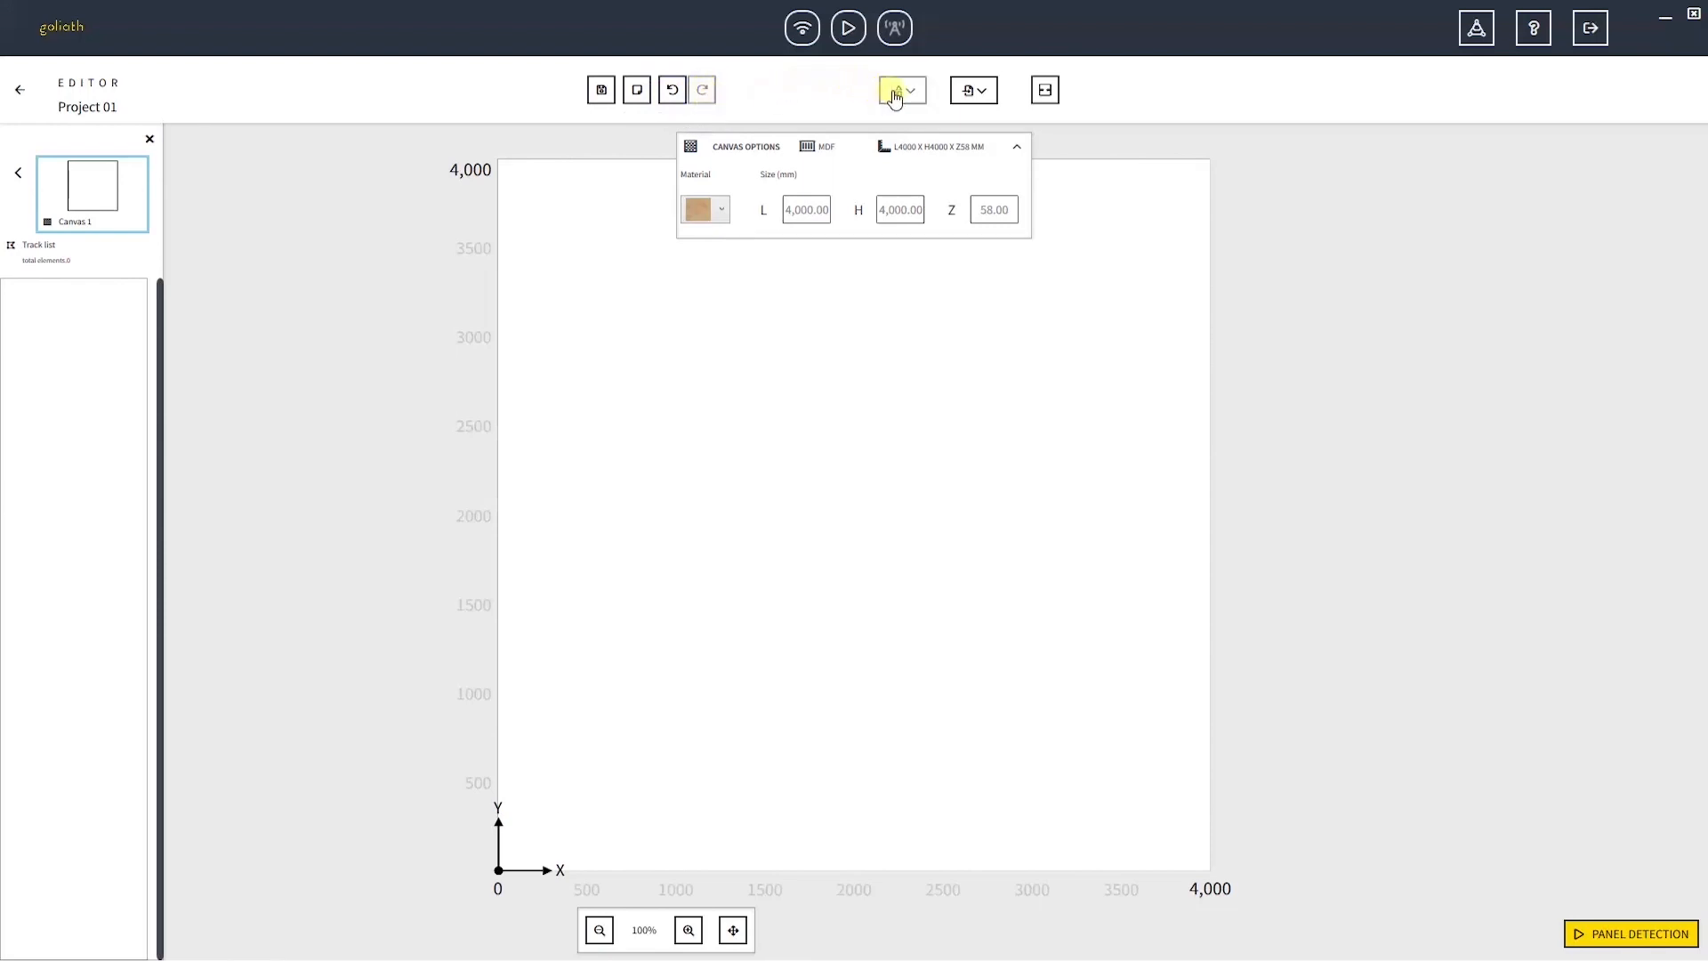
# Draw a filled circle, a zigzag line, and a polygon closed back at its starting point.
pyautogui.click(902, 89)
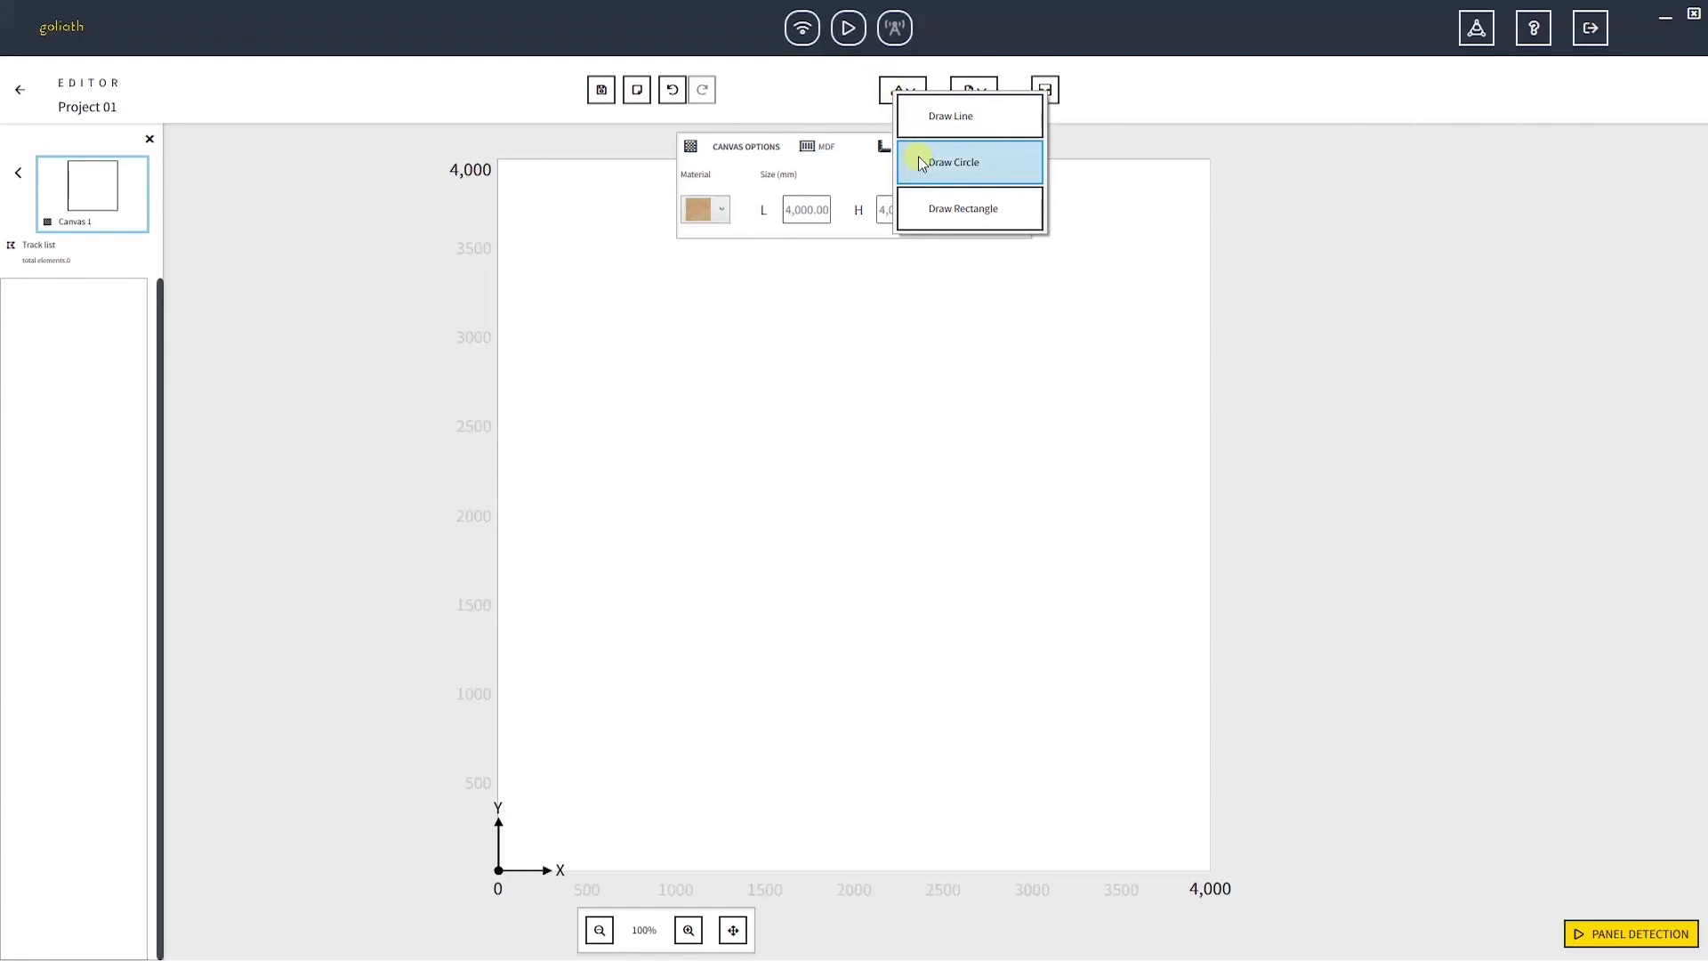
pyautogui.moveTo(924, 169)
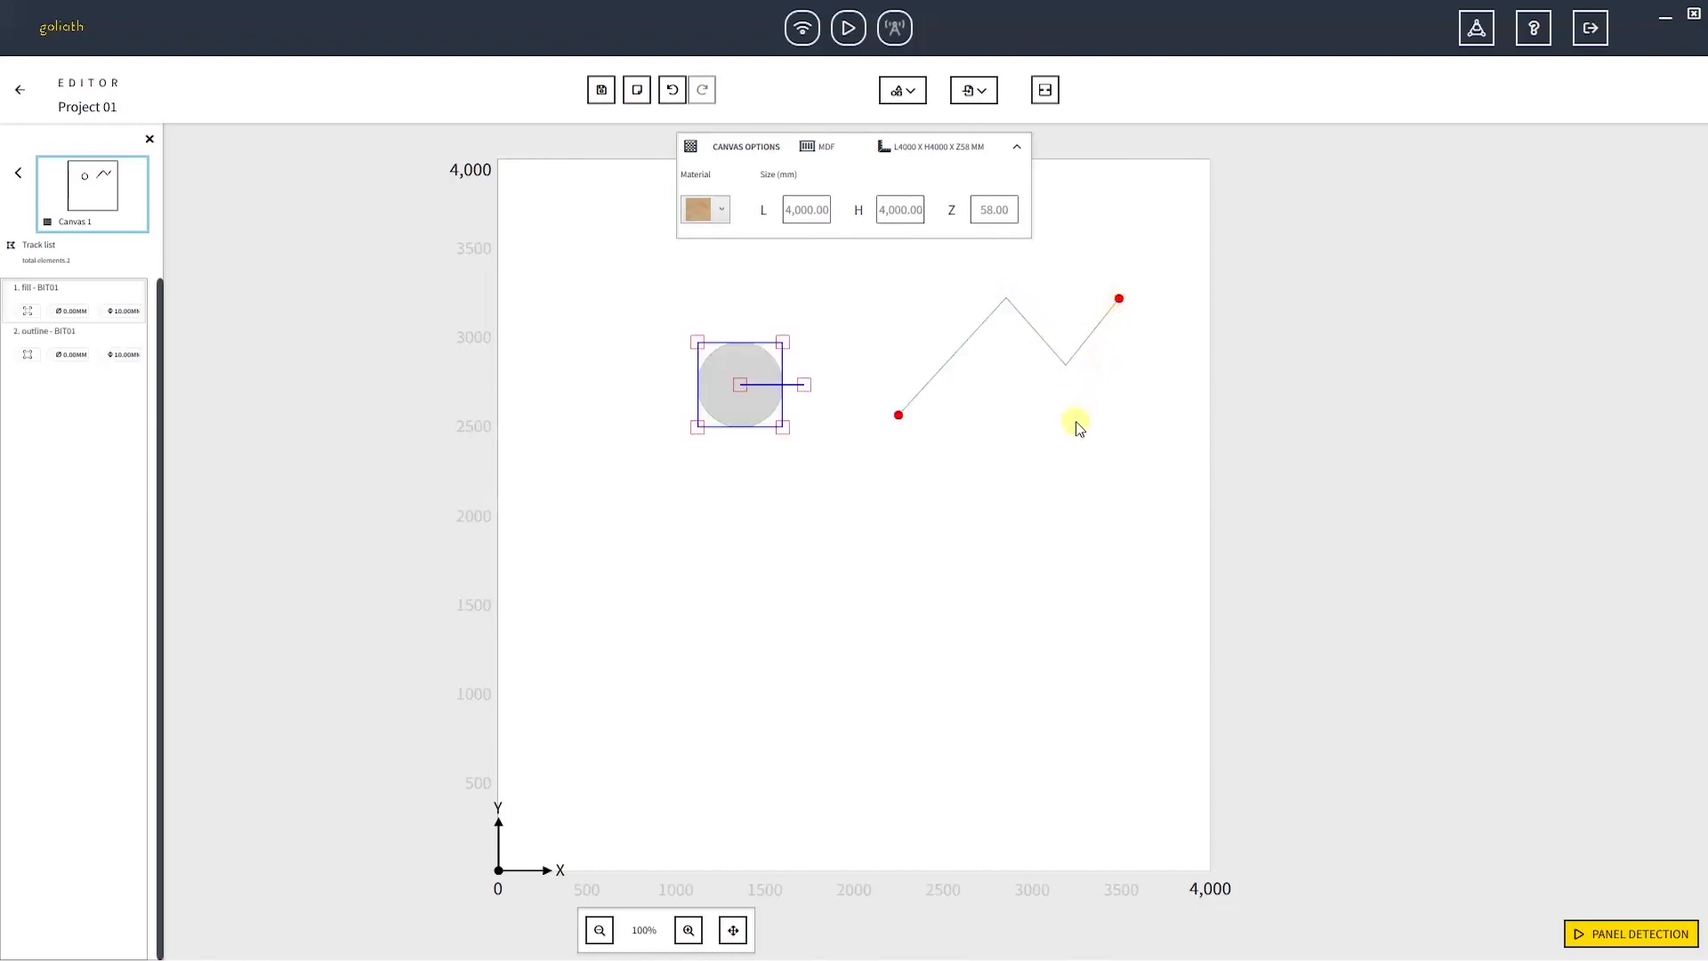
pyautogui.click(900, 89)
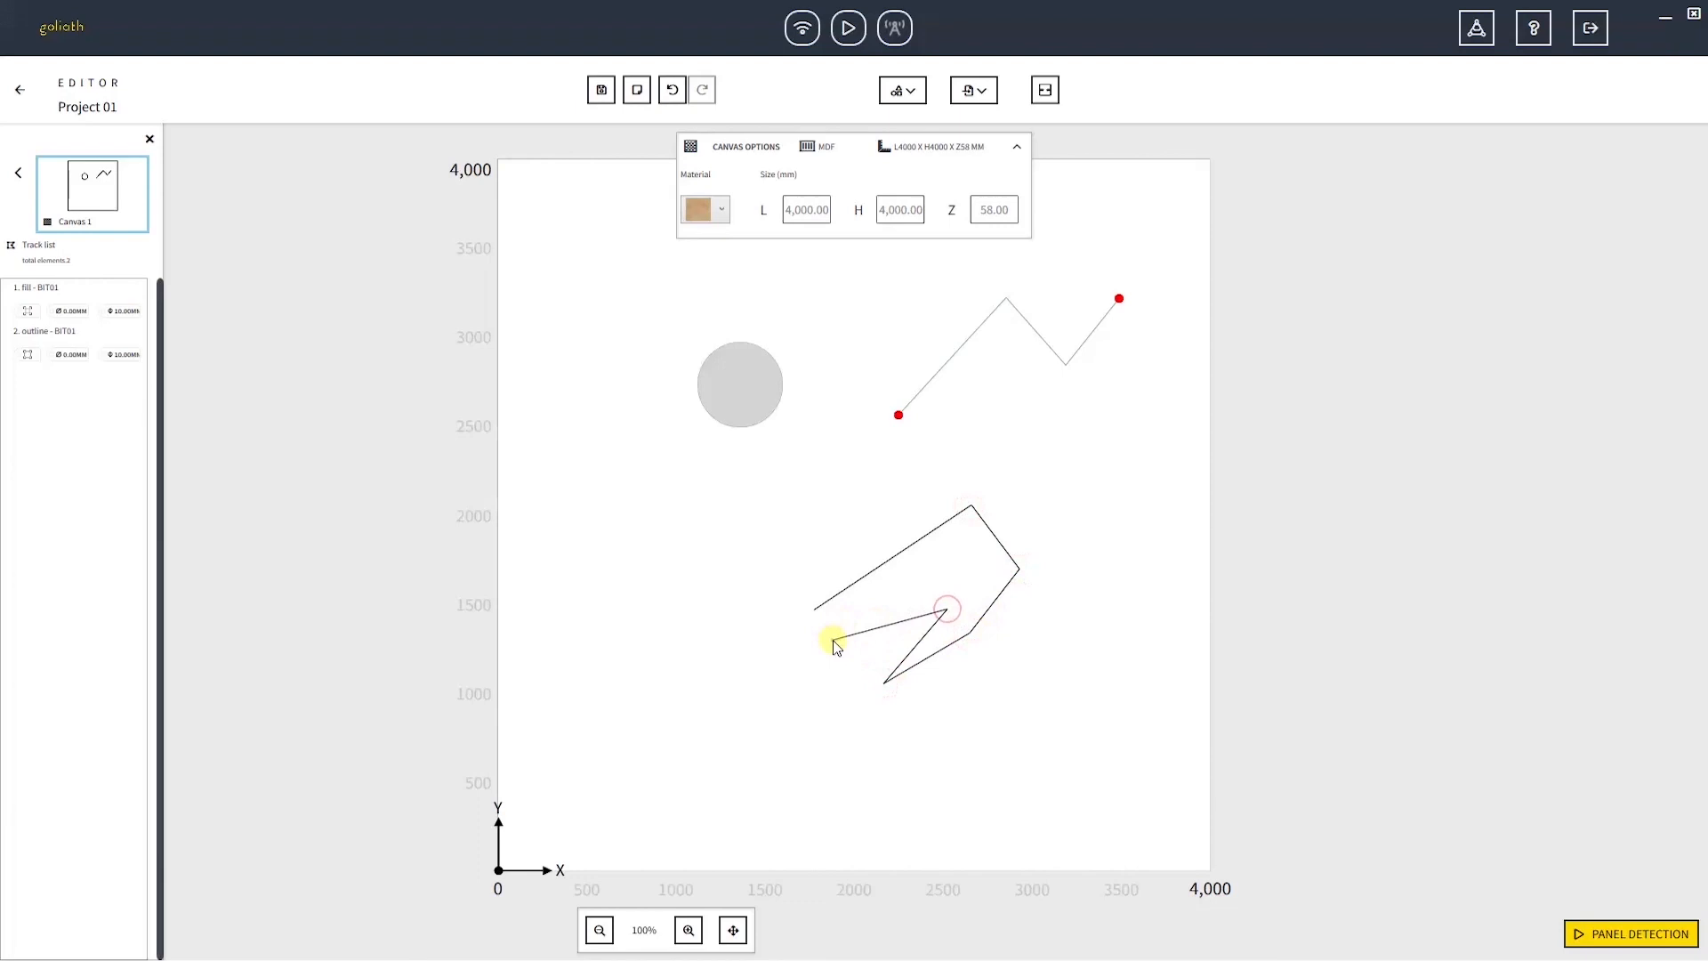
pyautogui.moveTo(945, 609); pyautogui.dragTo(813, 610)
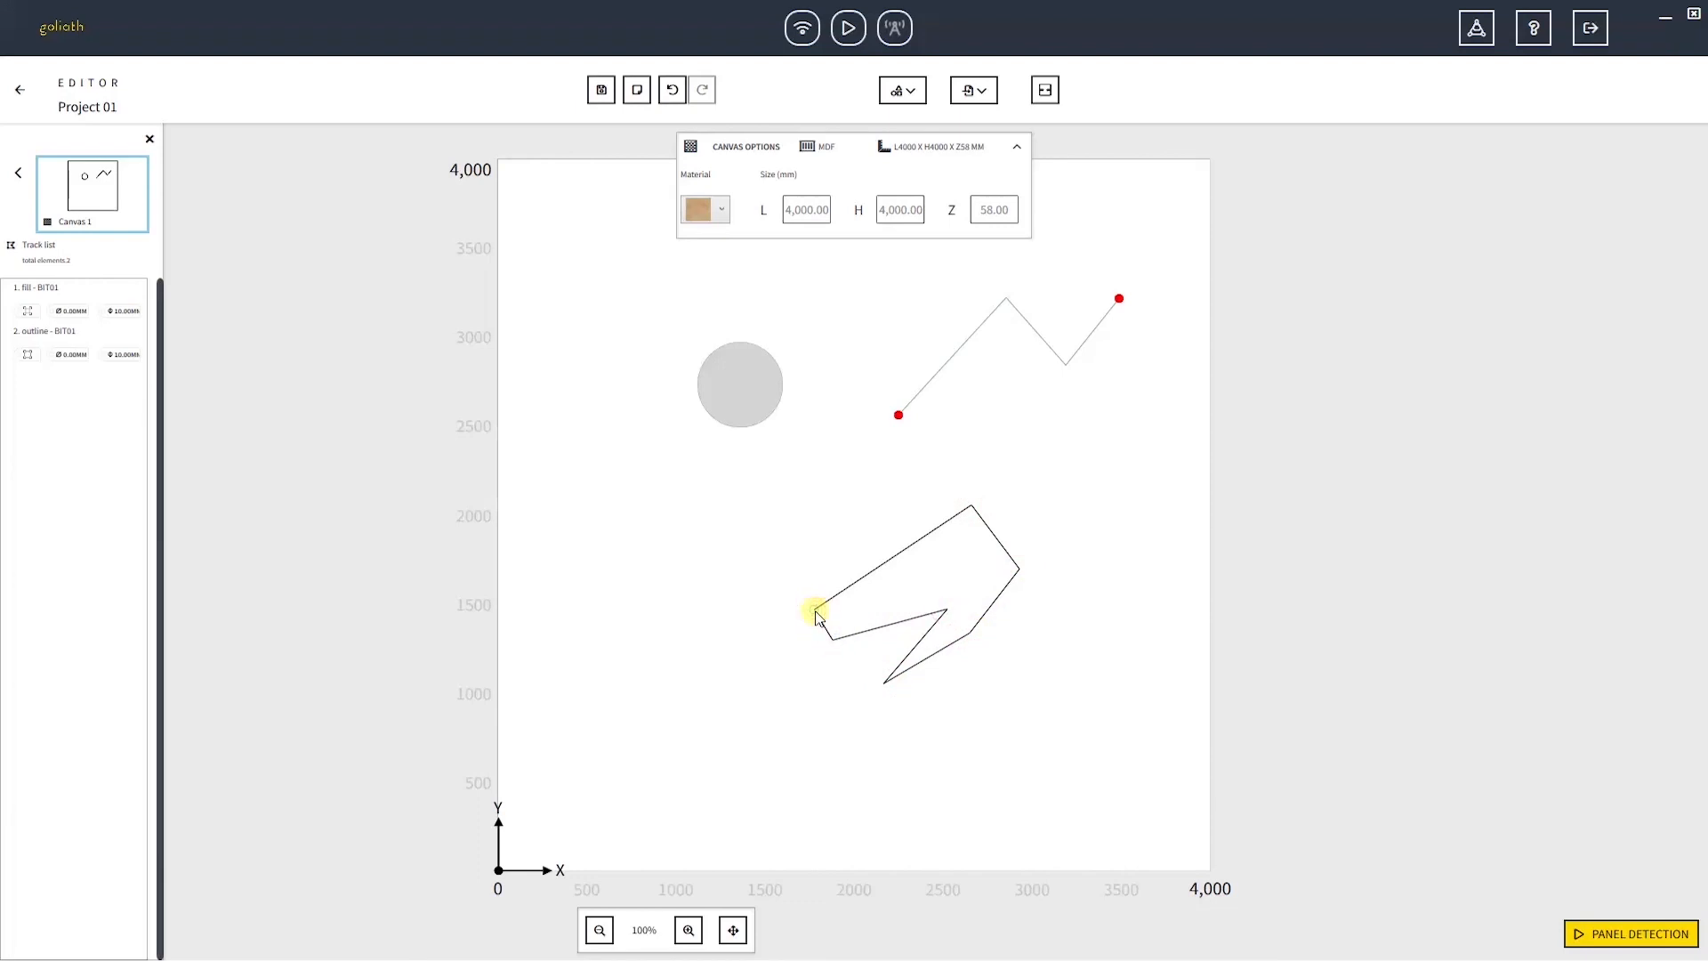
pyautogui.click(817, 614)
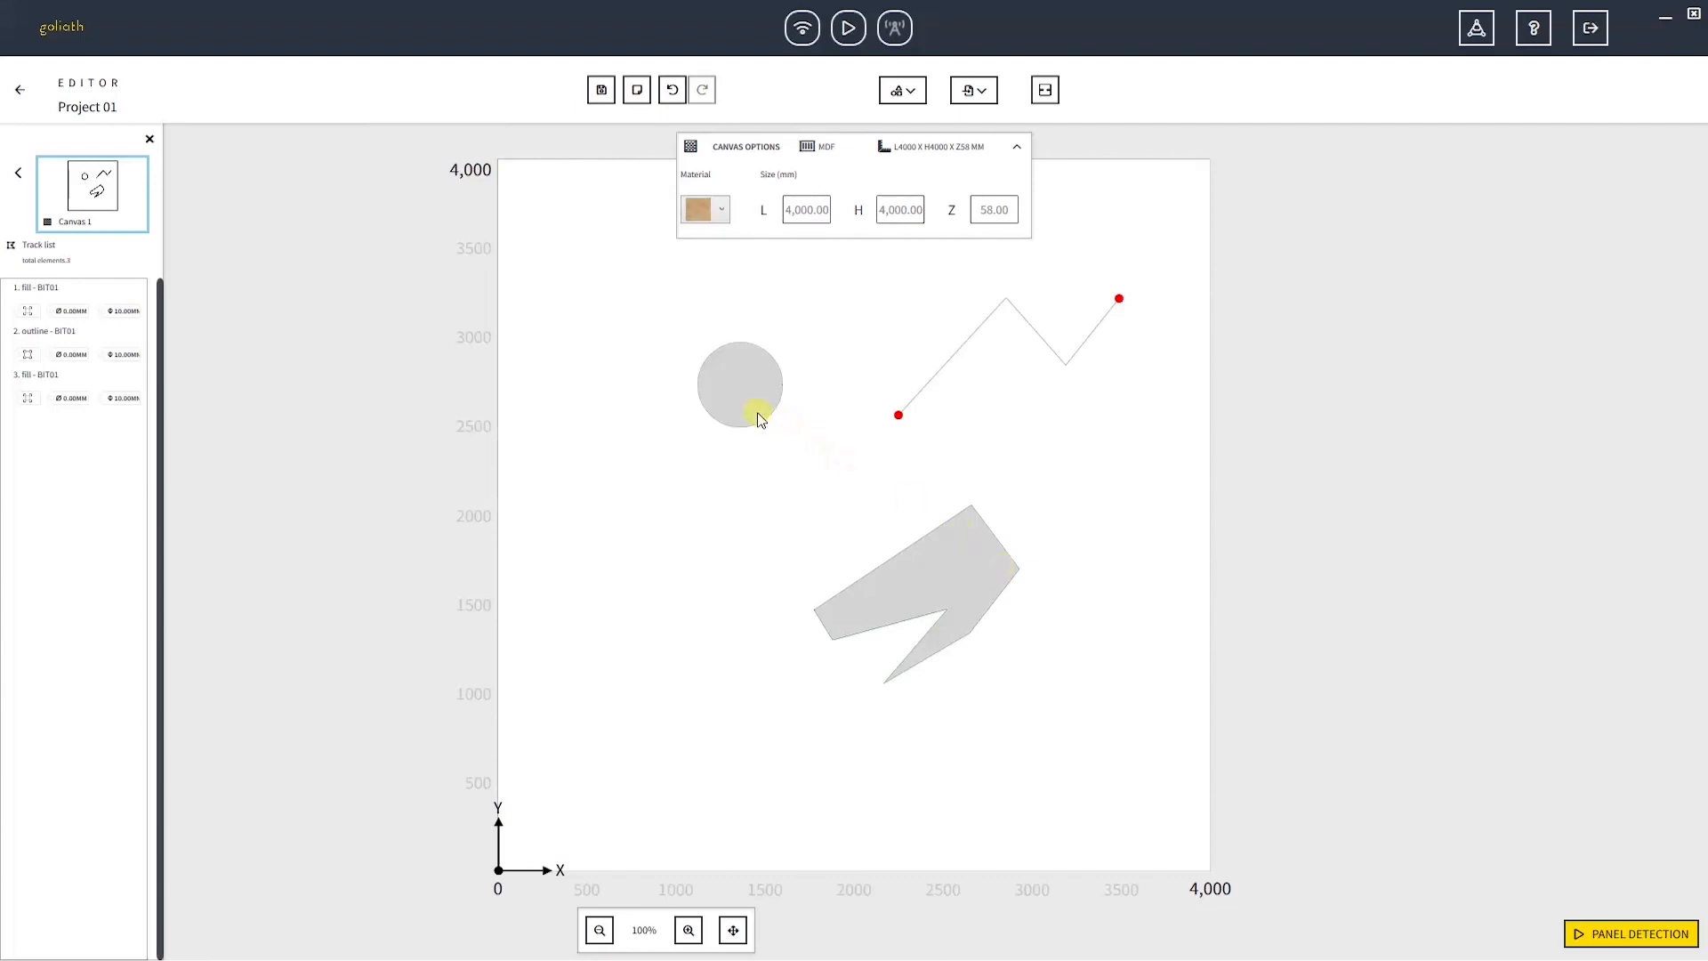
# Delete the circle track from the canvas and the polygon's fill track from the Track list.
pyautogui.click(740, 384)
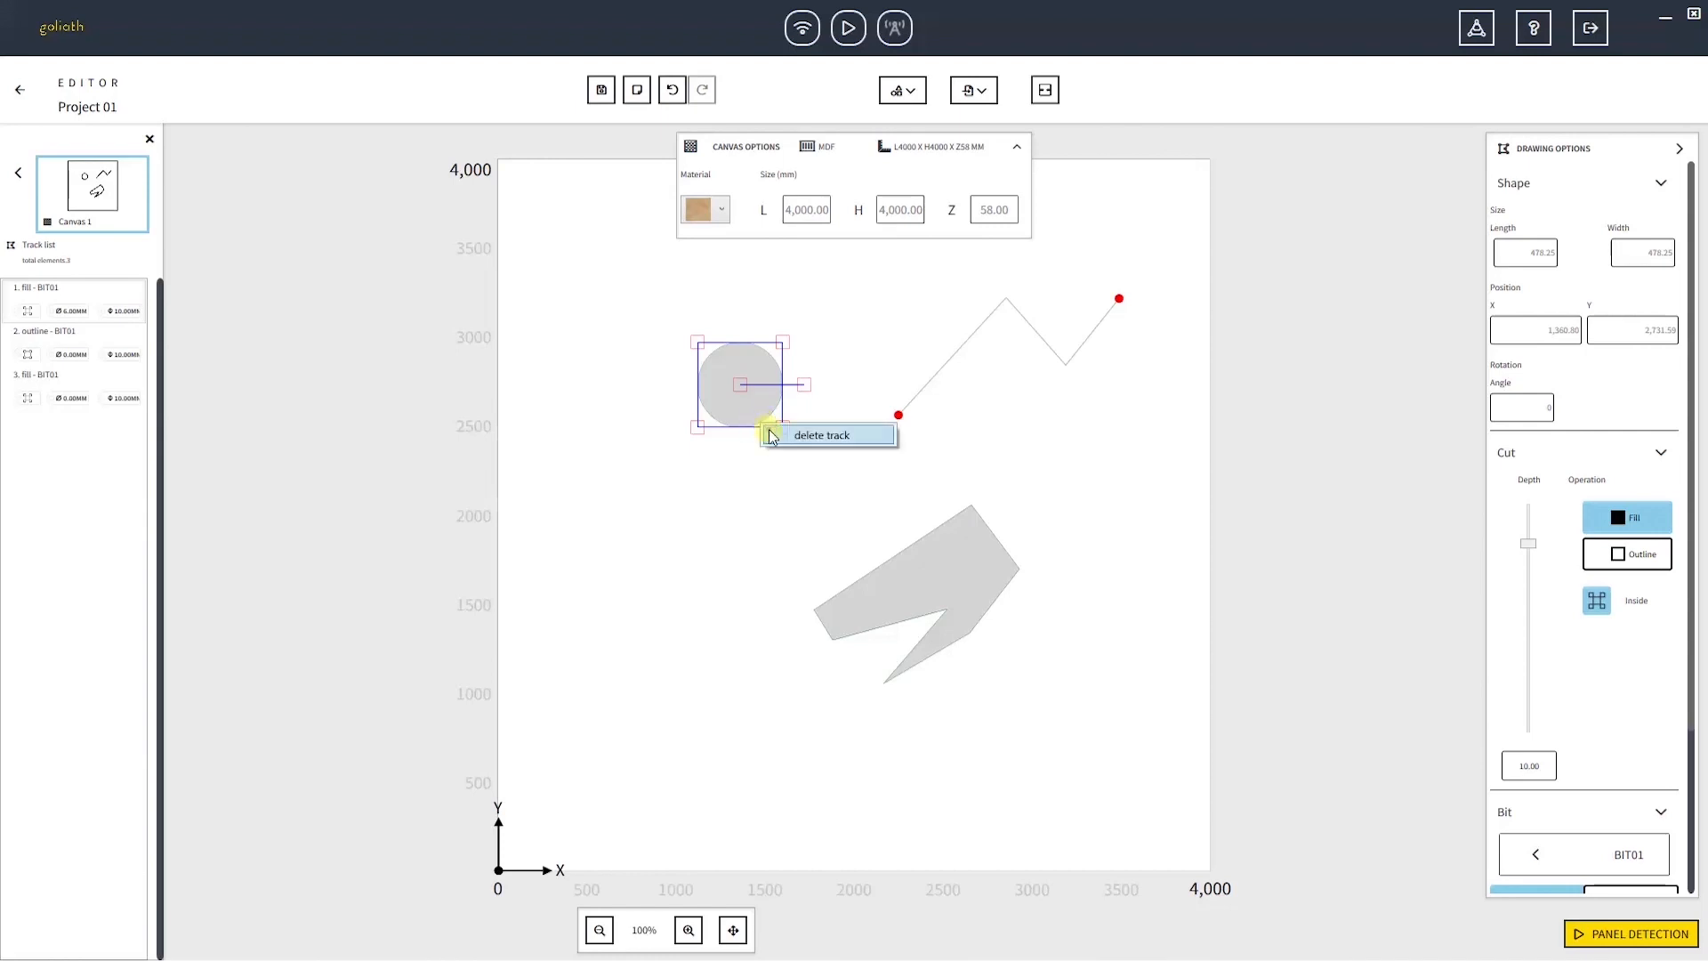
pyautogui.click(820, 434)
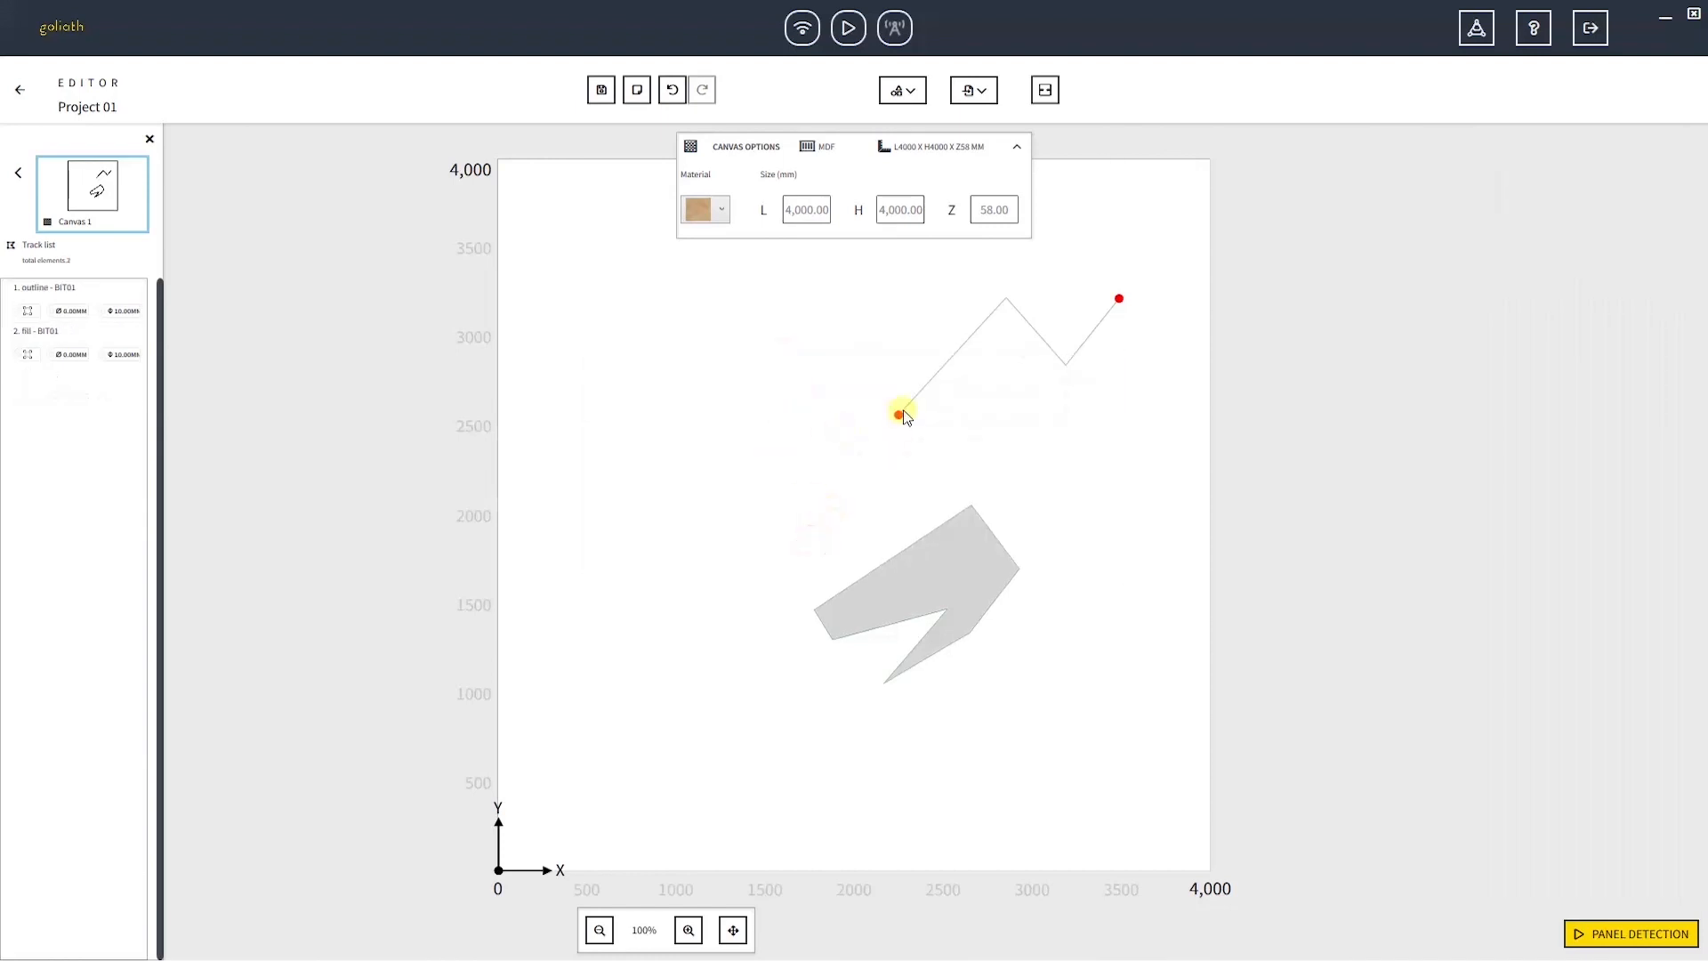
pyautogui.click(73, 338)
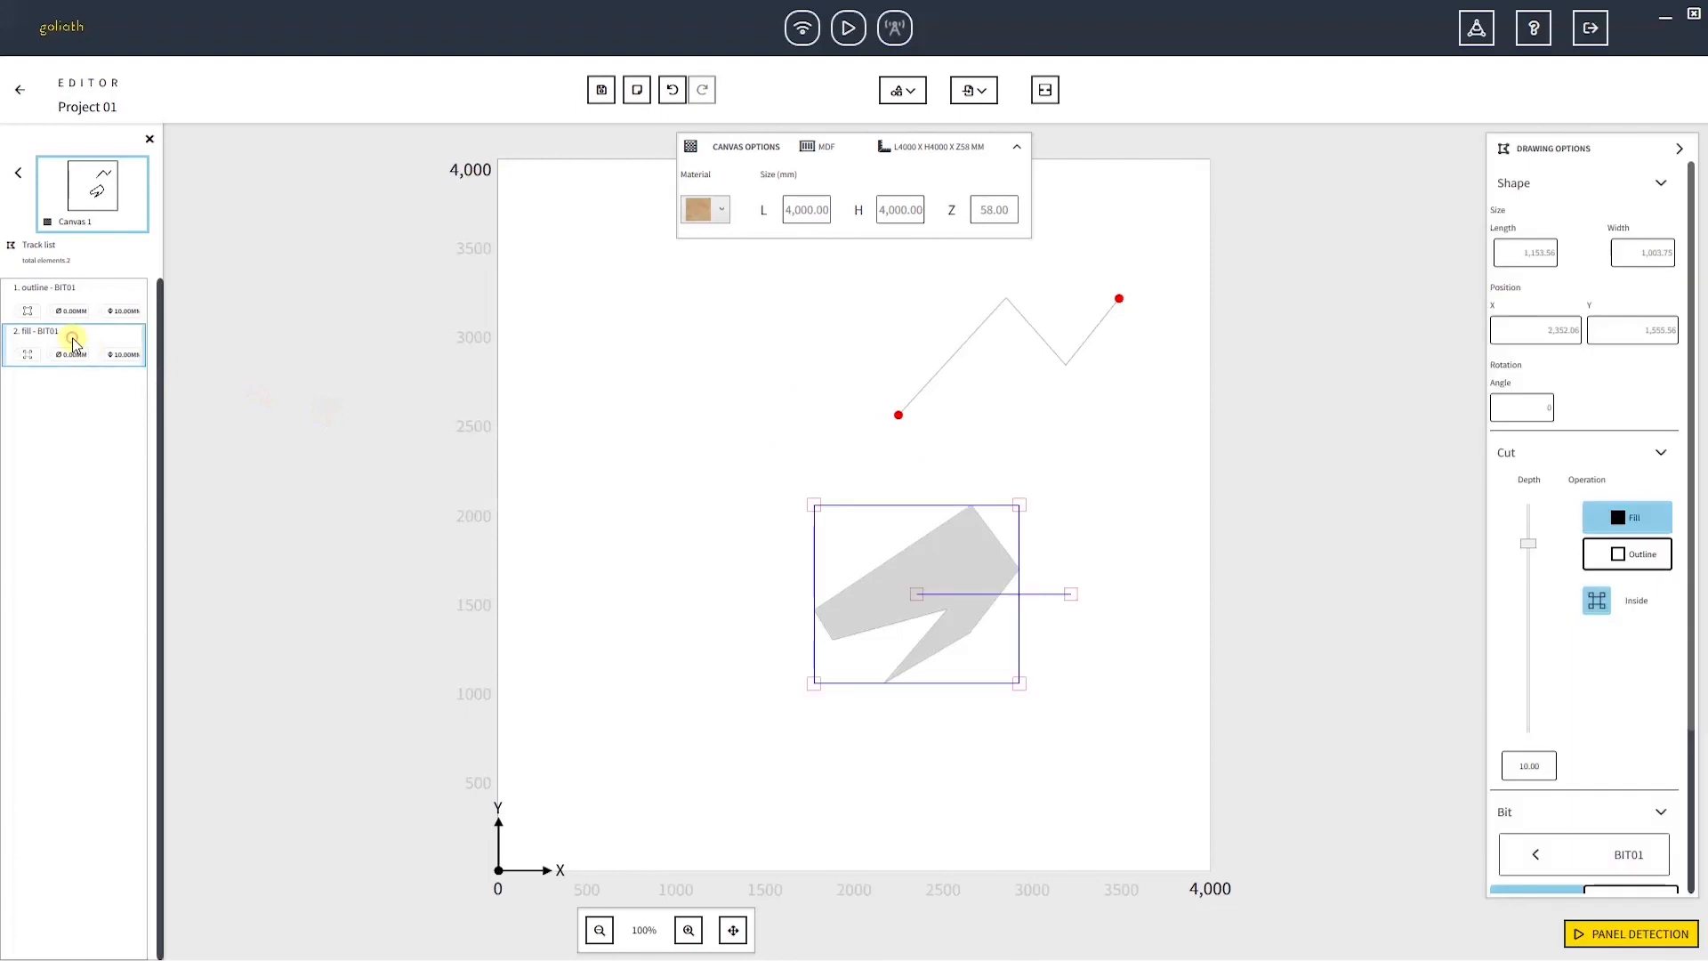
pyautogui.rightClick(73, 338)
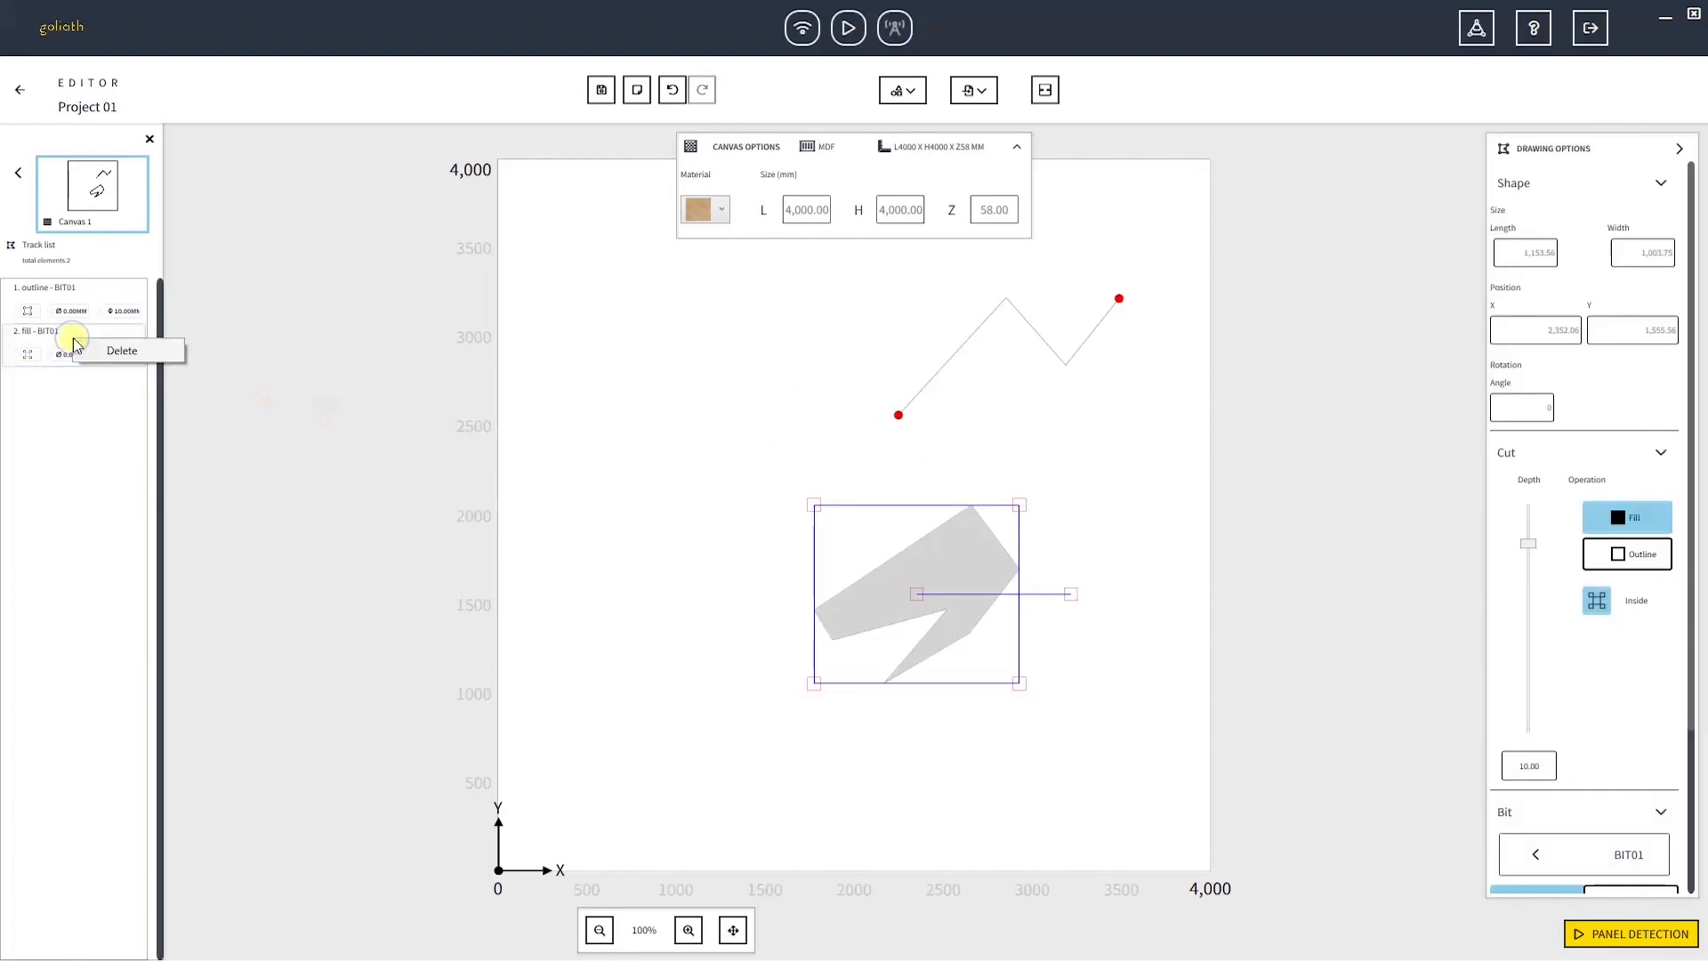
pyautogui.click(121, 351)
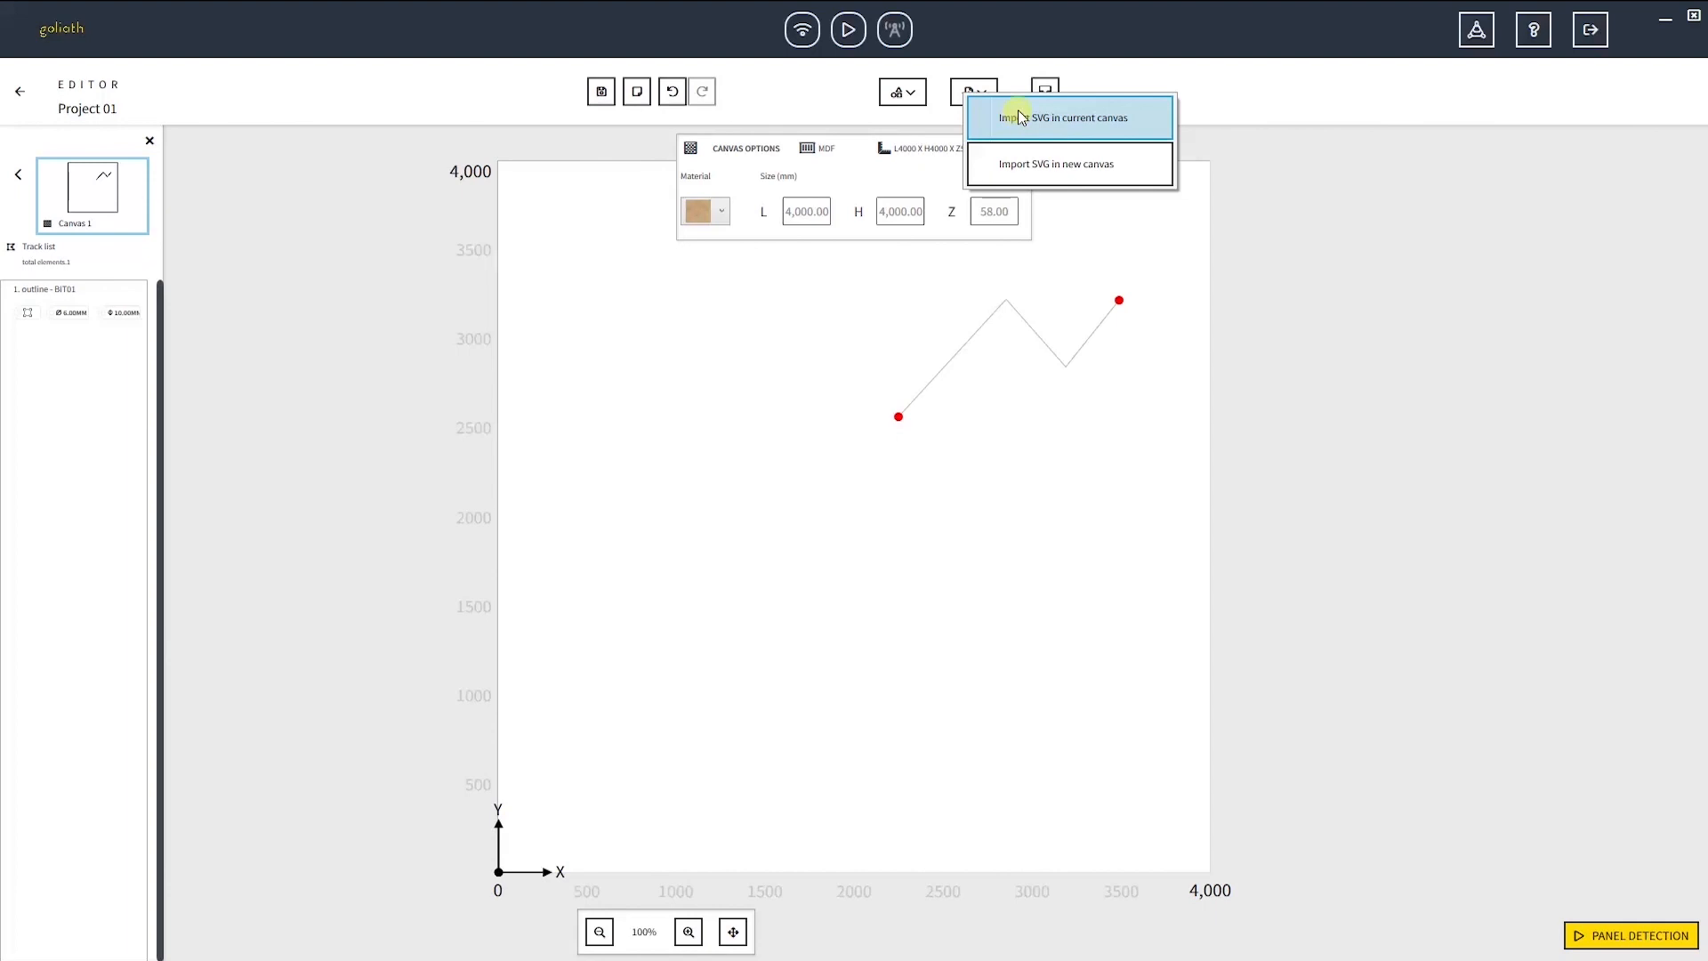
# Import top_import.svg into the current canvas at 96 DPI, adding five fill tracks.
pyautogui.click(1066, 118)
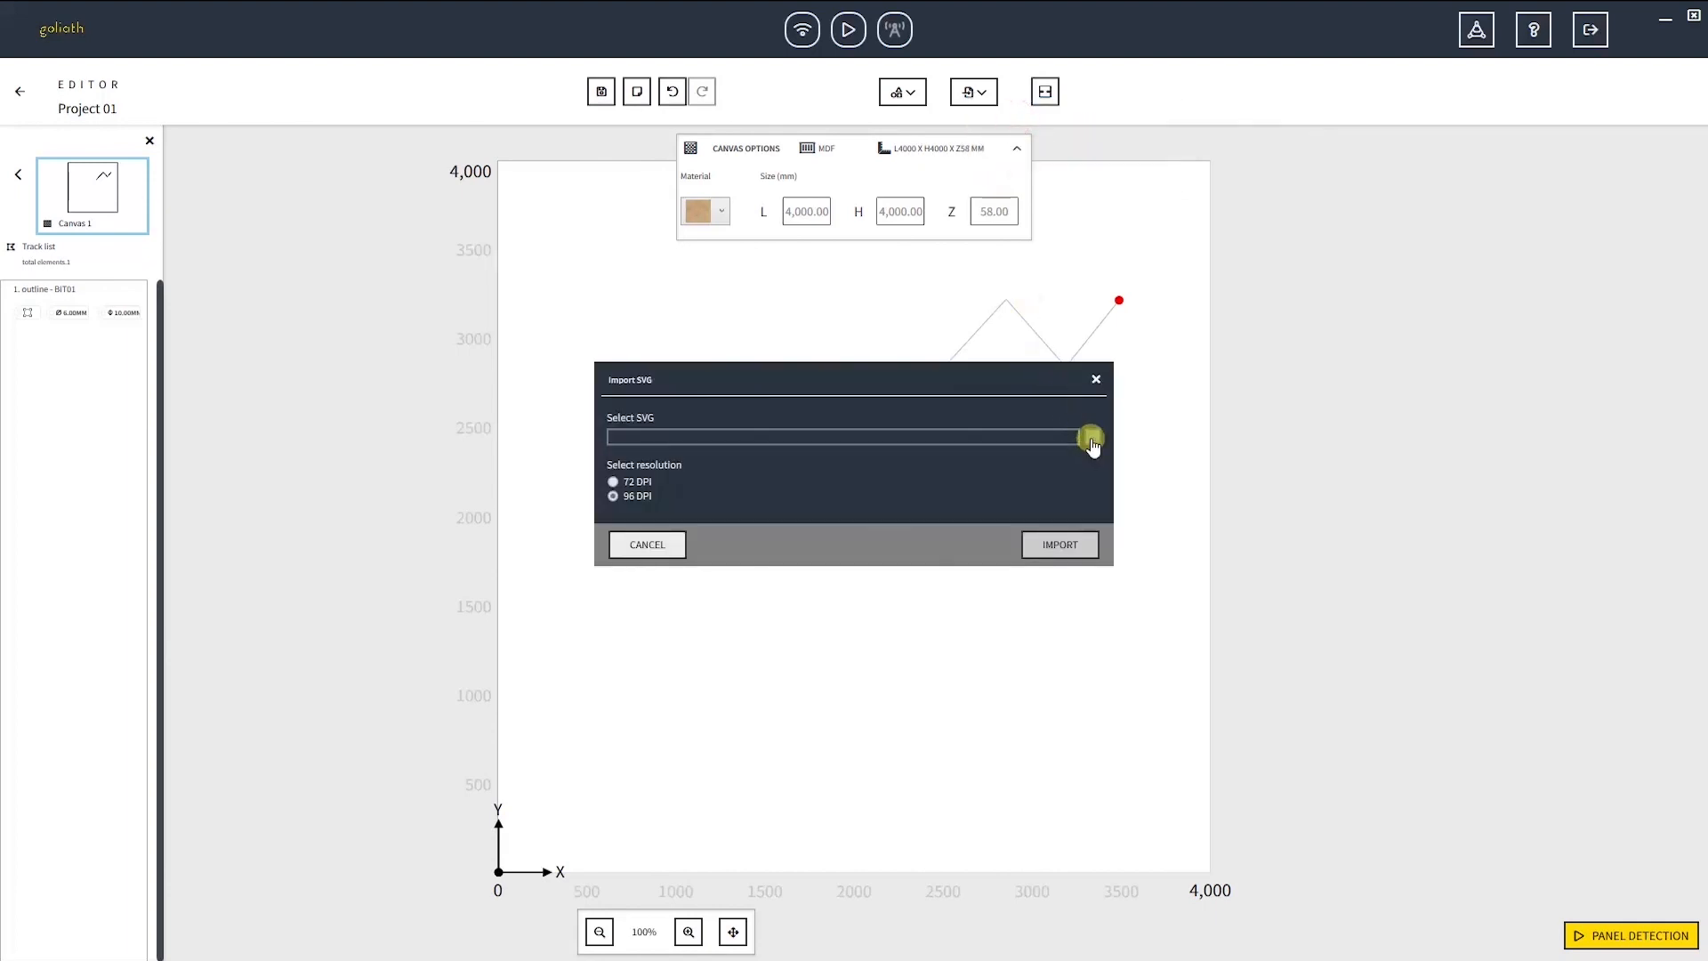
pyautogui.click(1091, 438)
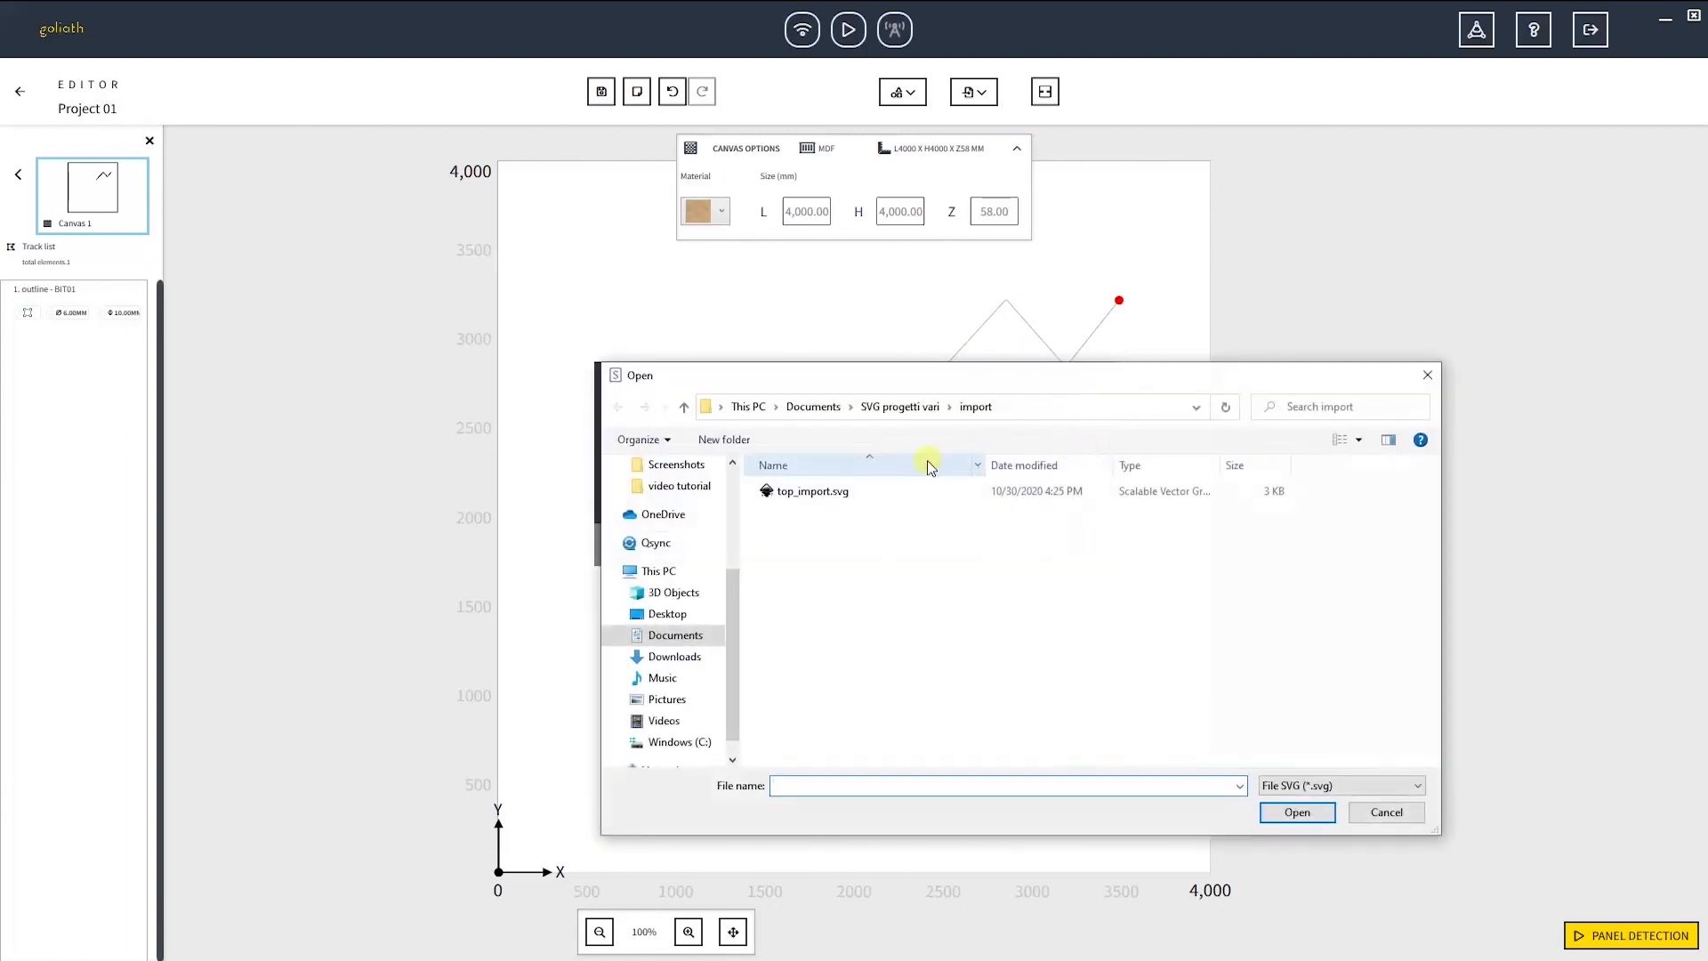
pyautogui.click(812, 491)
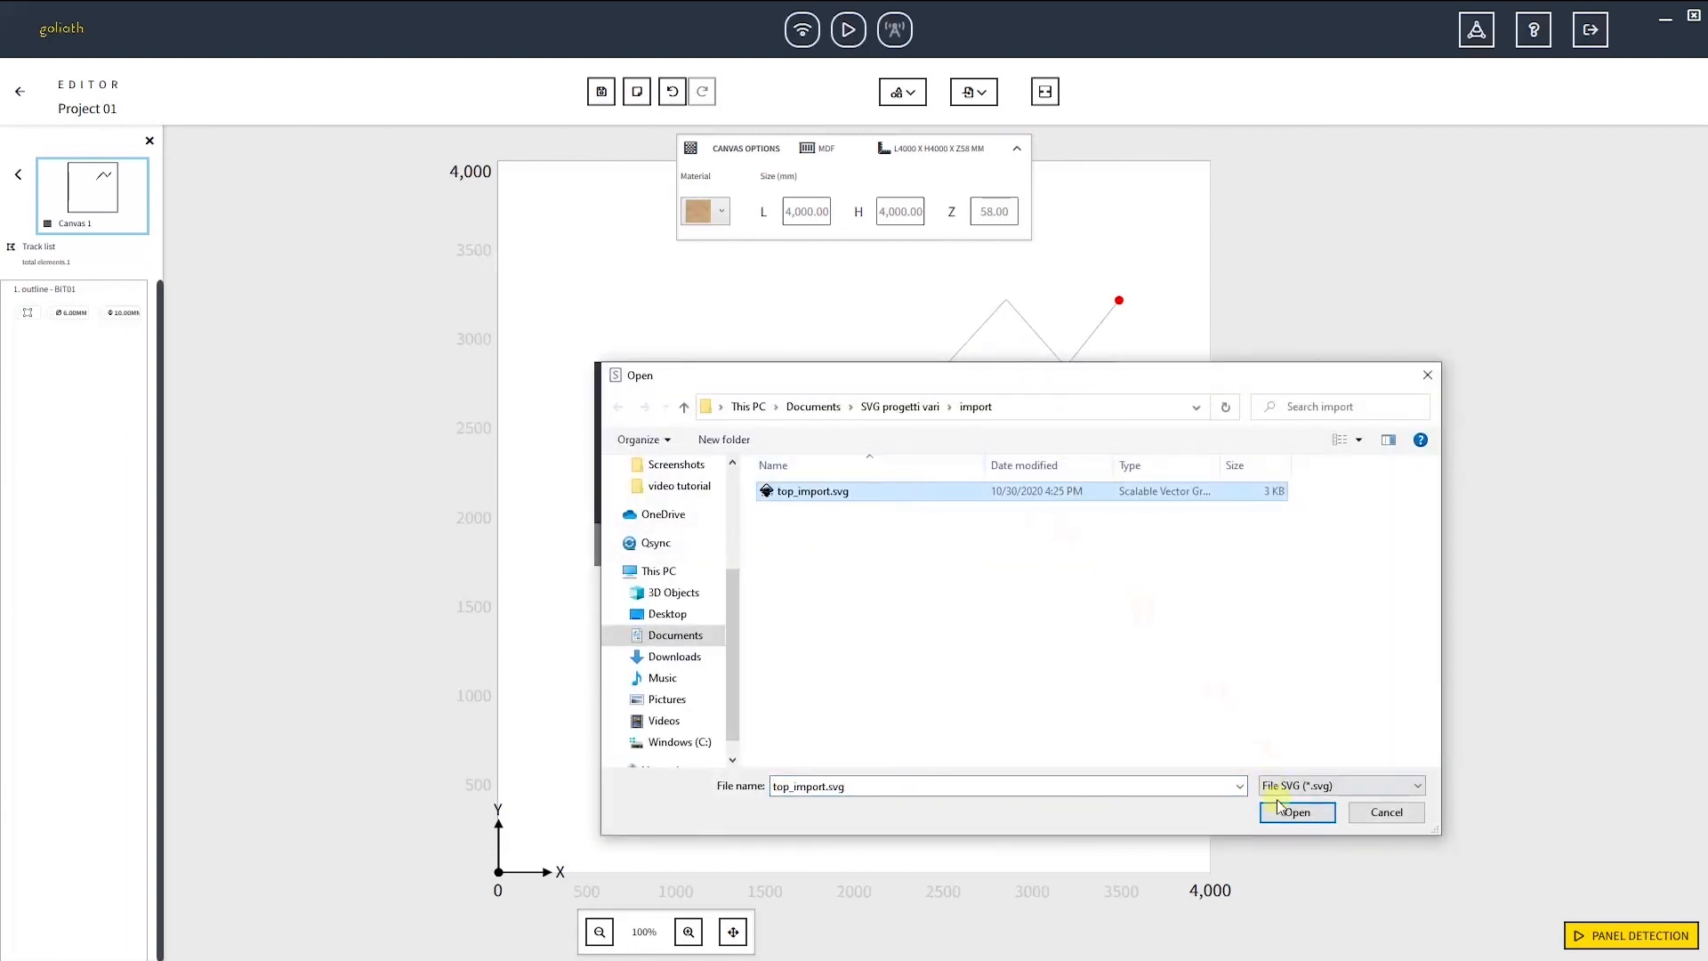
pyautogui.click(1296, 812)
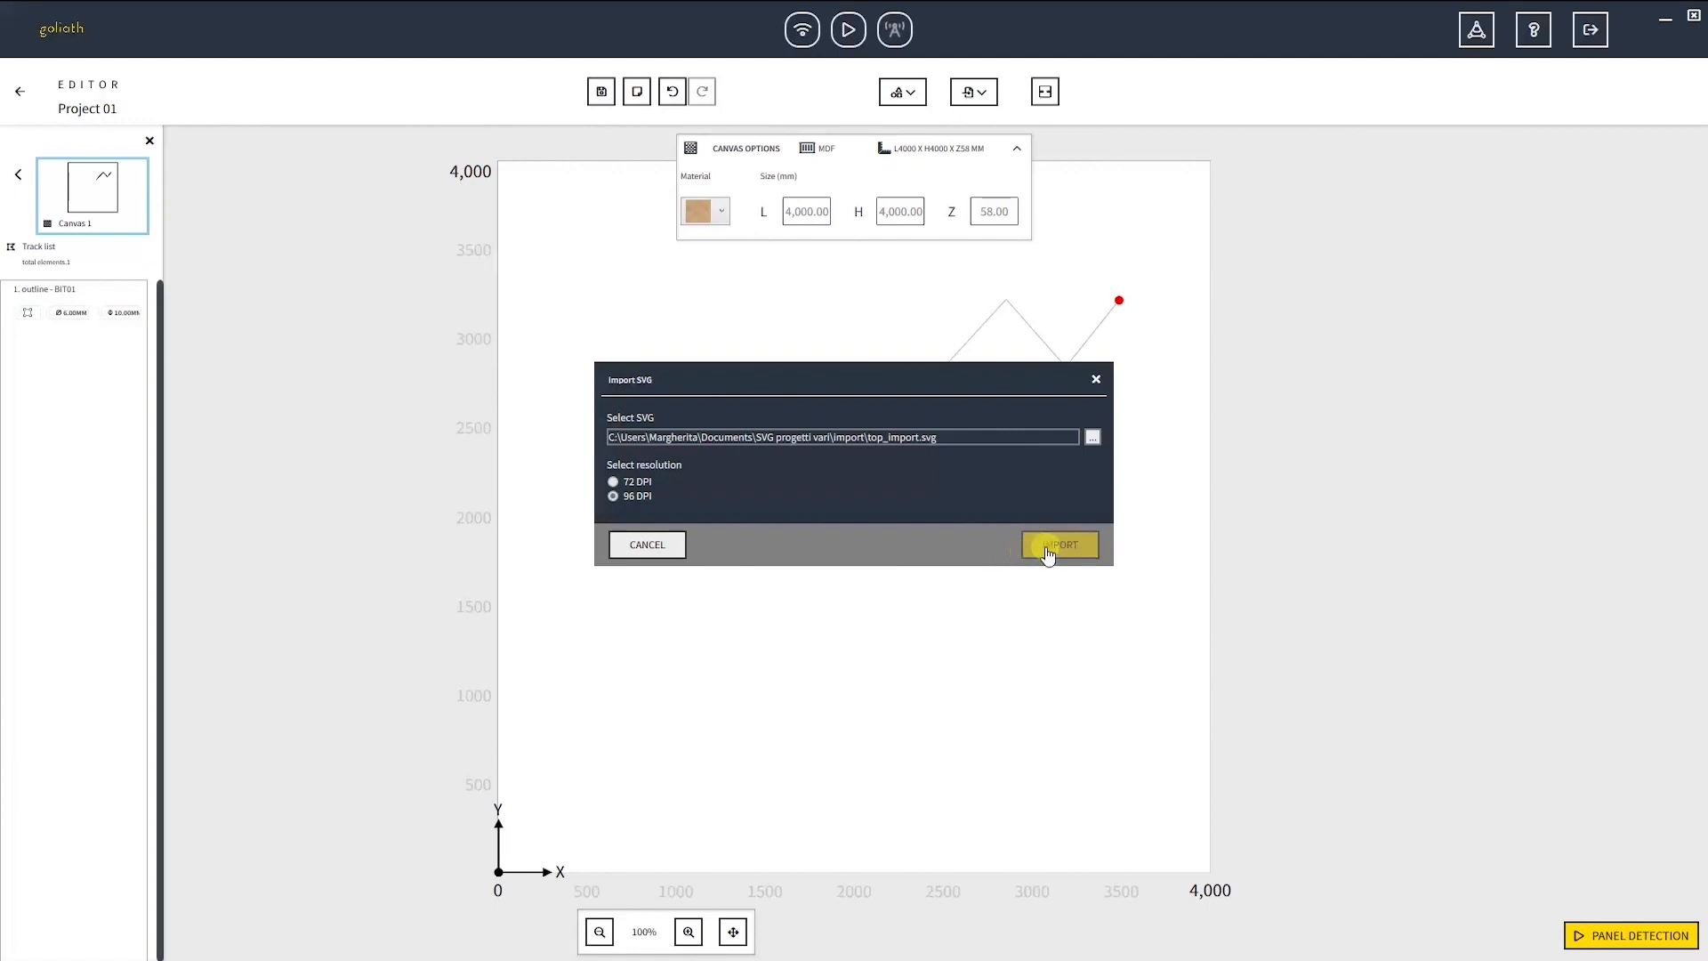
pyautogui.click(1057, 544)
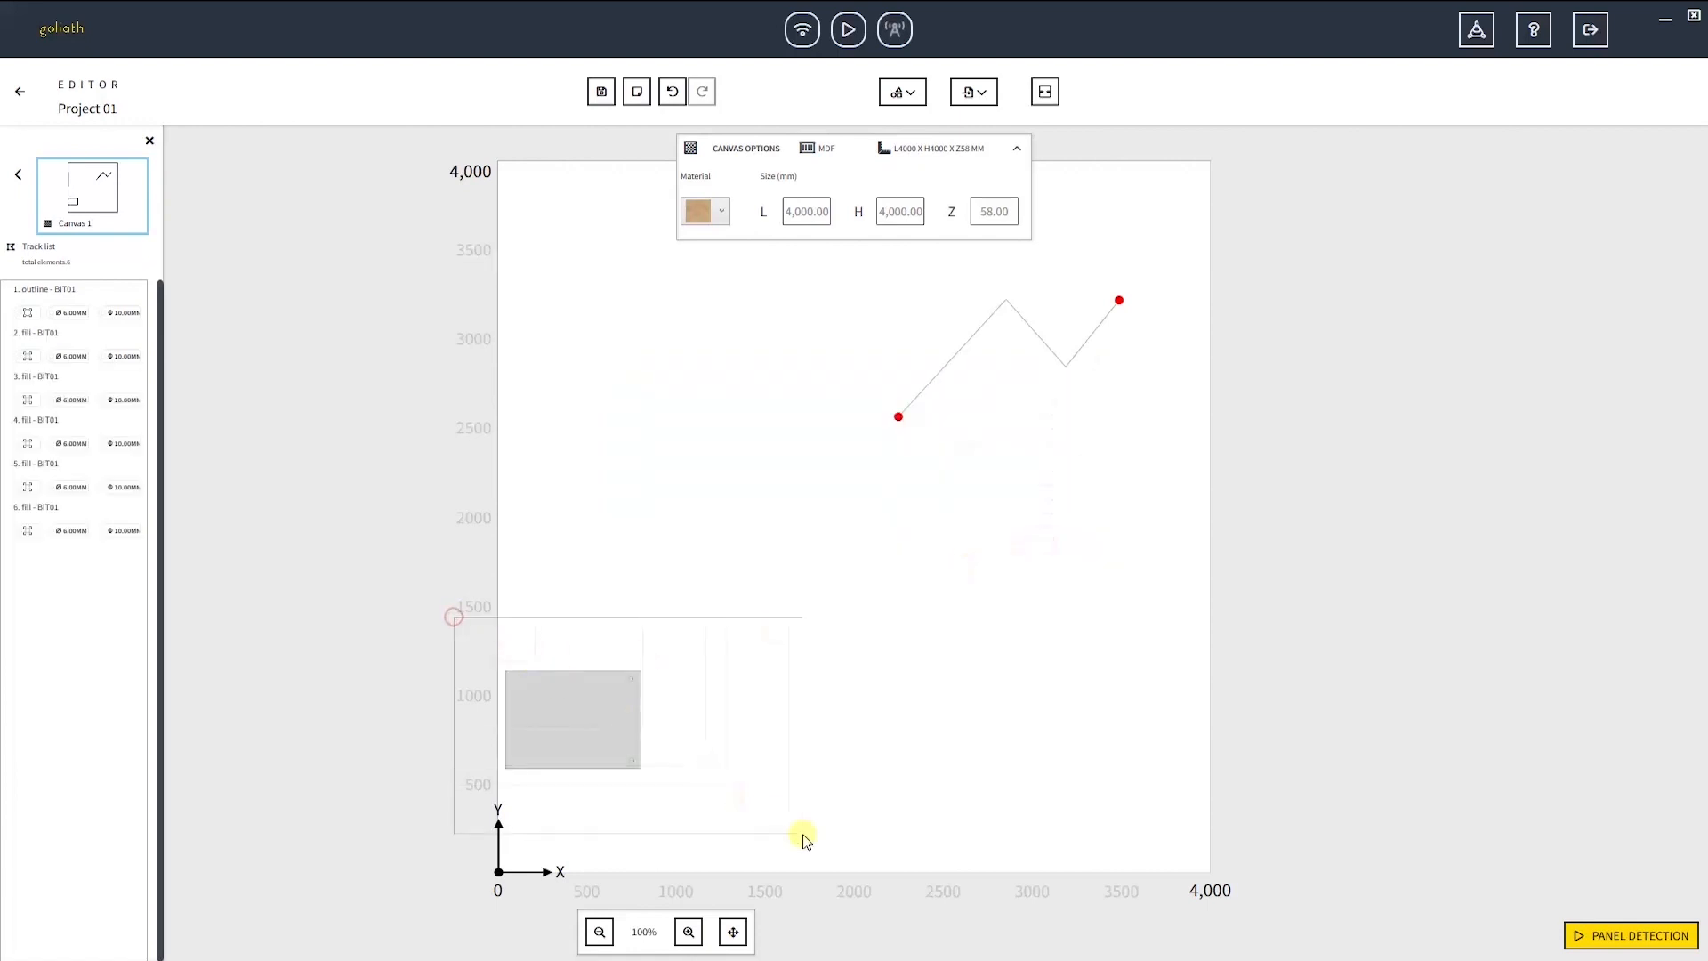
# Set the imported SVG shapes' cut operation to Outline, then deselect them.
pyautogui.click(571, 718)
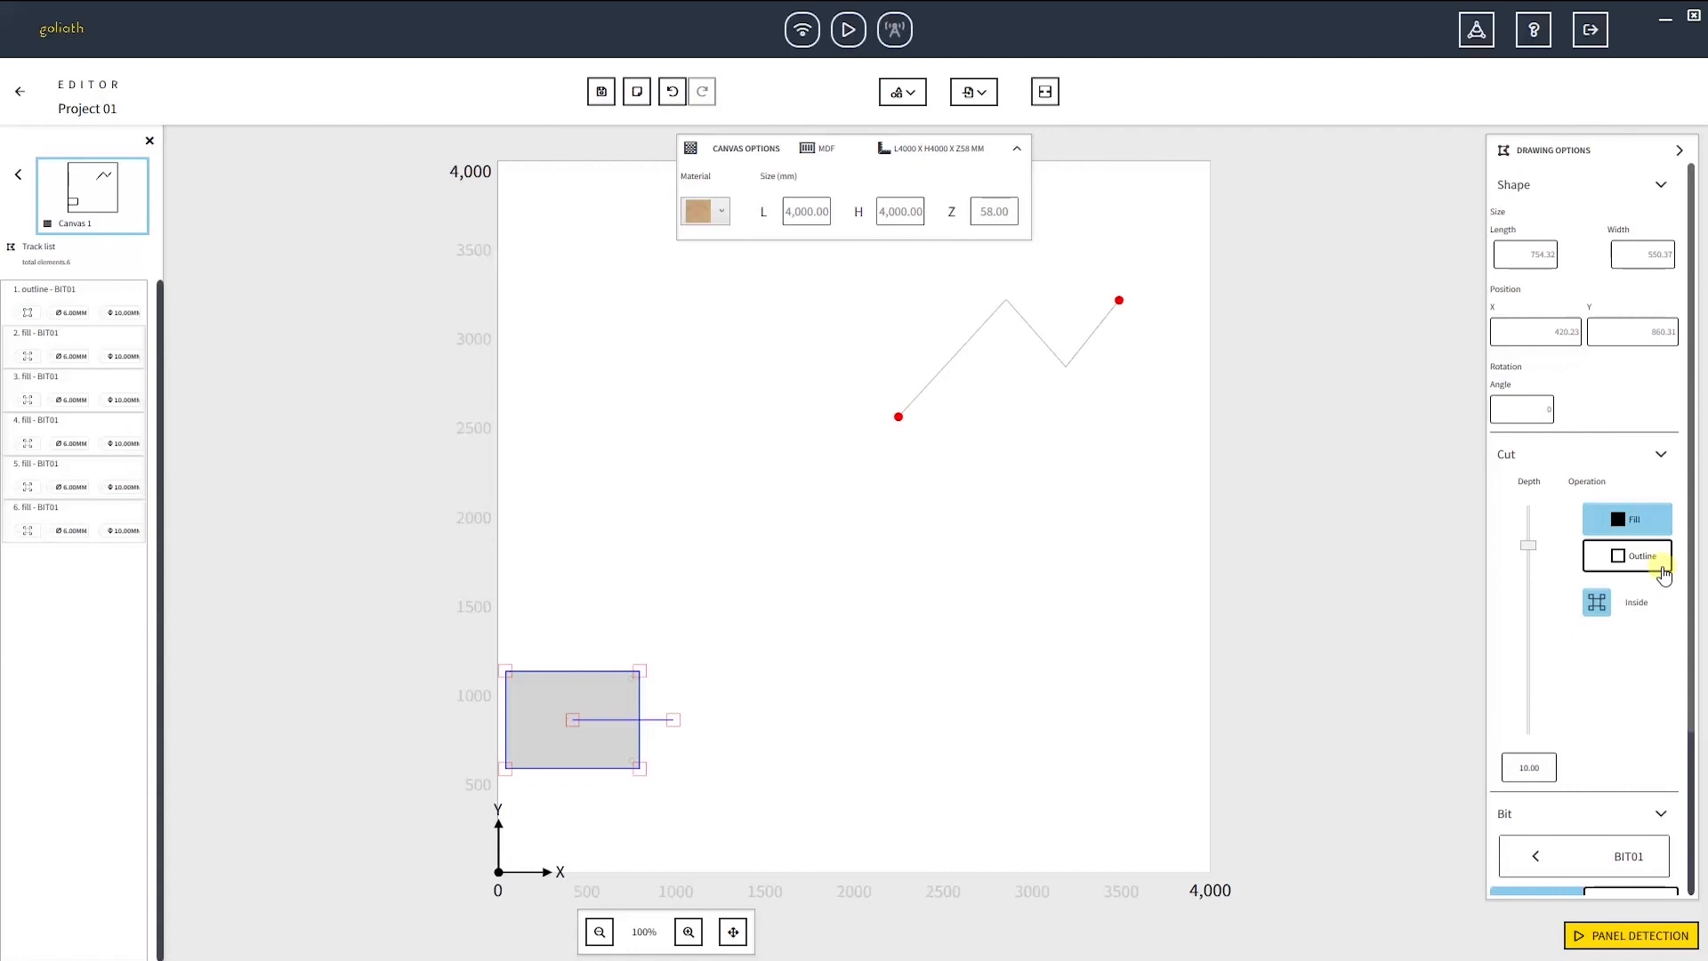
pyautogui.click(1625, 555)
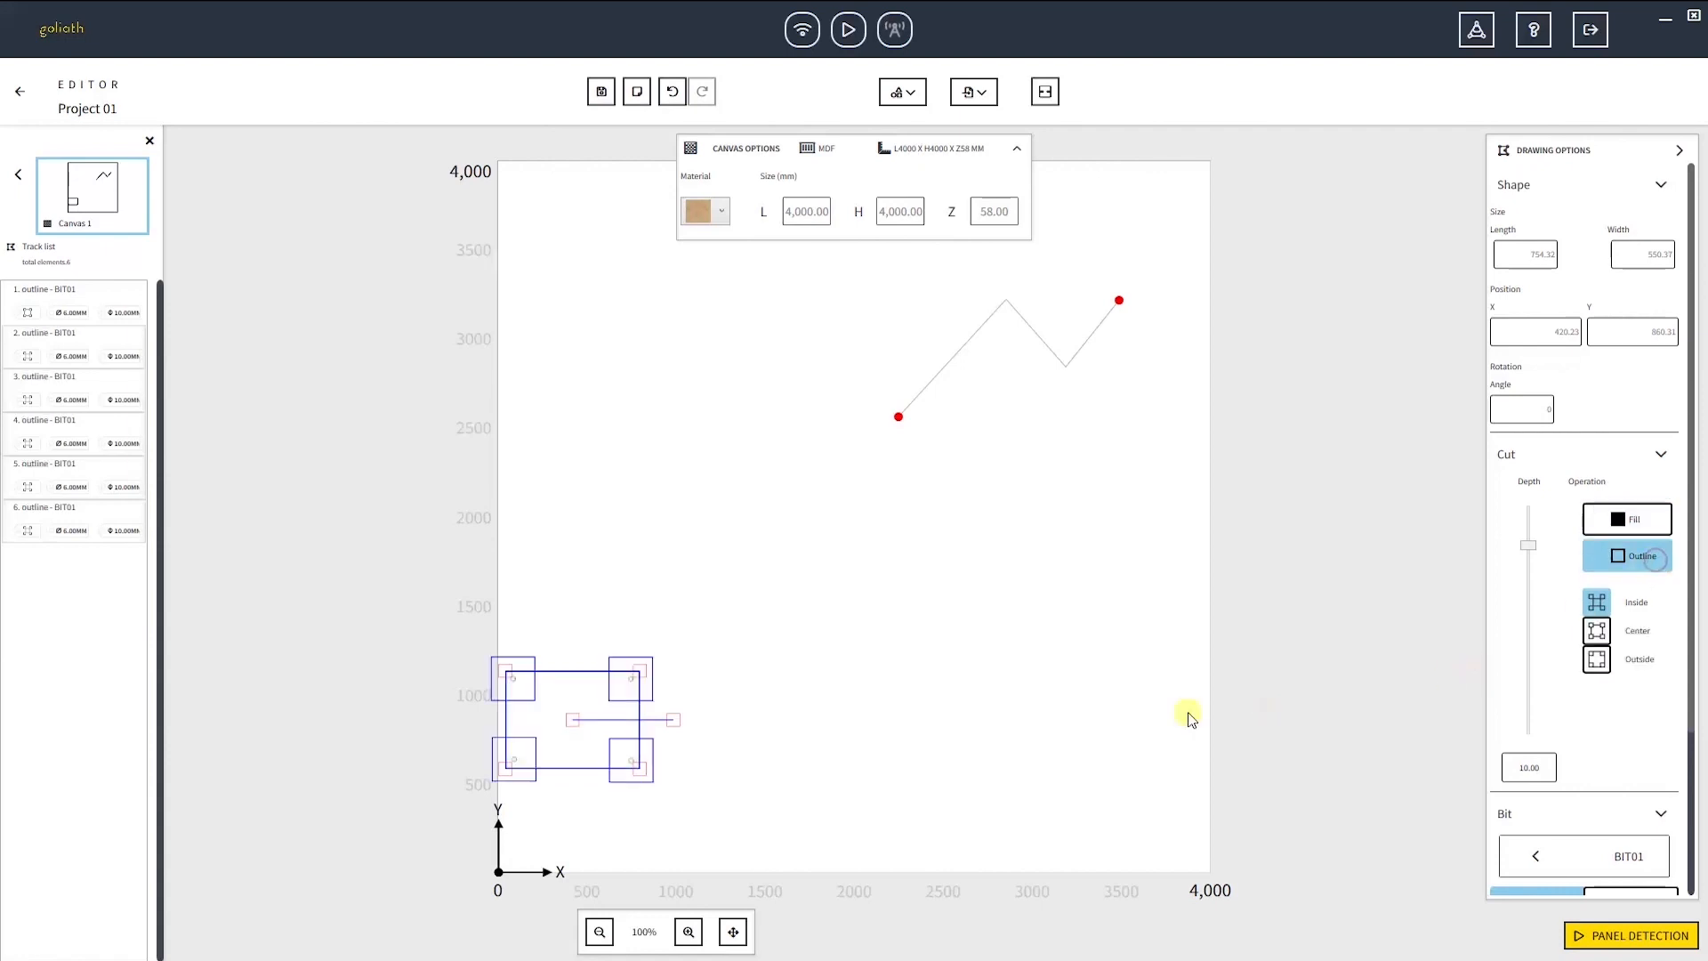
pyautogui.click(1632, 934)
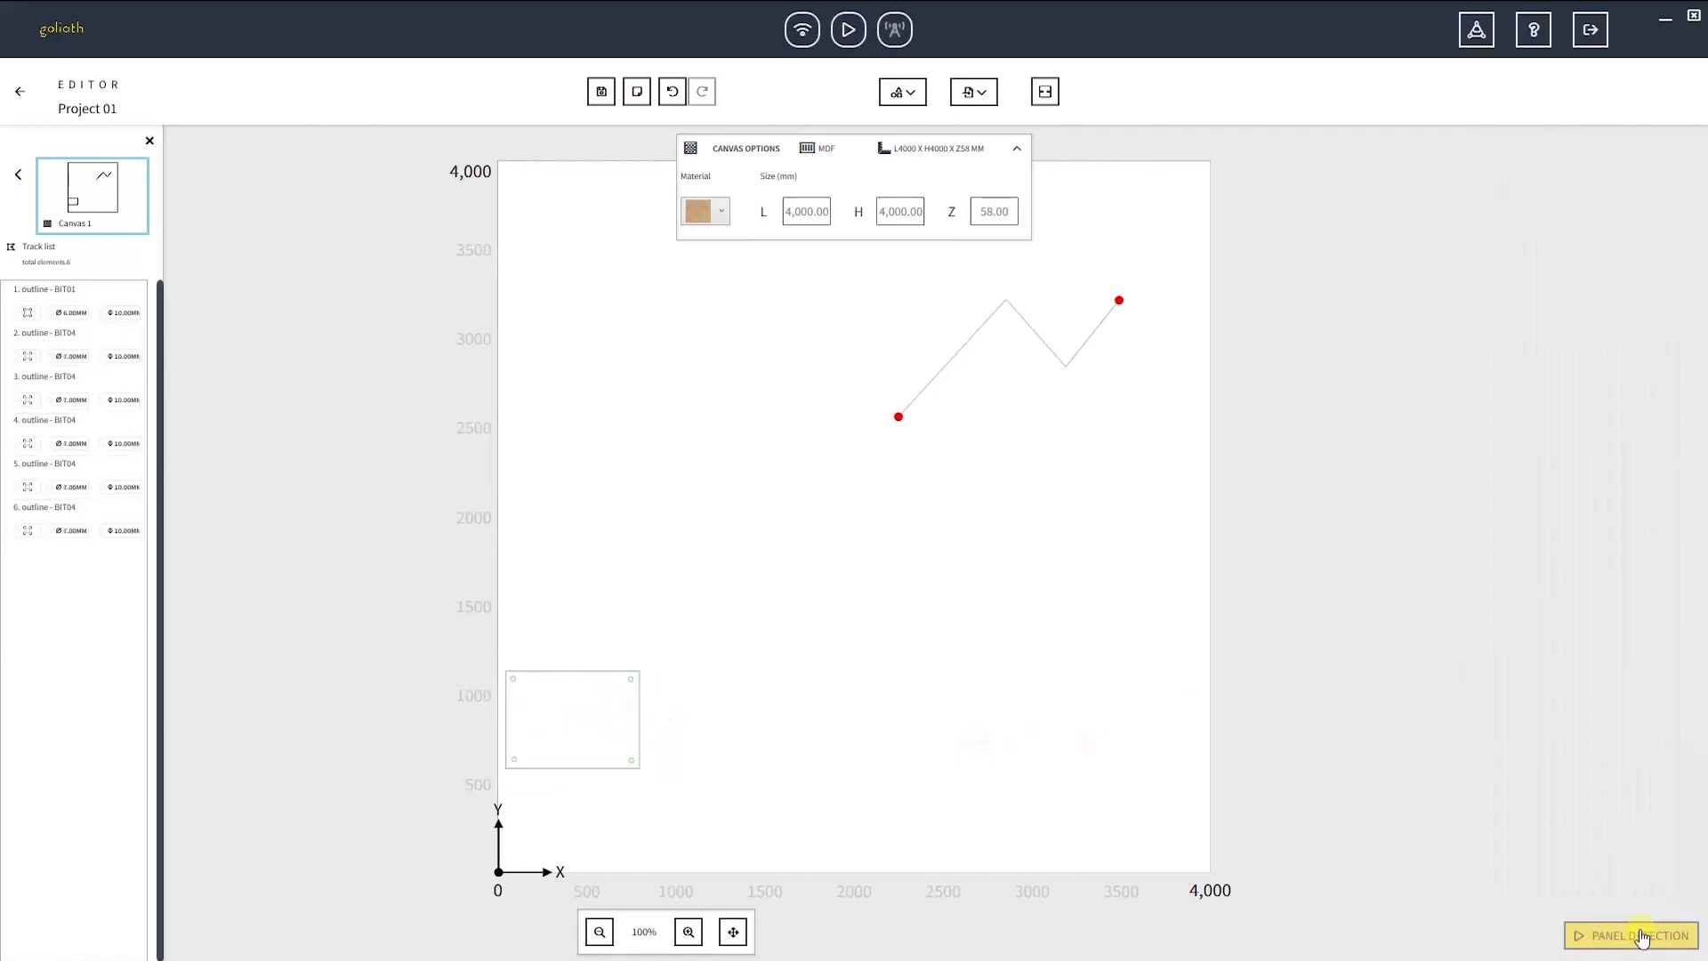